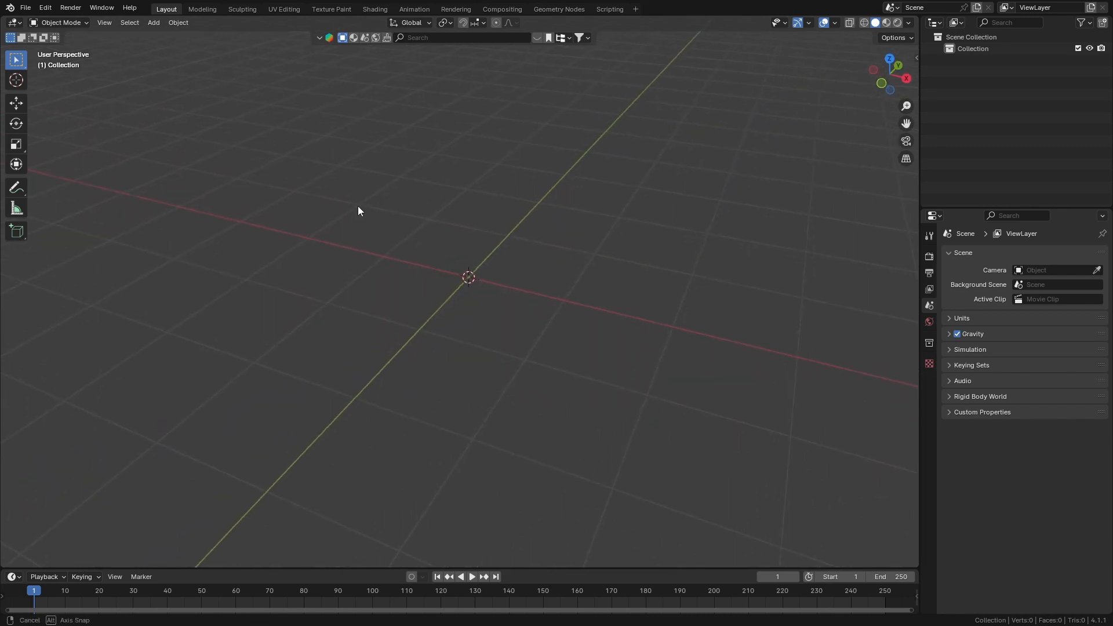
# - Switch to the Geometry Nodes workspace and join the timeline into the node editor
pyautogui.click(559, 8)
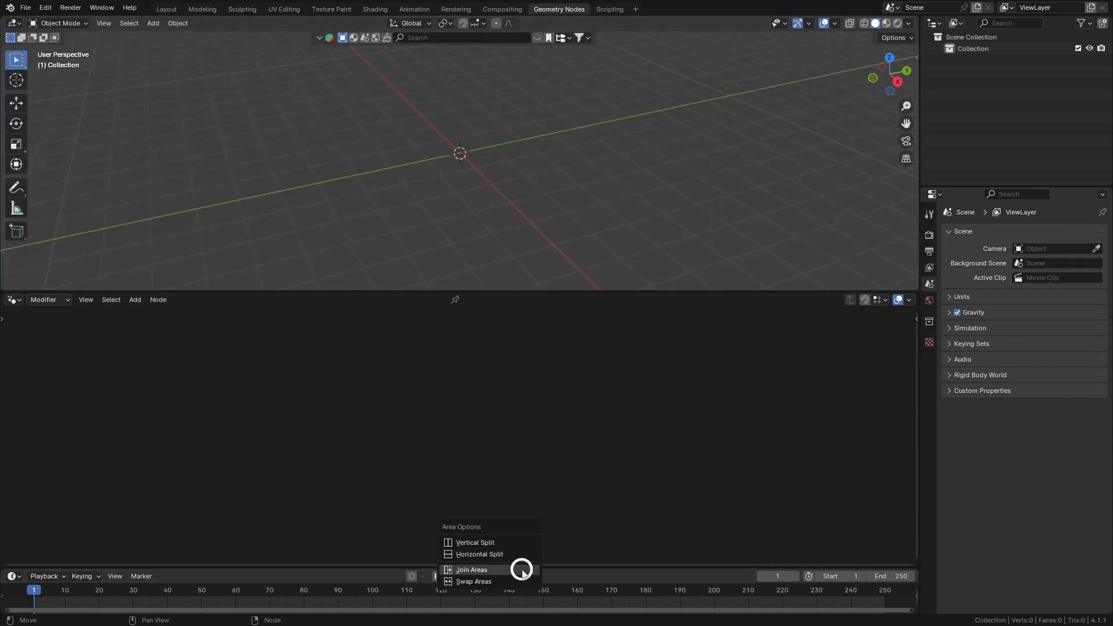
pyautogui.click(472, 570)
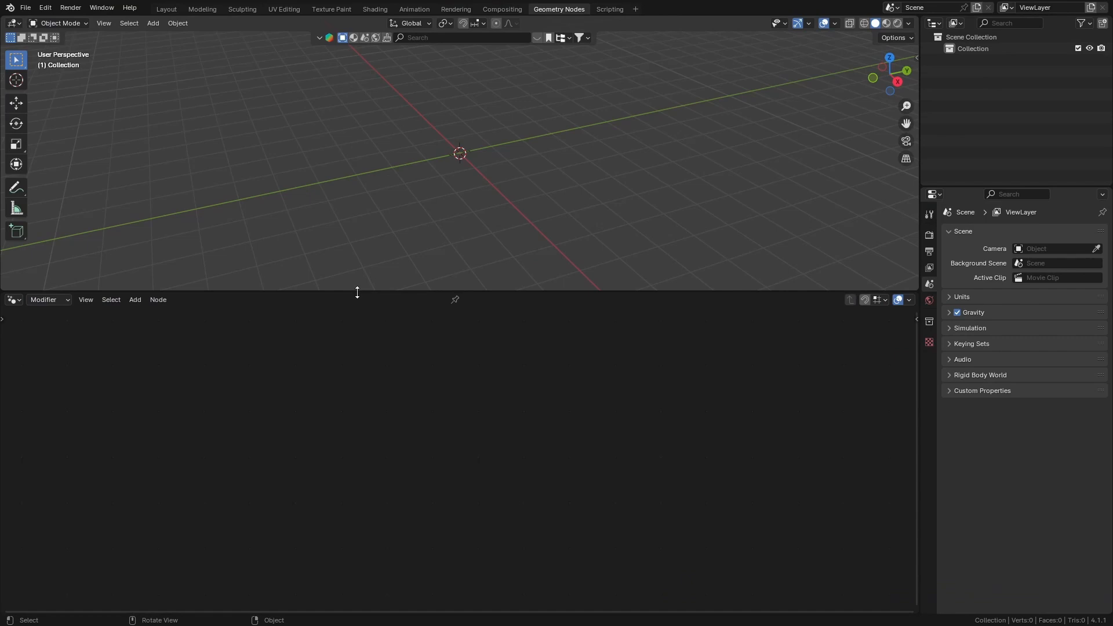
# - Add a cube with a Geometry Nodes modifier 'setup', replacing Group Input with a Grid node
pyautogui.click(152, 24)
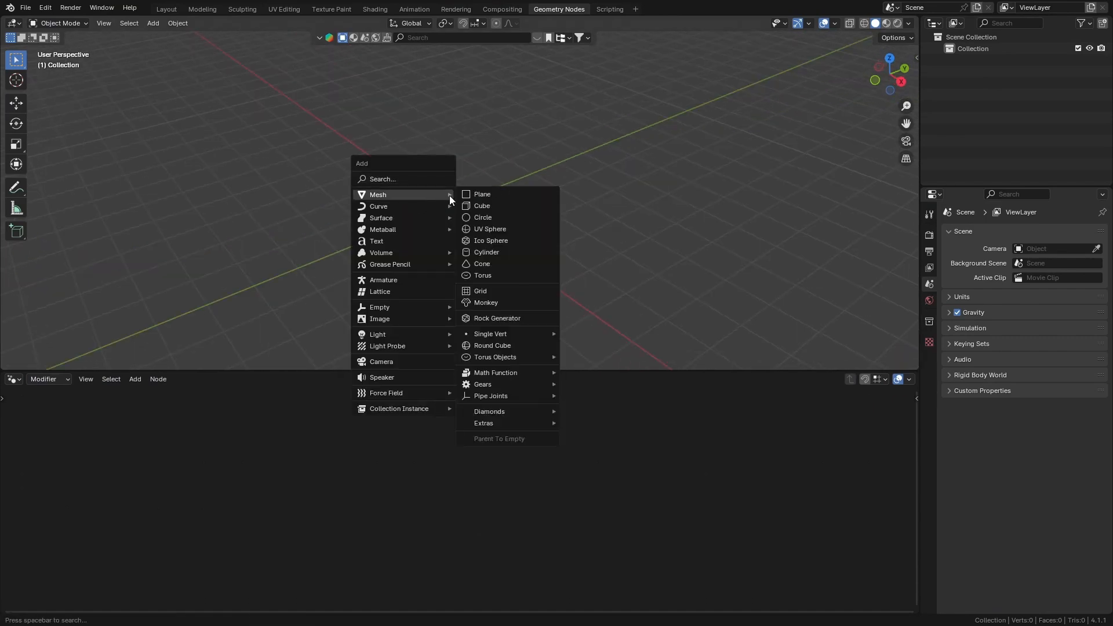
pyautogui.click(482, 205)
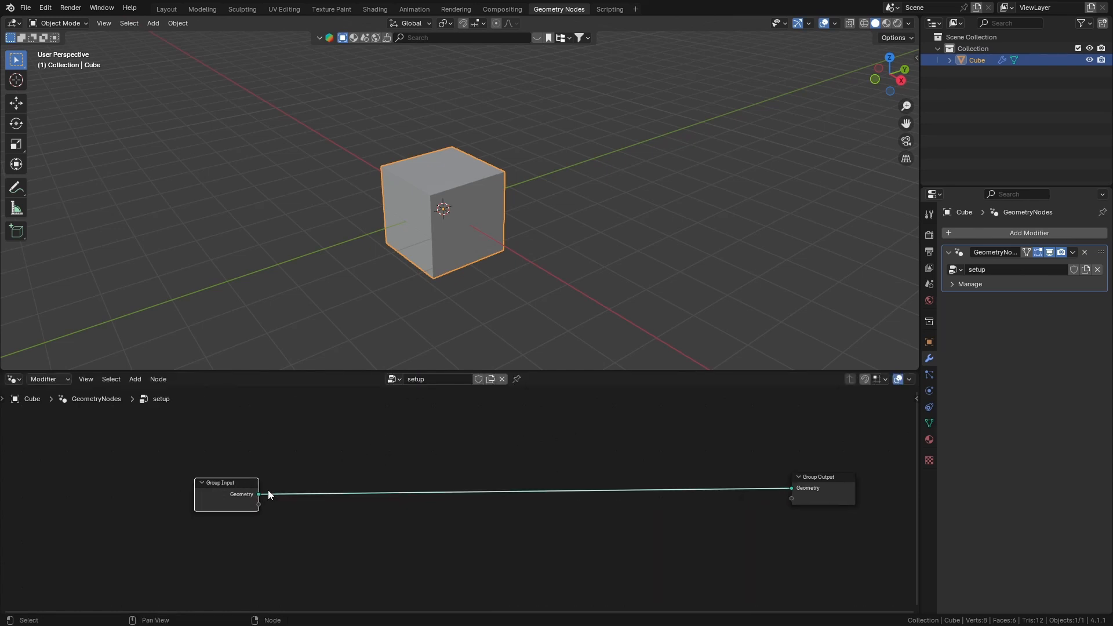
pyautogui.click(134, 378)
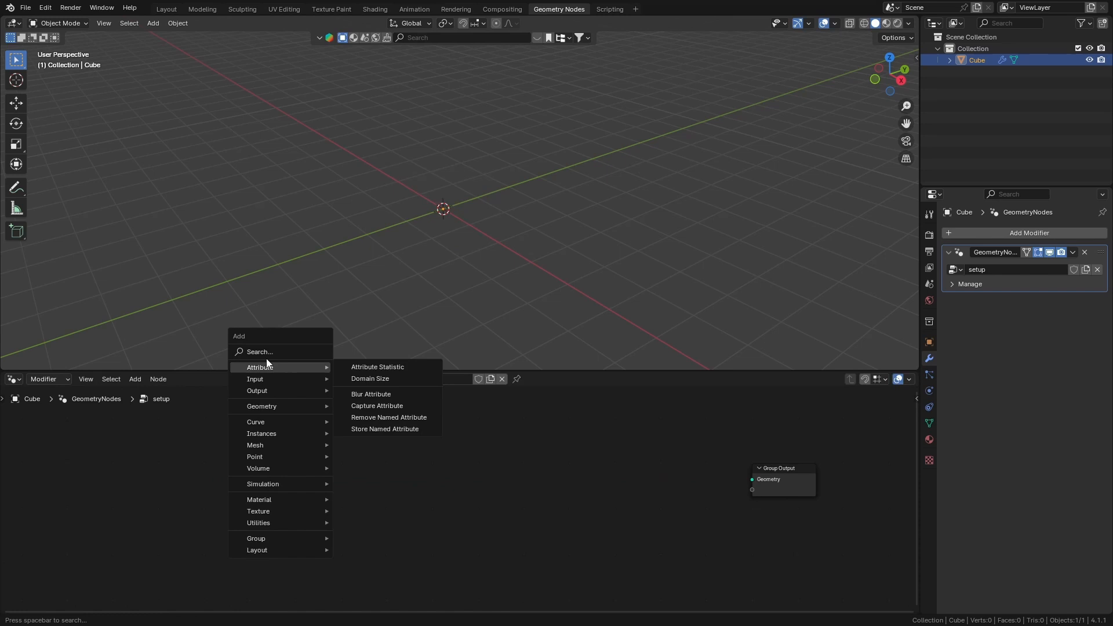
pyautogui.write('gr')
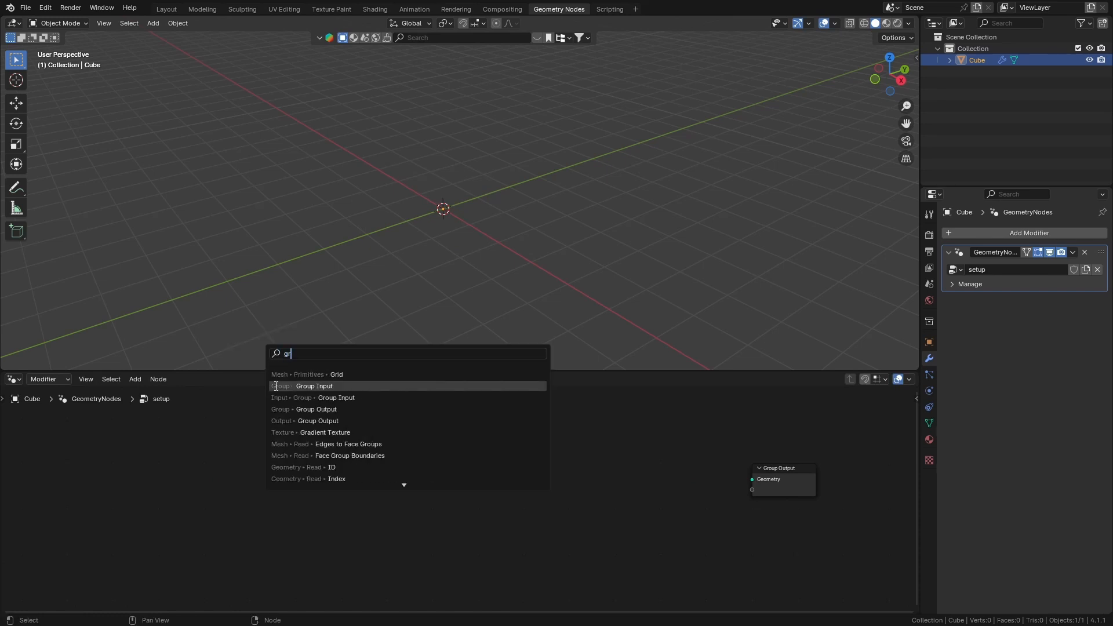
pyautogui.click(337, 374)
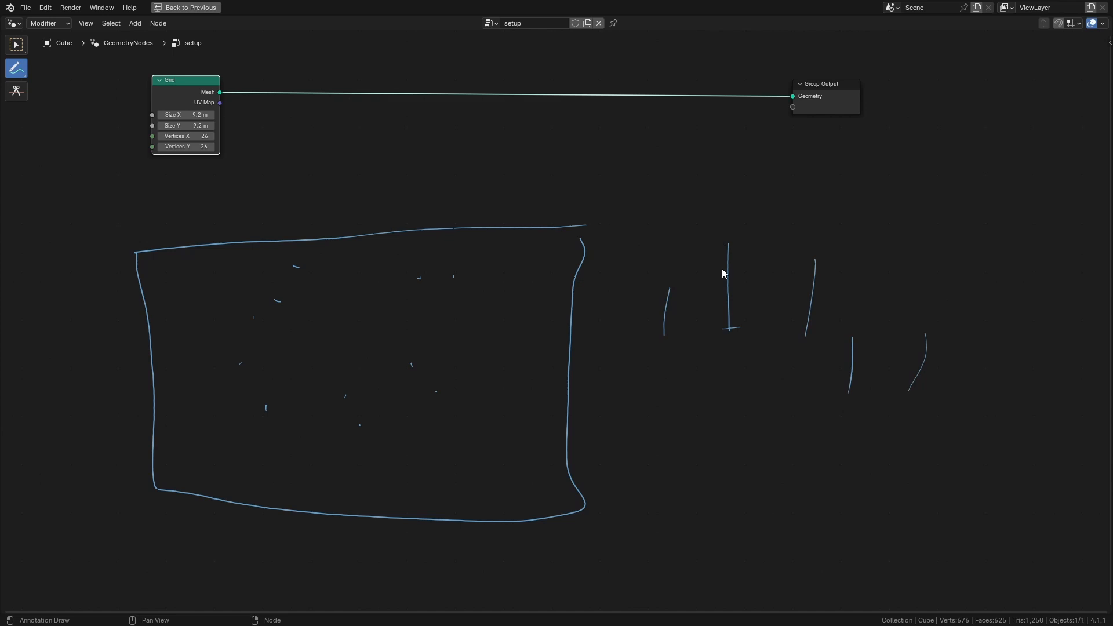
pyautogui.moveTo(755, 218)
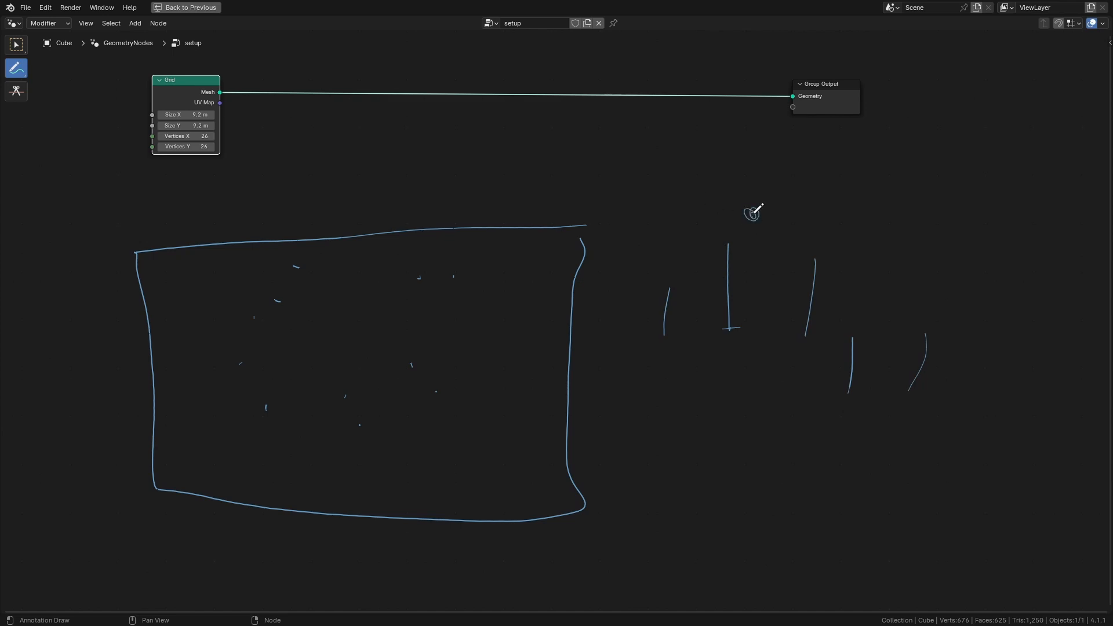
pyautogui.moveTo(806, 298)
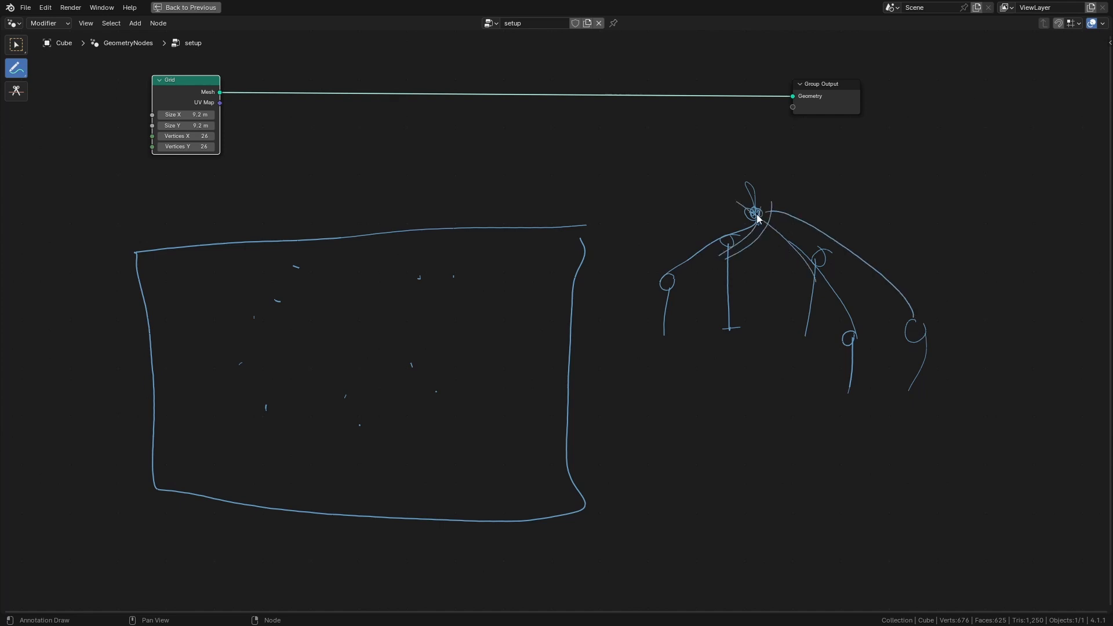
pyautogui.moveTo(797, 253)
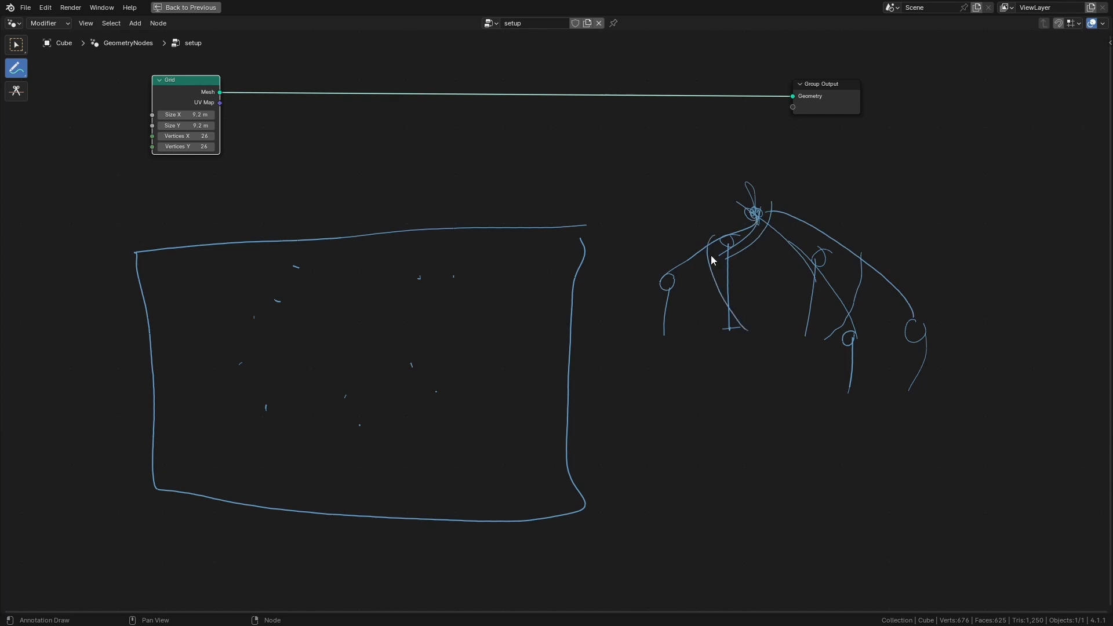
pyautogui.moveTo(757, 320)
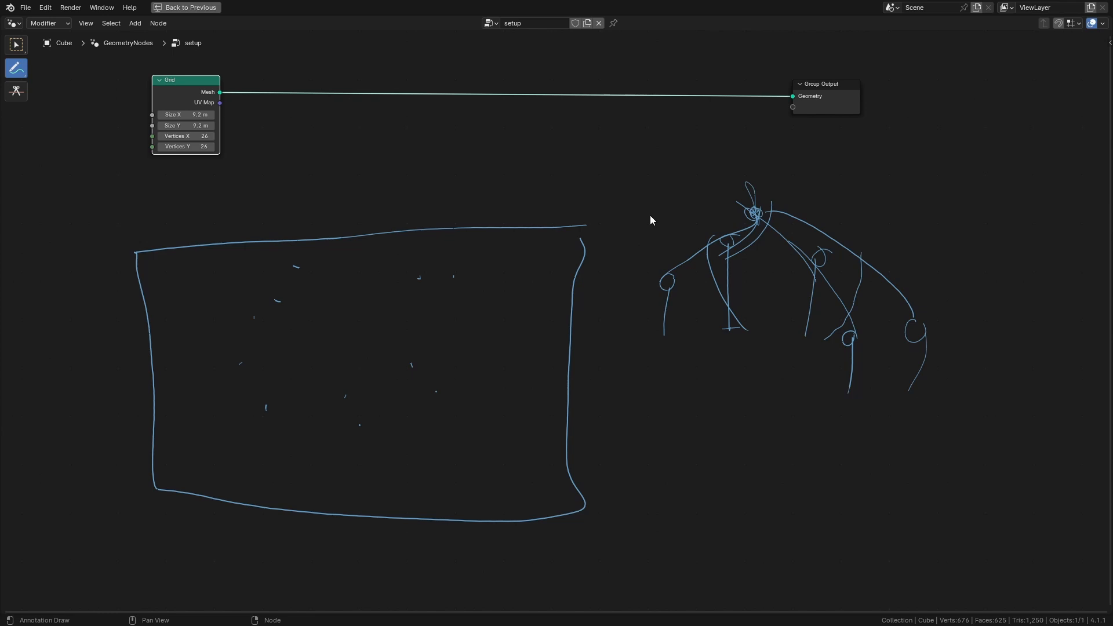
pyautogui.moveTo(806, 263)
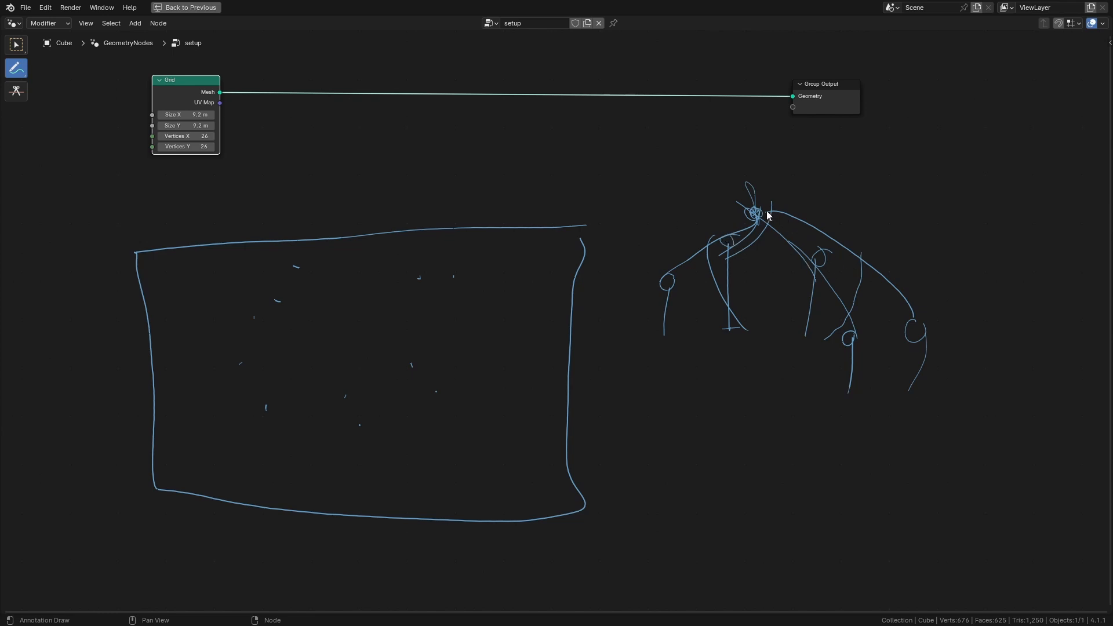
pyautogui.moveTo(752, 260)
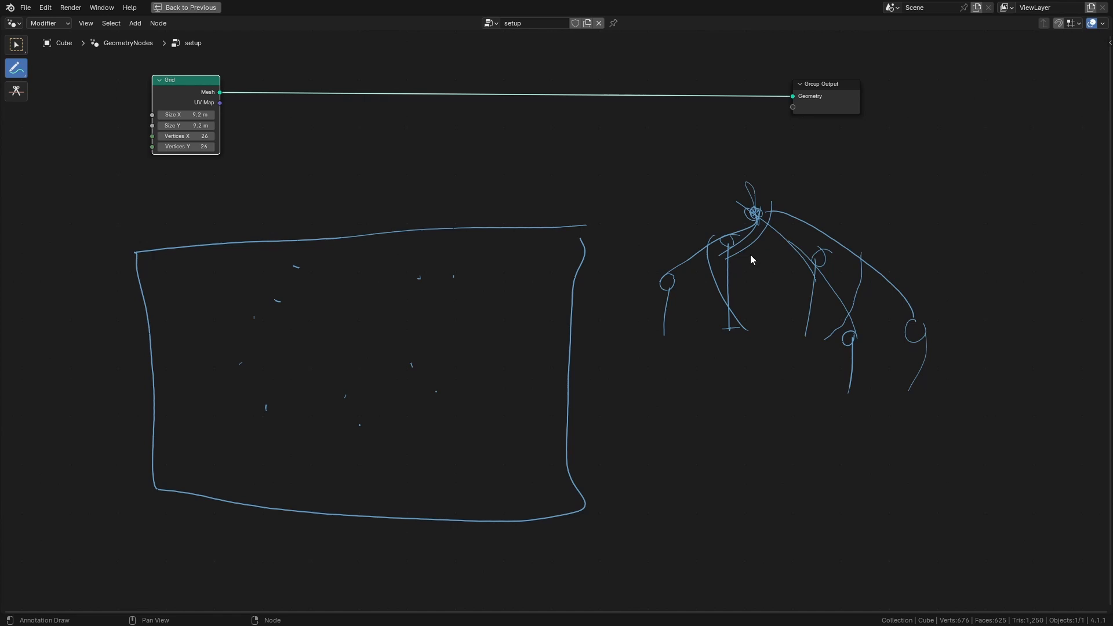
pyautogui.press('ctrl')
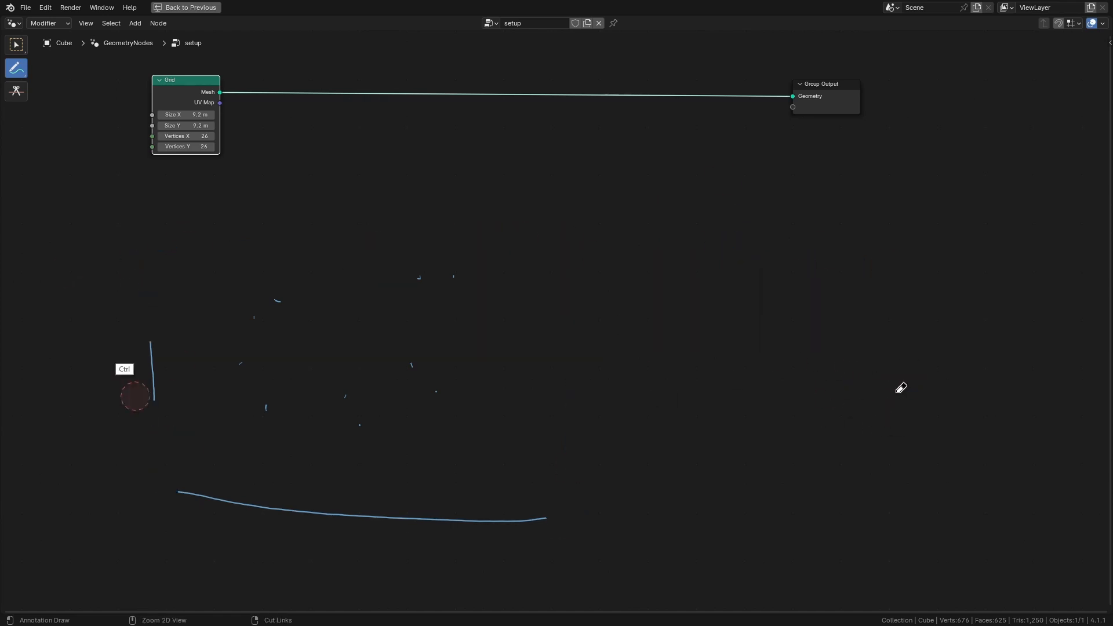
pyautogui.moveTo(362, 327)
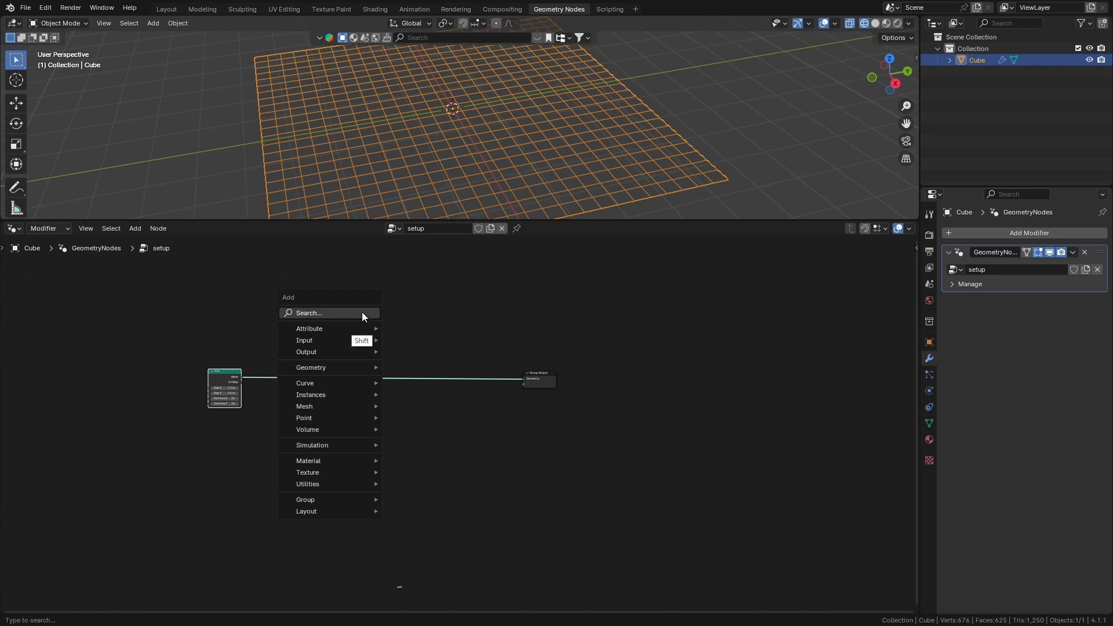
# - Add Distribute Points on Faces after the Grid, using Poisson Disk distribution
pyautogui.write('dist')
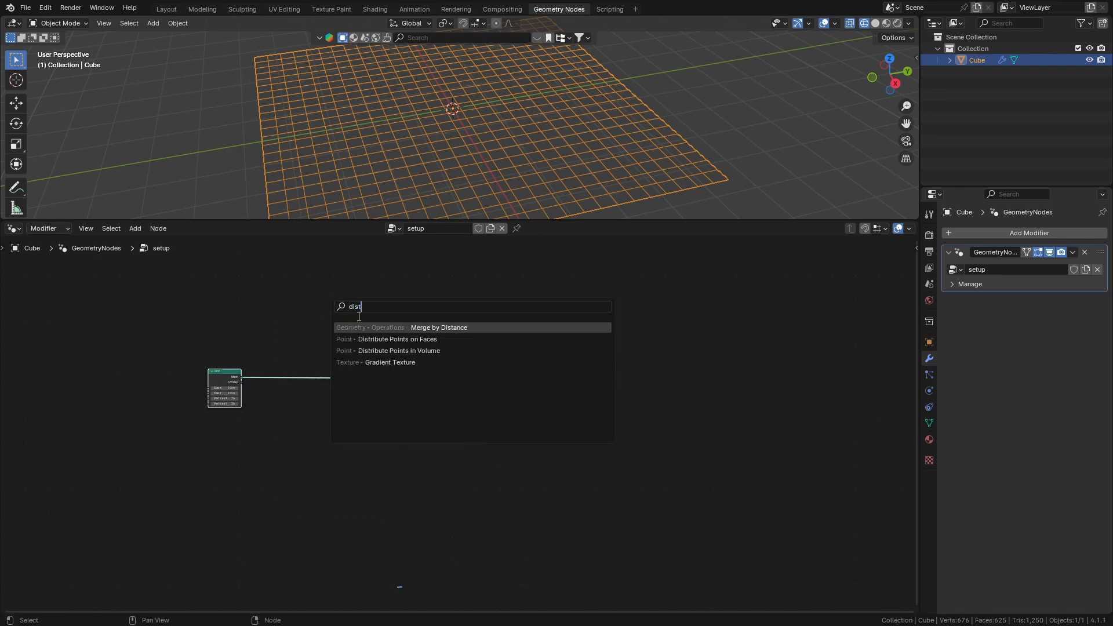
pyautogui.click(398, 339)
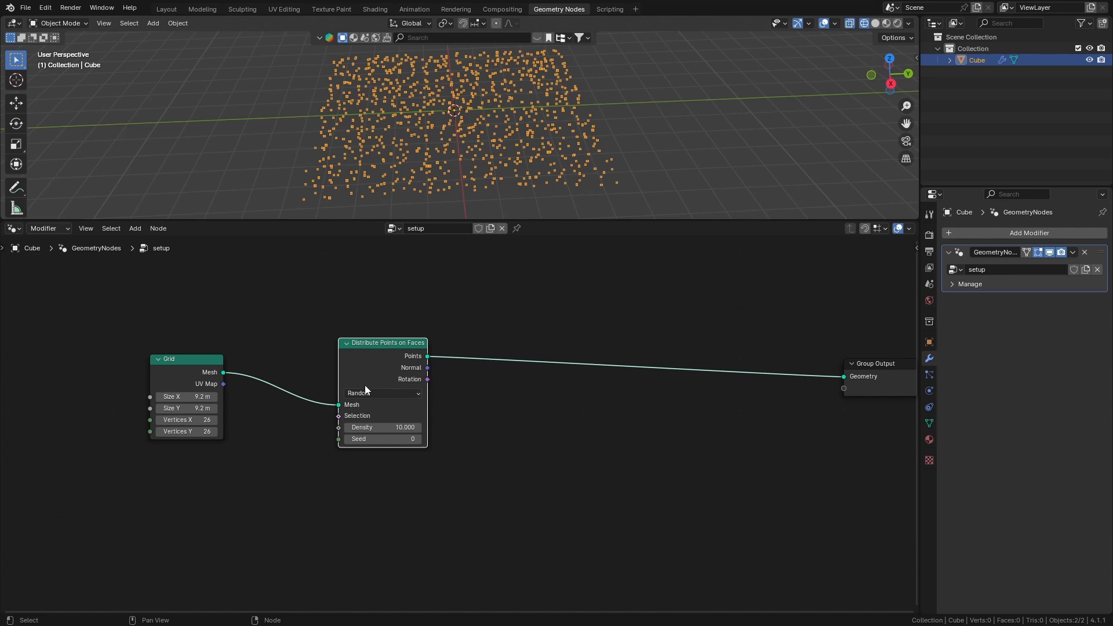
pyautogui.click(382, 393)
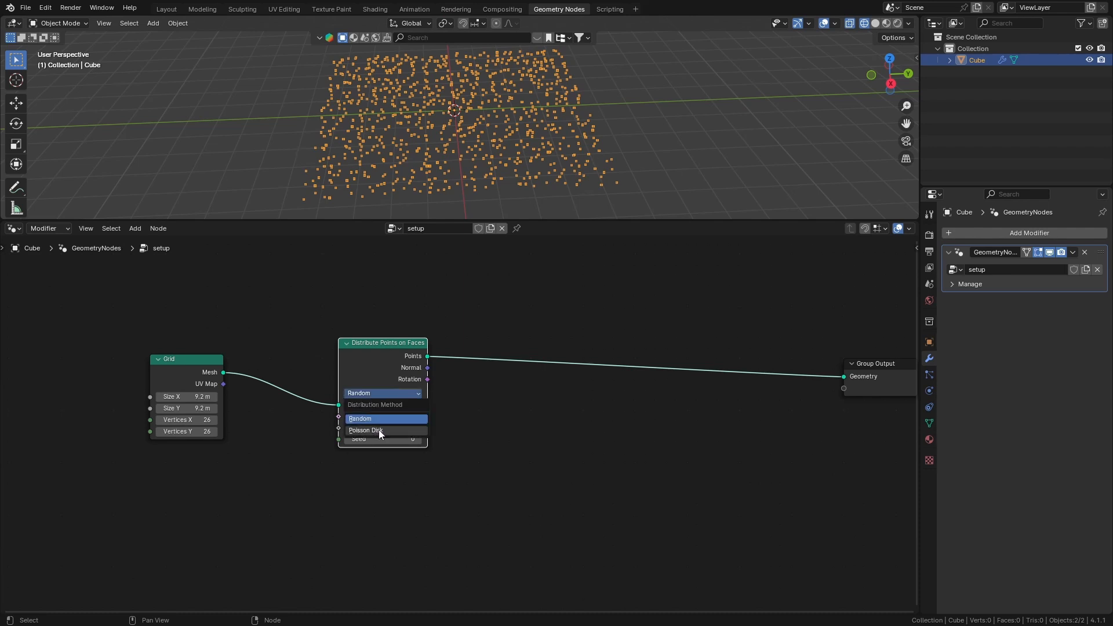
pyautogui.click(366, 430)
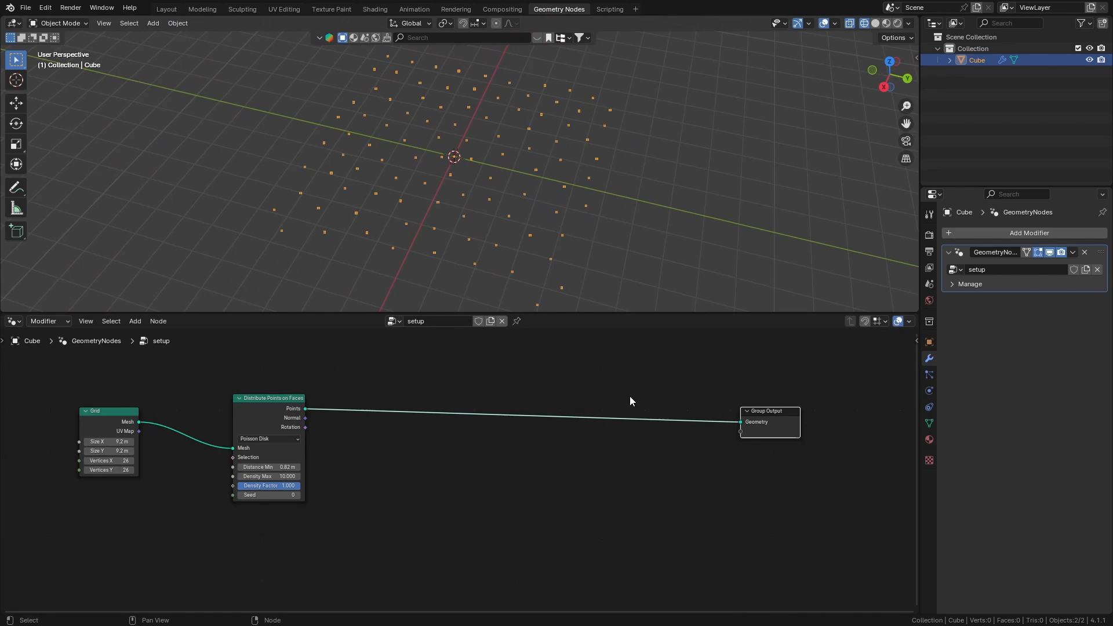
# - Insert an Instance on Points node before the Group Output, then return to the 3D viewport
pyautogui.write('ins')
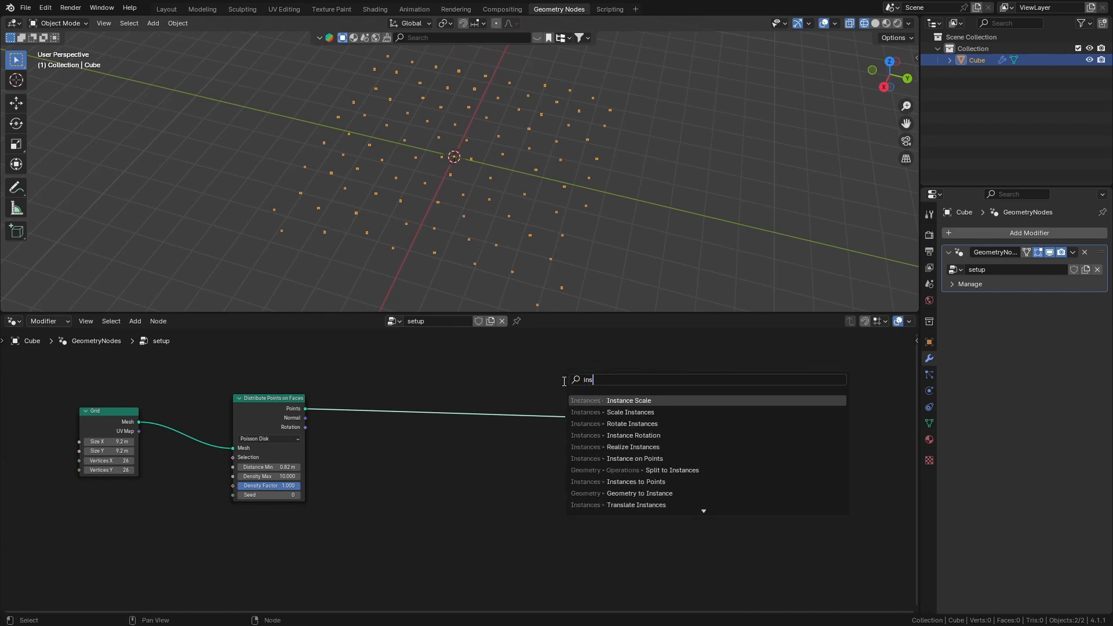
pyautogui.click(634, 459)
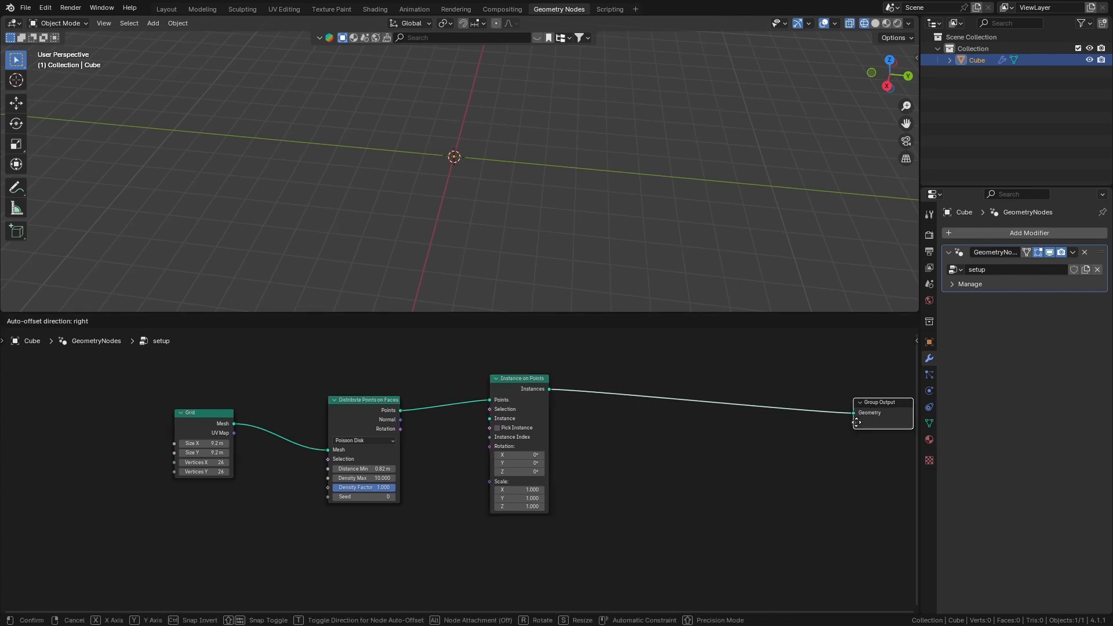
pyautogui.click(486, 368)
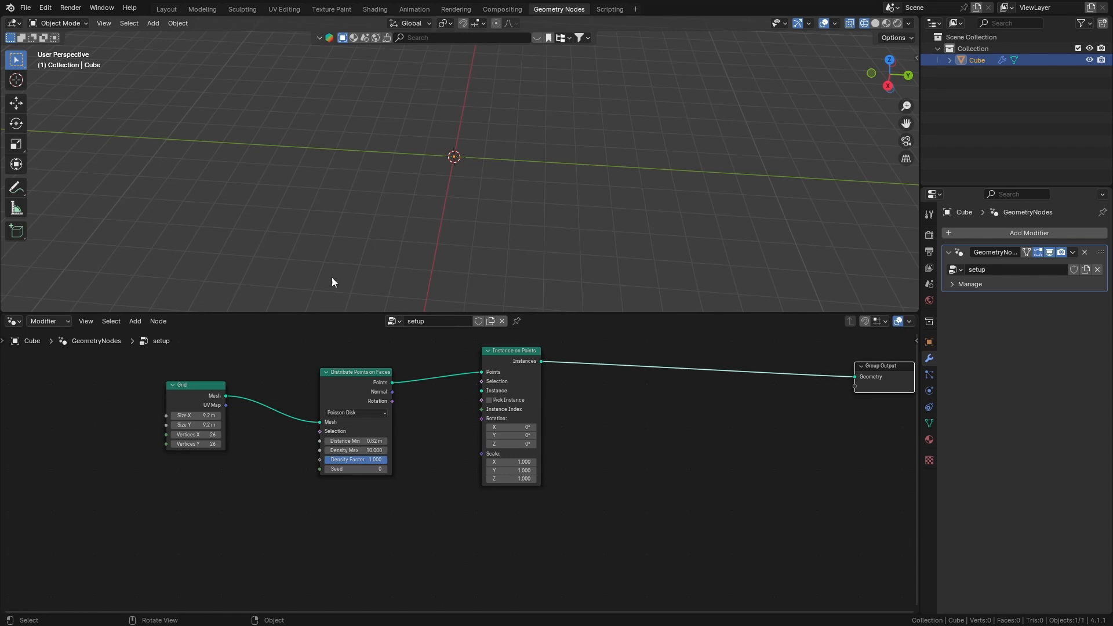
pyautogui.click(152, 23)
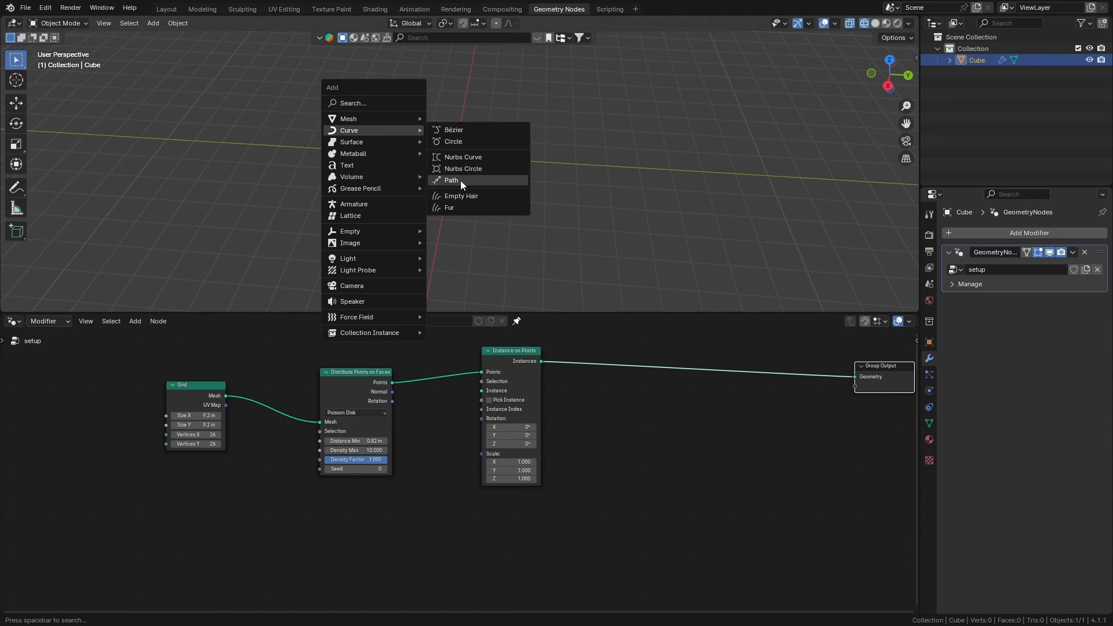
# - Add a NurbsPath curve, rotate it upright and reshape its control points in Edit Mode
pyautogui.click(450, 180)
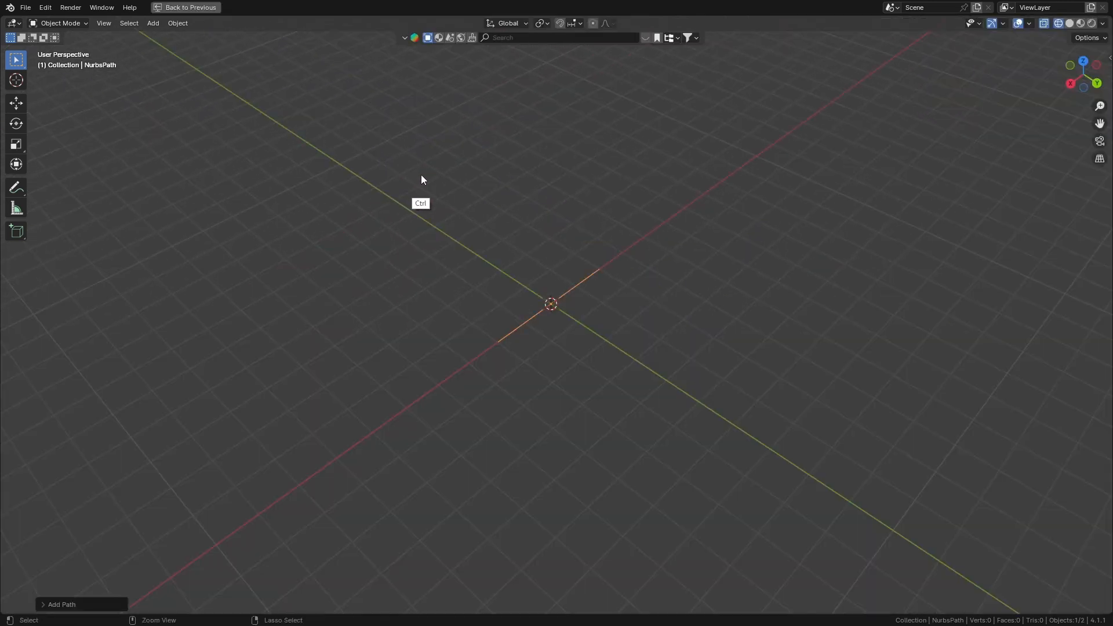
pyautogui.press('r')
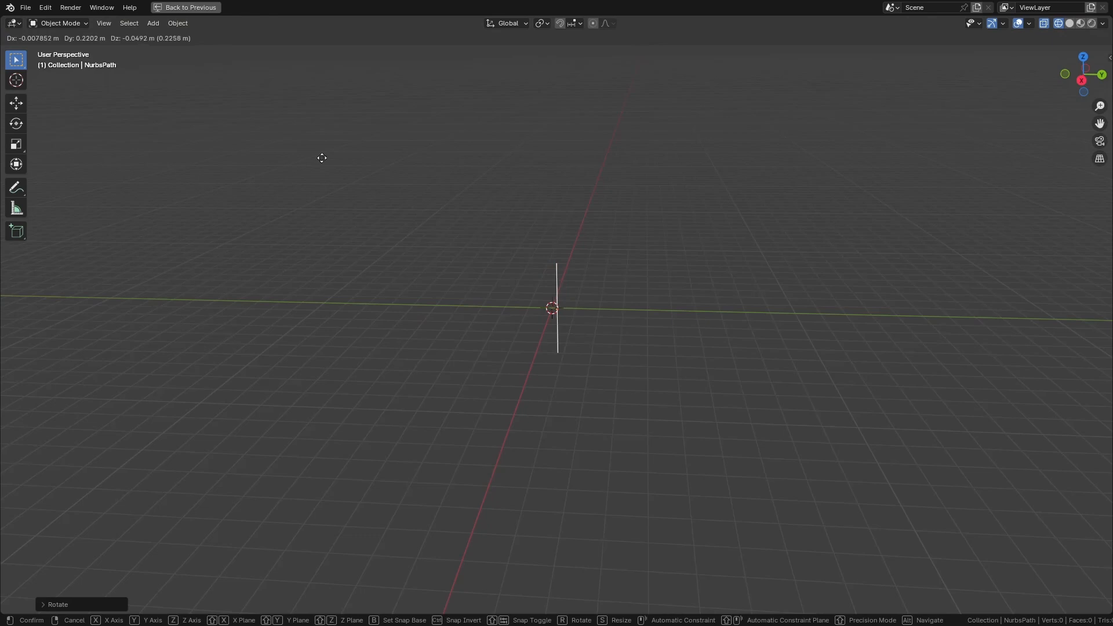
pyautogui.moveTo(651, 191)
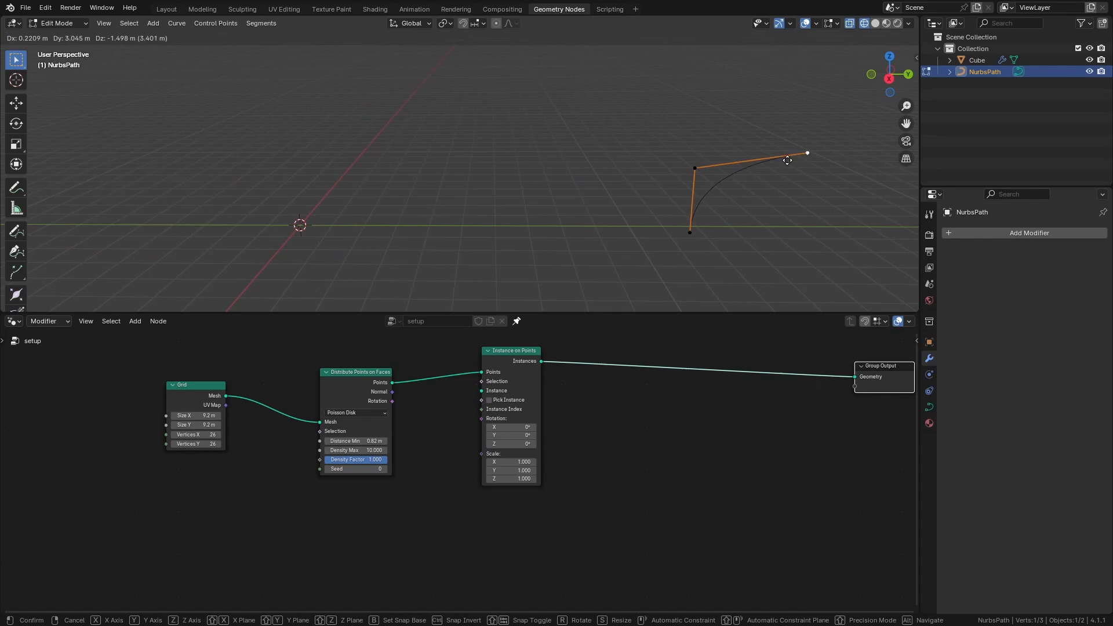
pyautogui.press('Tab')
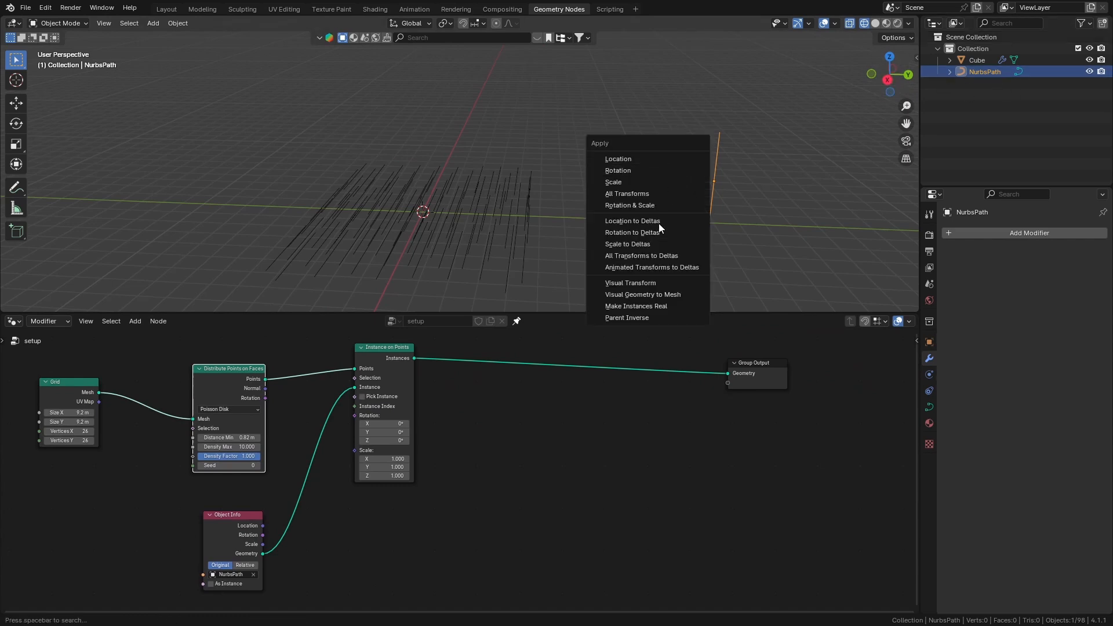
pyautogui.moveTo(619, 171)
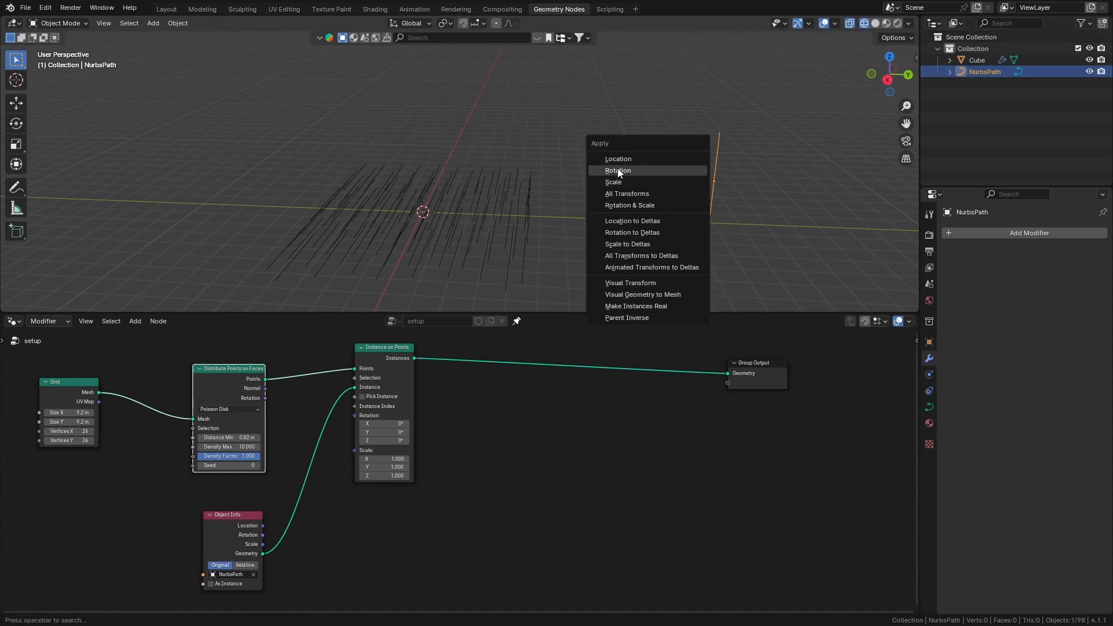
# - Apply the path's rotation and move its origin to the curve's base
pyautogui.click(617, 171)
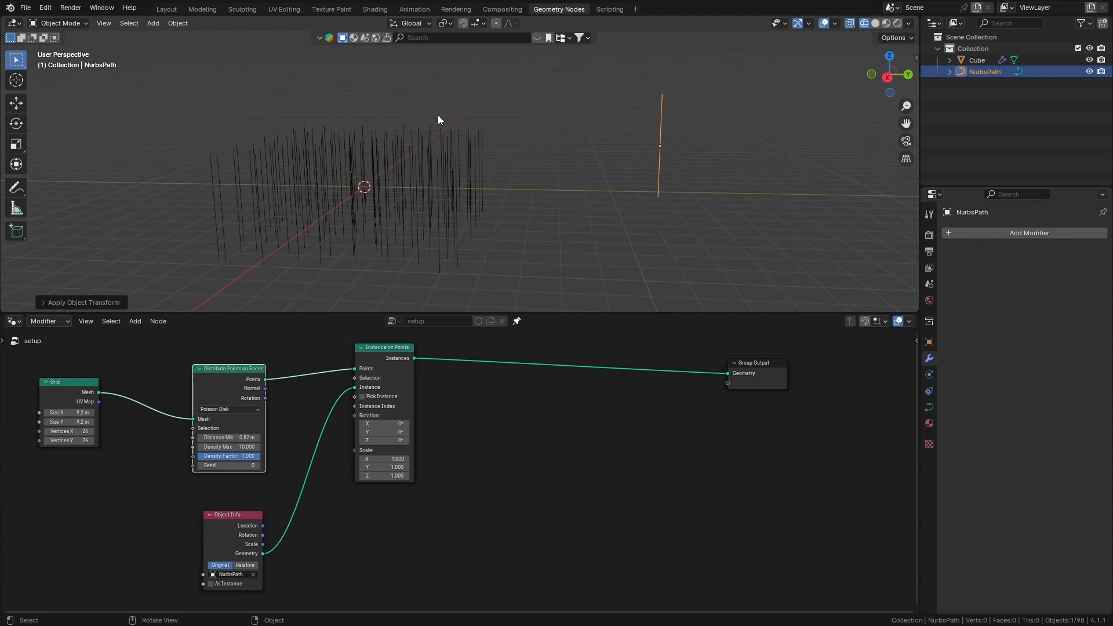
pyautogui.press('Tab')
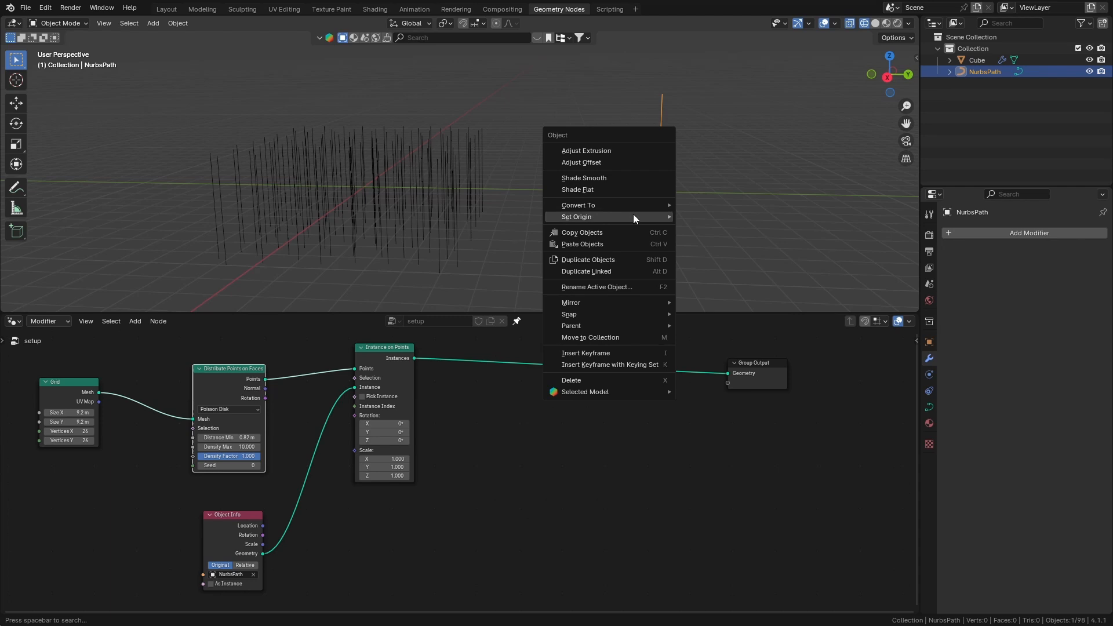
pyautogui.click(577, 217)
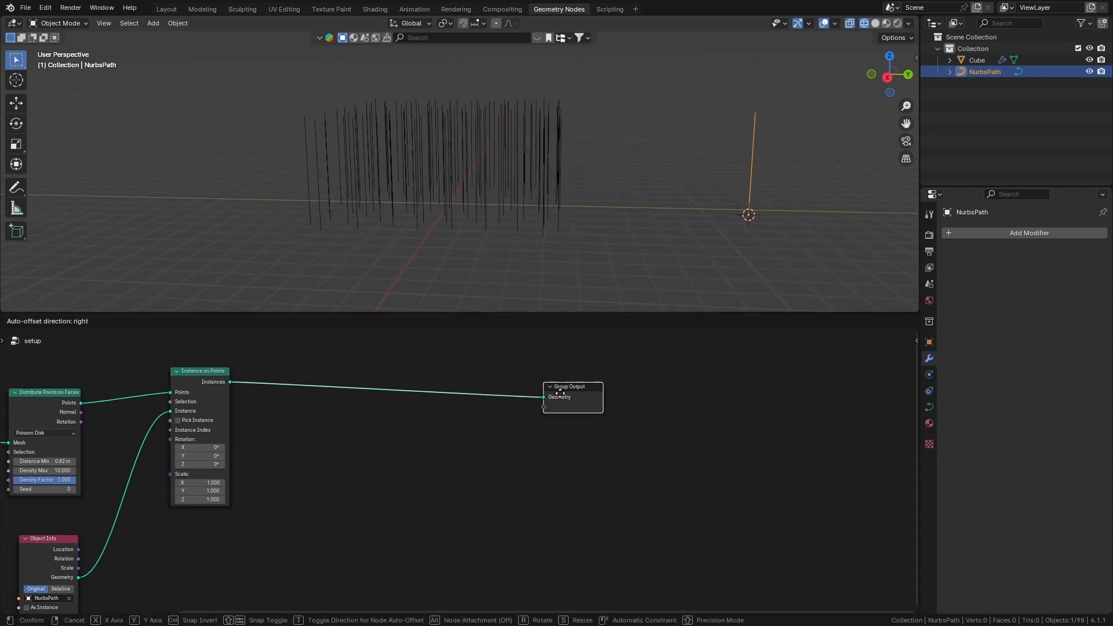
# - Add a Realize Instances node between Instance on Points and Group Output
pyautogui.write('rea')
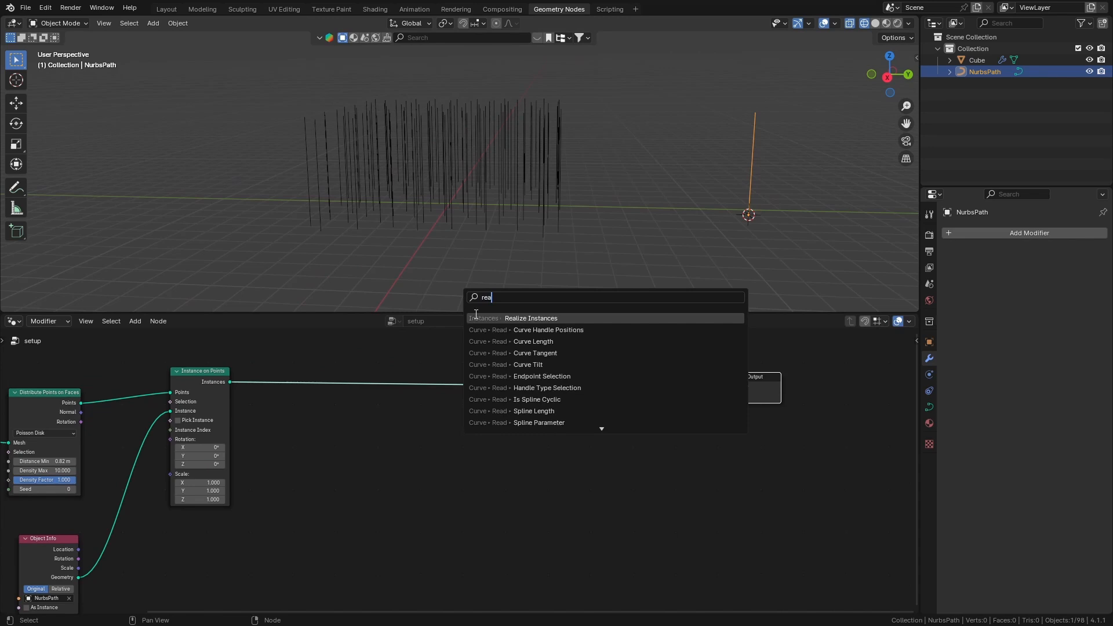
pyautogui.click(530, 318)
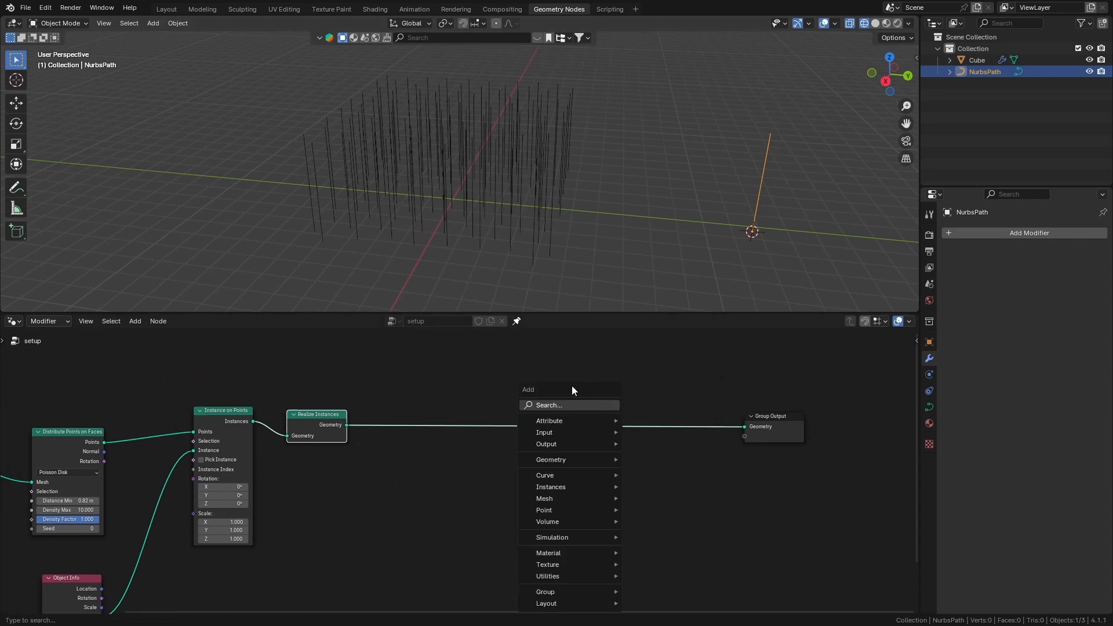
# - Add Set Position with Endpoint Selection, offsetting each curve's start 3.3 m in Y
pyautogui.write('set')
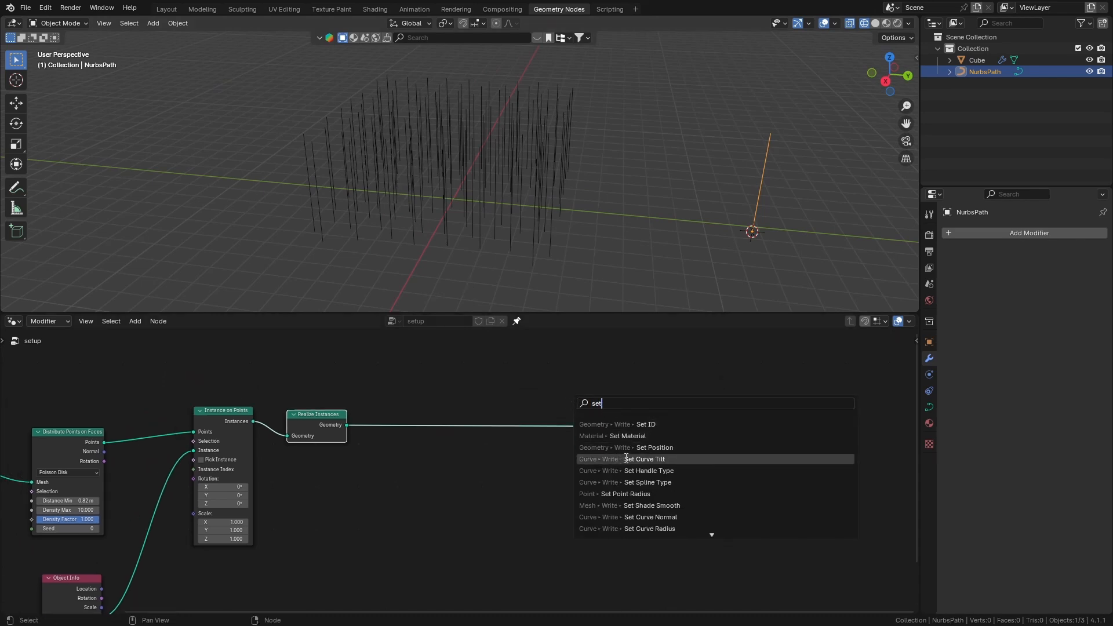
pyautogui.click(653, 447)
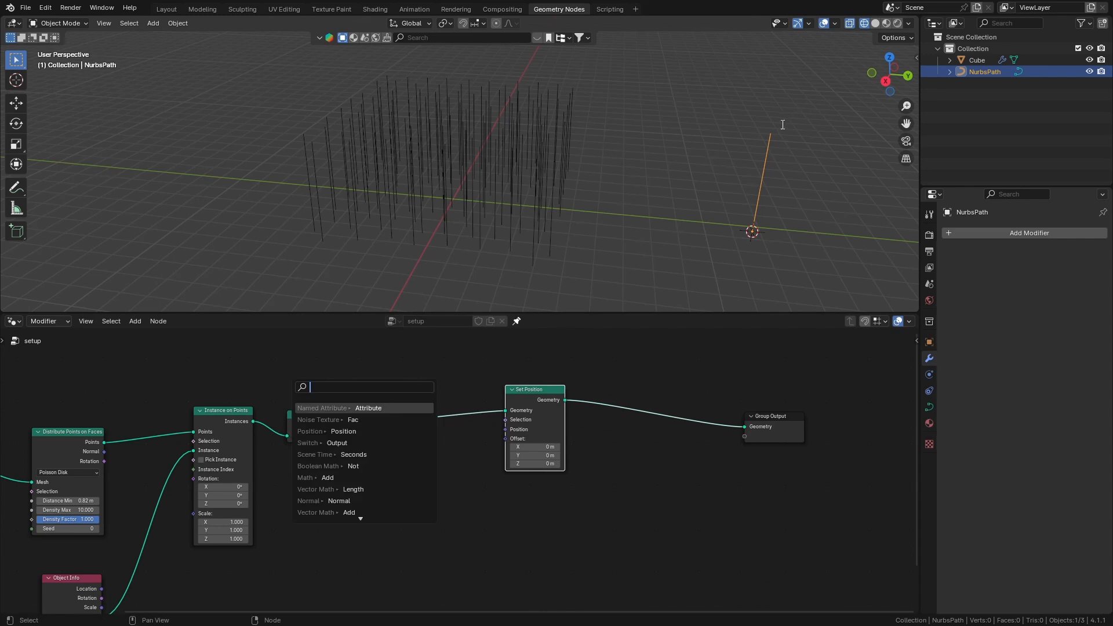
pyautogui.moveTo(744, 223)
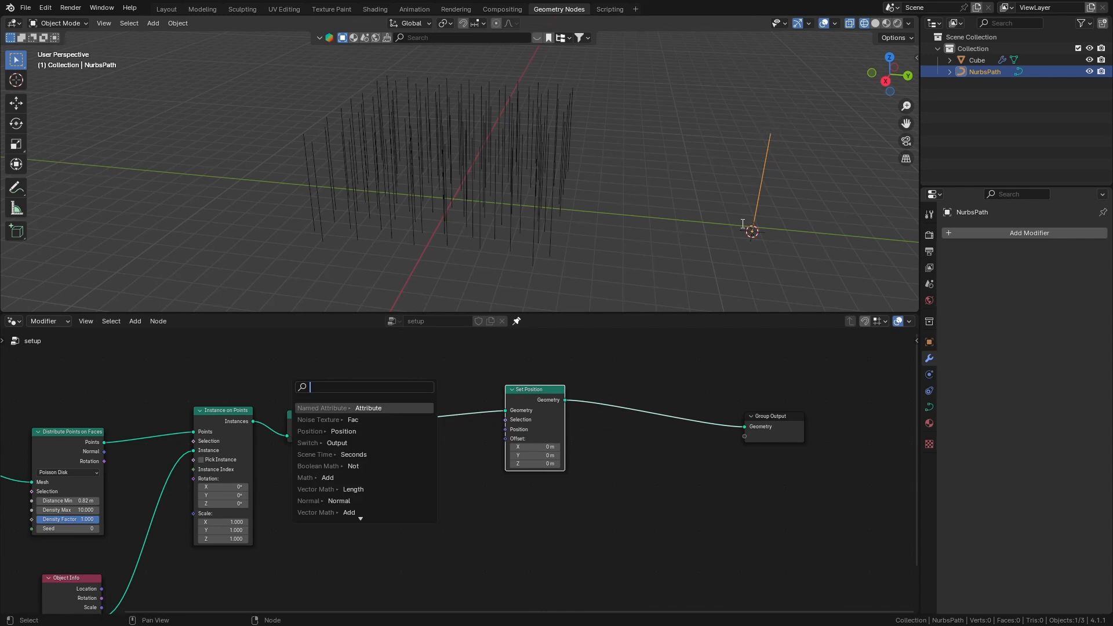
pyautogui.moveTo(772, 126)
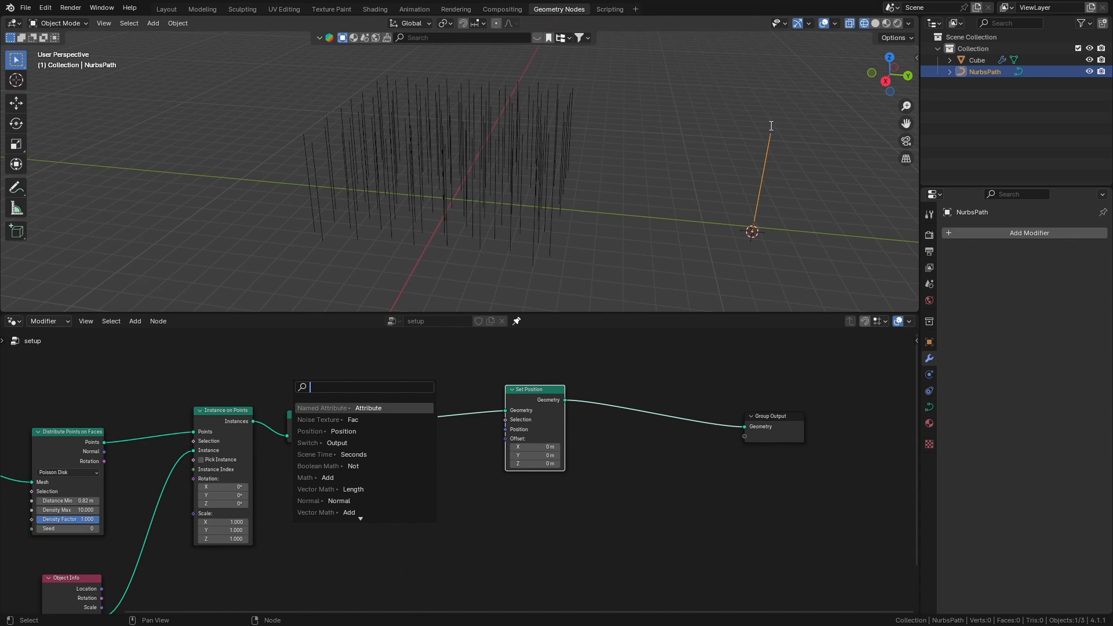
pyautogui.write('en')
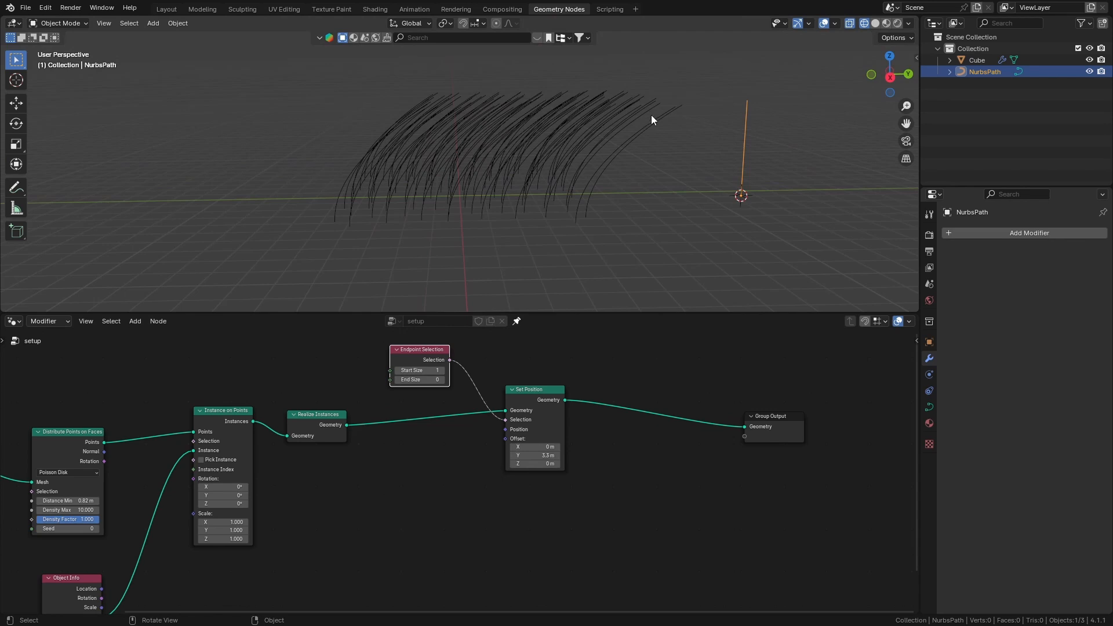
pyautogui.moveTo(624, 99)
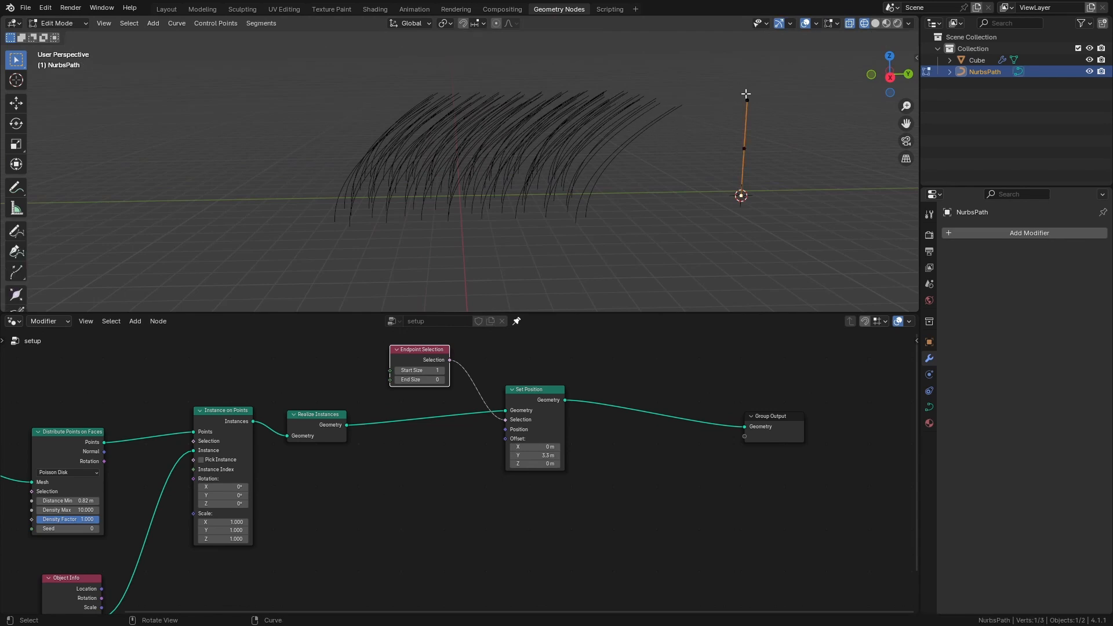
pyautogui.press('Tab')
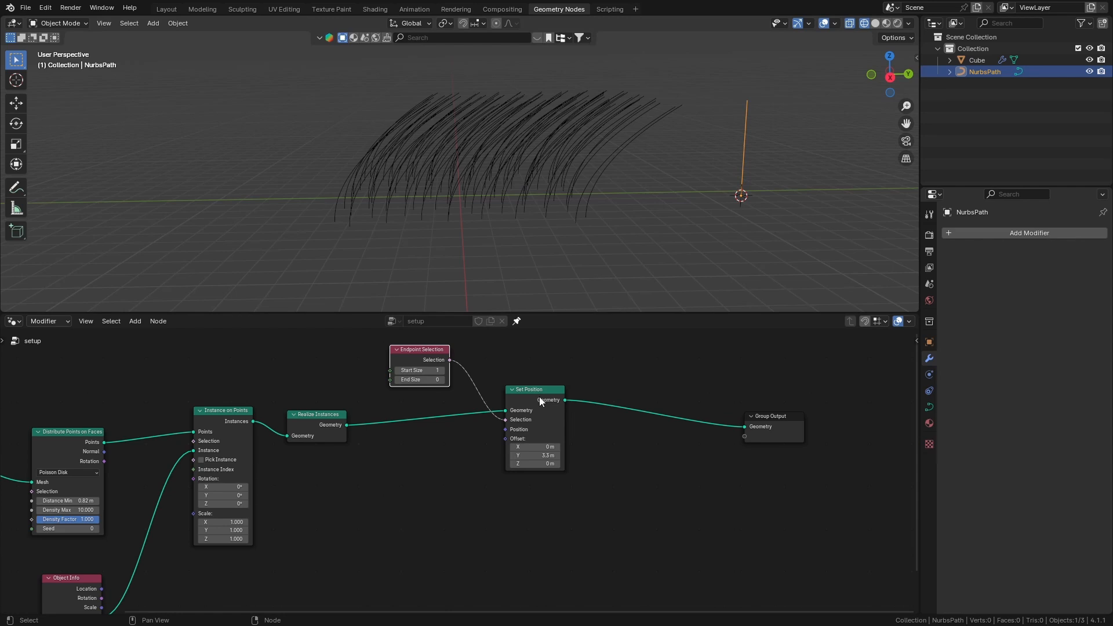
# - Add a cube Empty above the curves with an Object Info node reading it, offset reset to 0
pyautogui.click(534, 455)
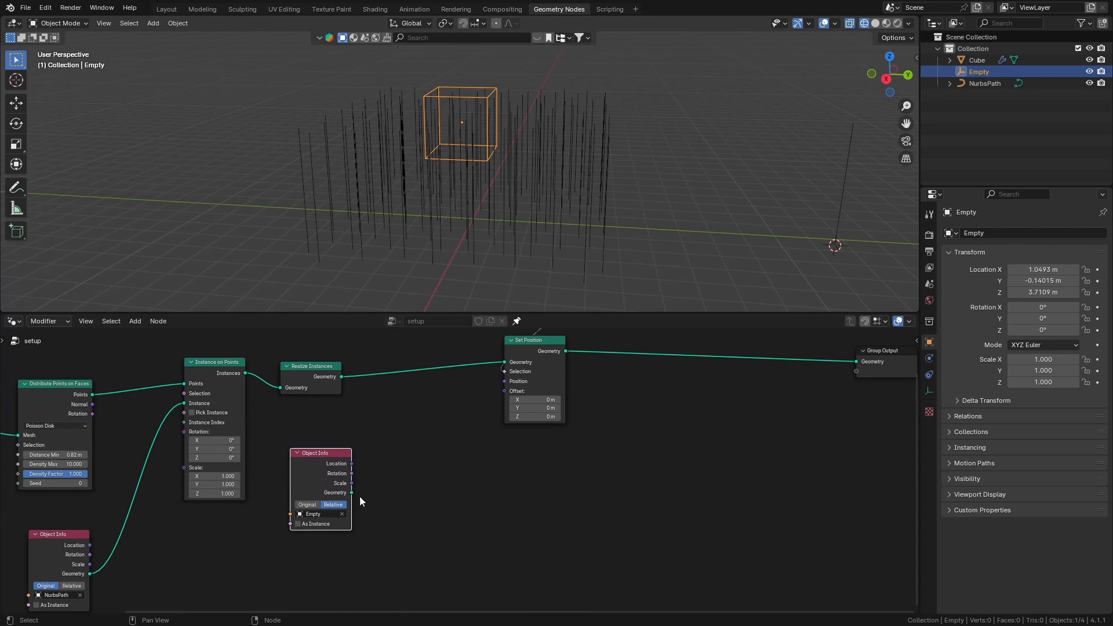
# - Add a Points node placed at the Empty's location
pyautogui.press('shift+a')
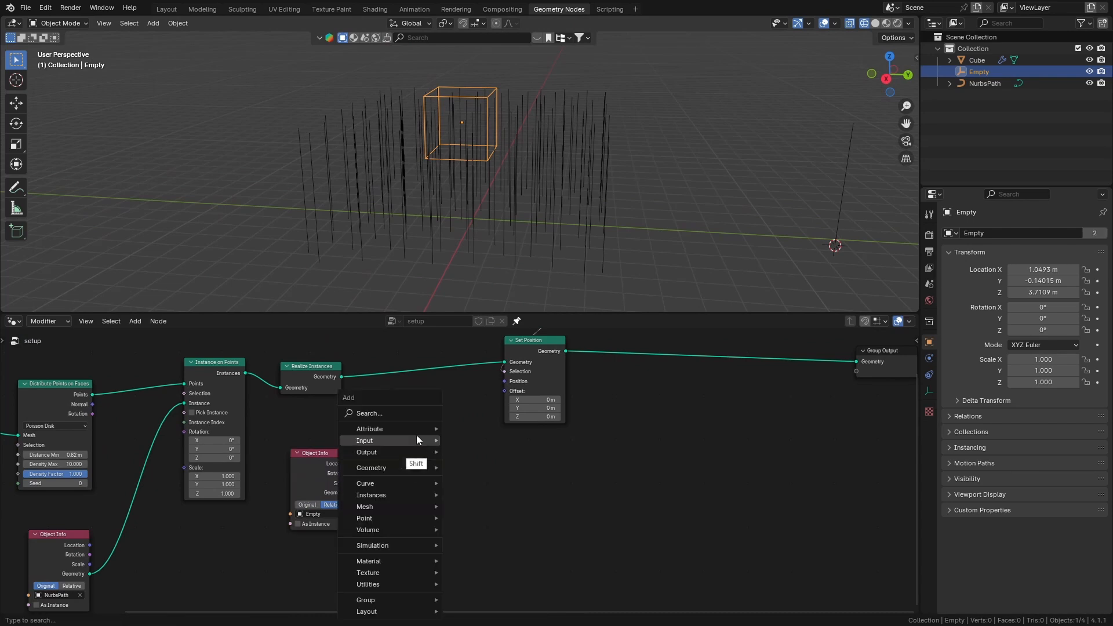
pyautogui.write('po')
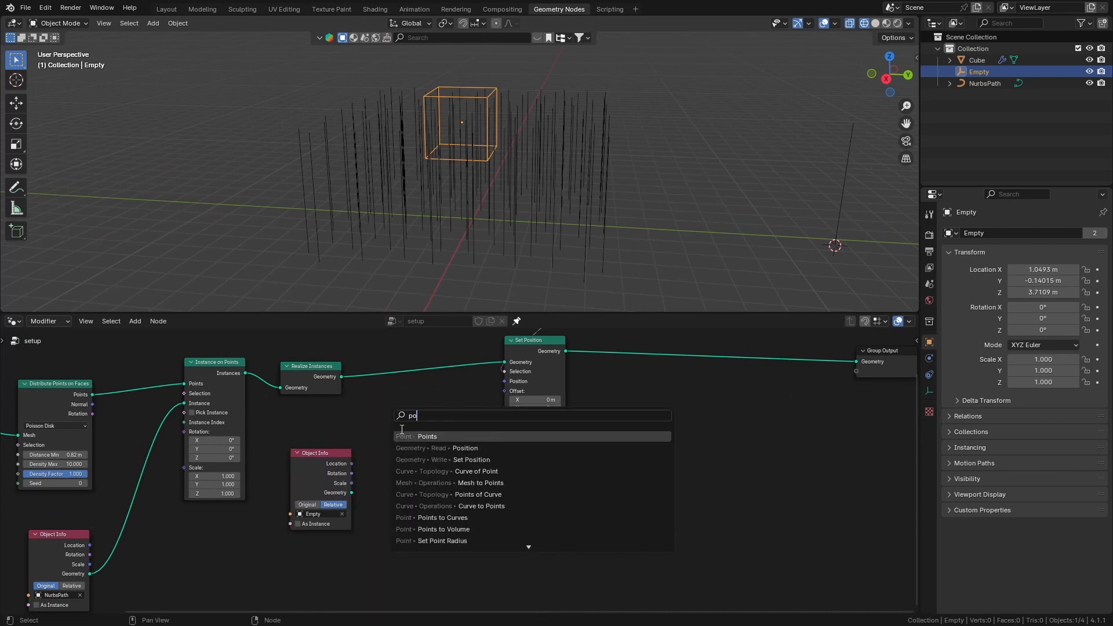
pyautogui.click(427, 436)
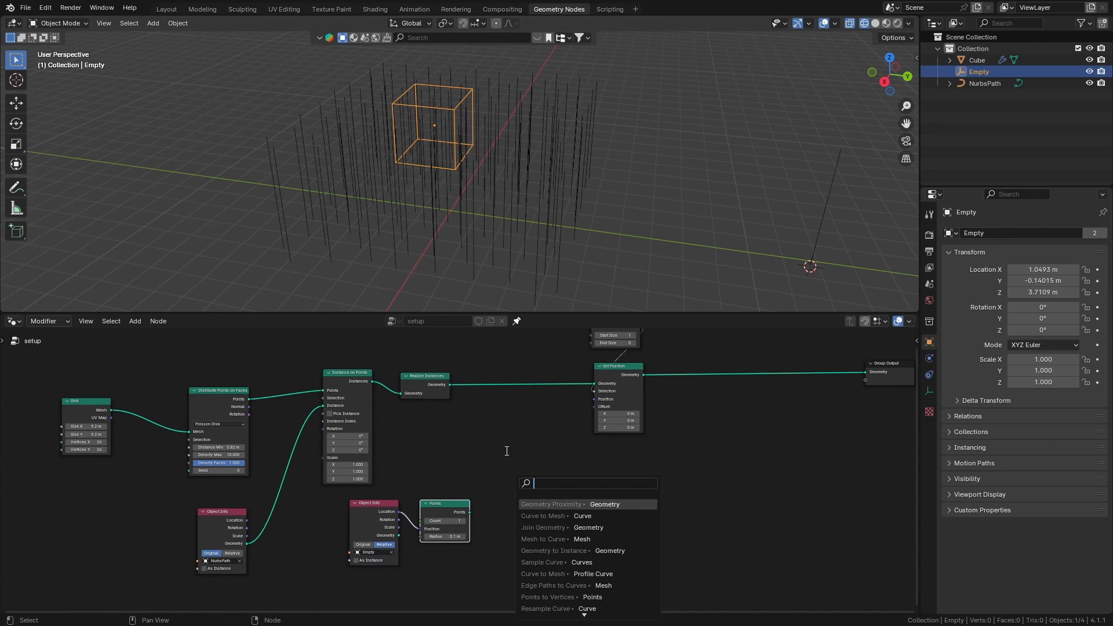
# - Add Geometry Proximity targeting Points to drive Set Position's position
pyautogui.write('p')
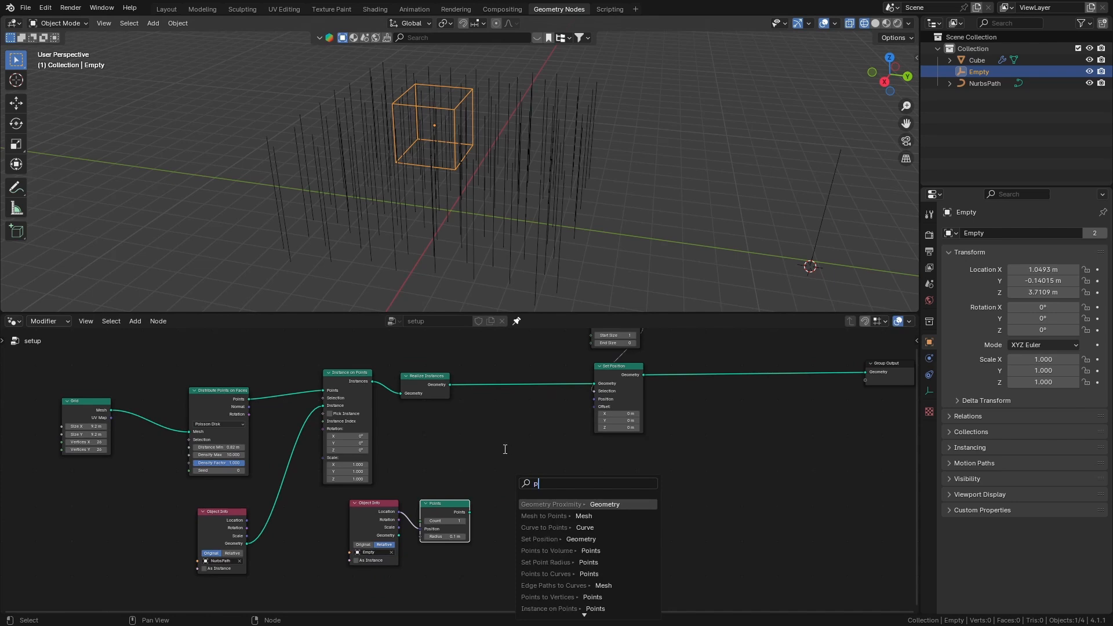
pyautogui.click(556, 505)
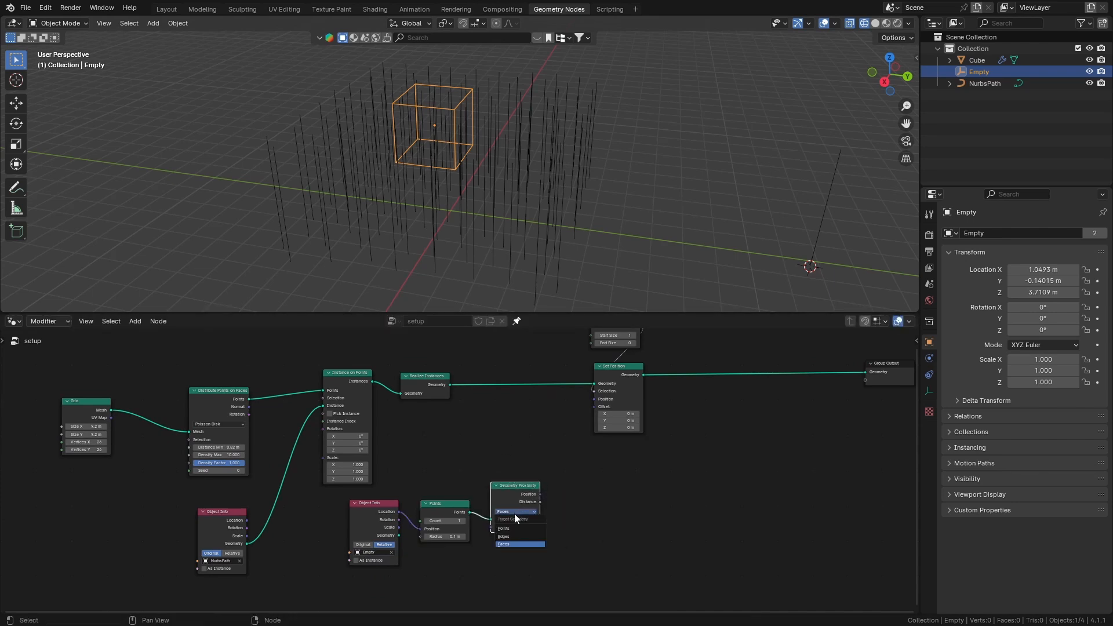
pyautogui.click(512, 527)
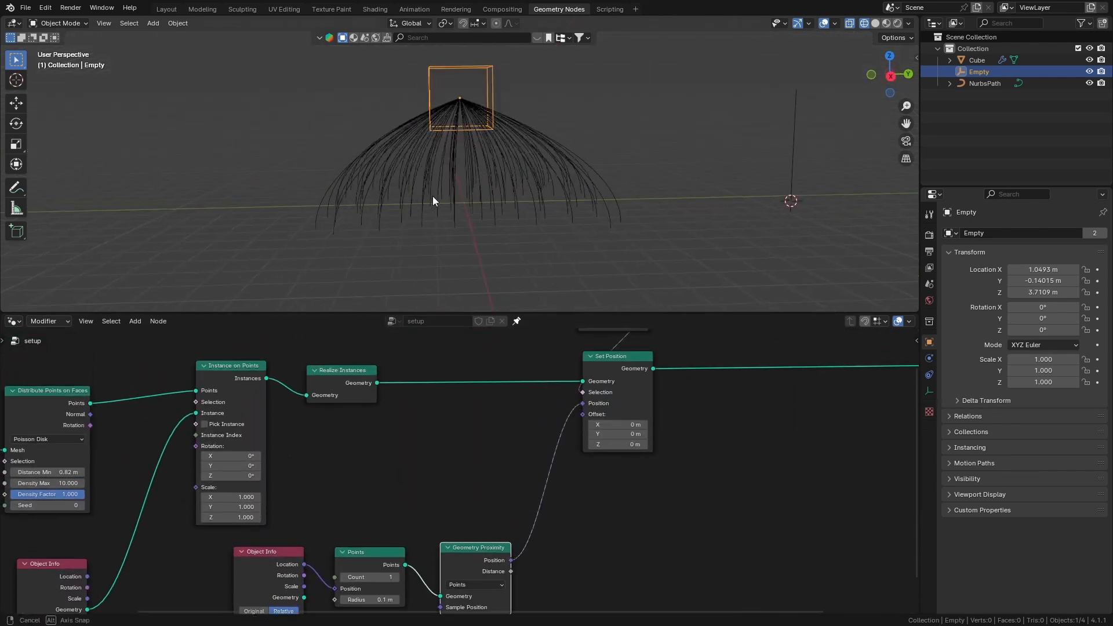
# - Move the Empty so the converging curve tips follow it and reshape the dome
pyautogui.moveTo(460, 98); pyautogui.dragTo(312, 107)
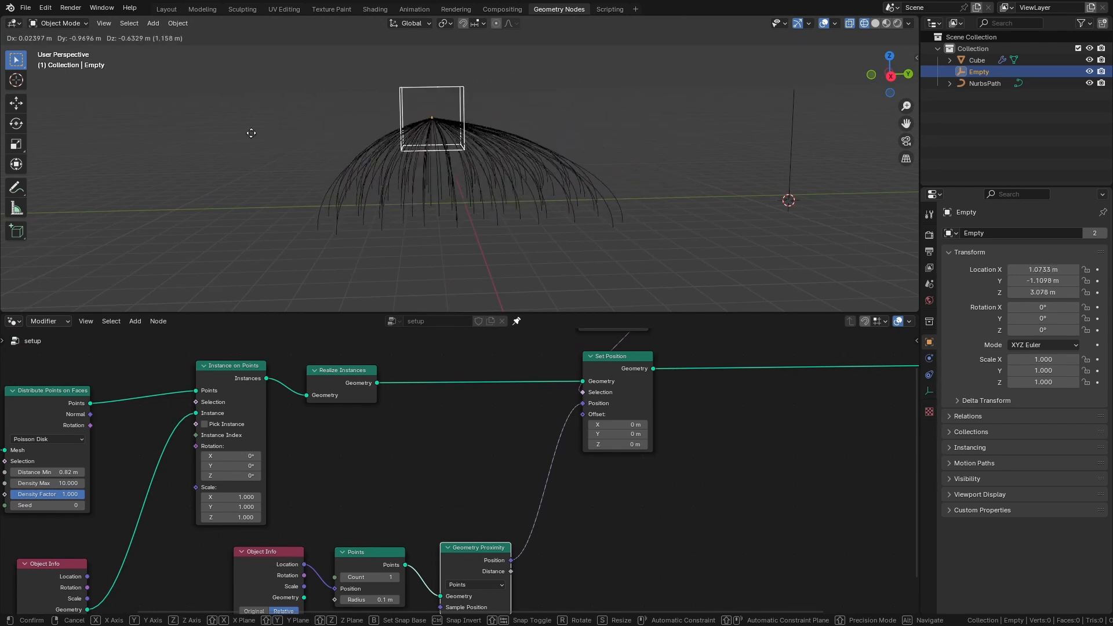
pyautogui.moveTo(352, 138)
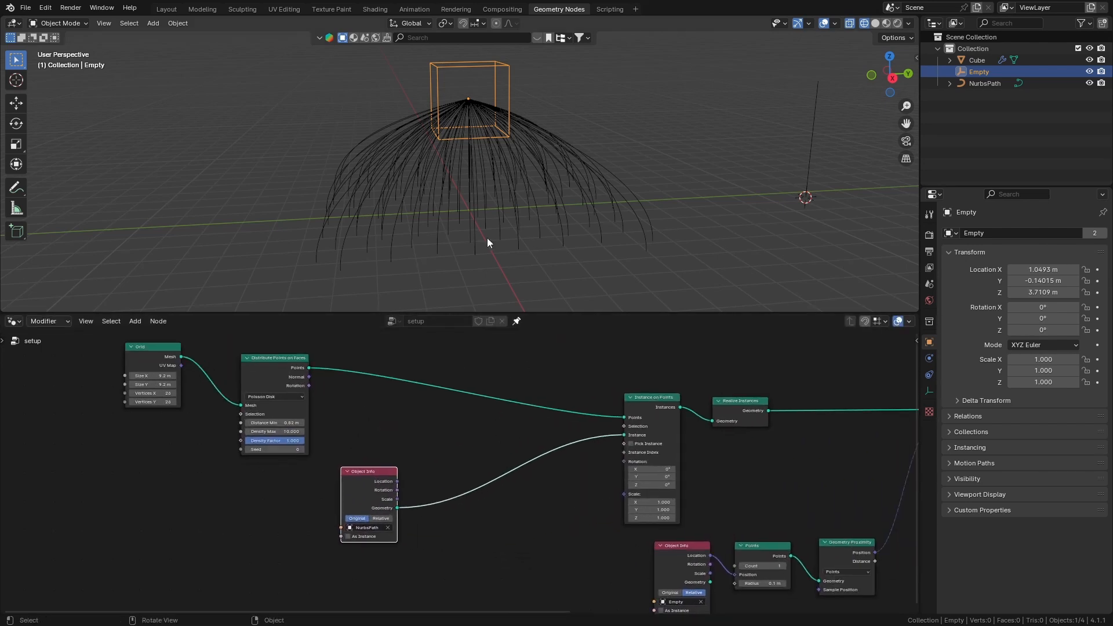
pyautogui.moveTo(513, 157)
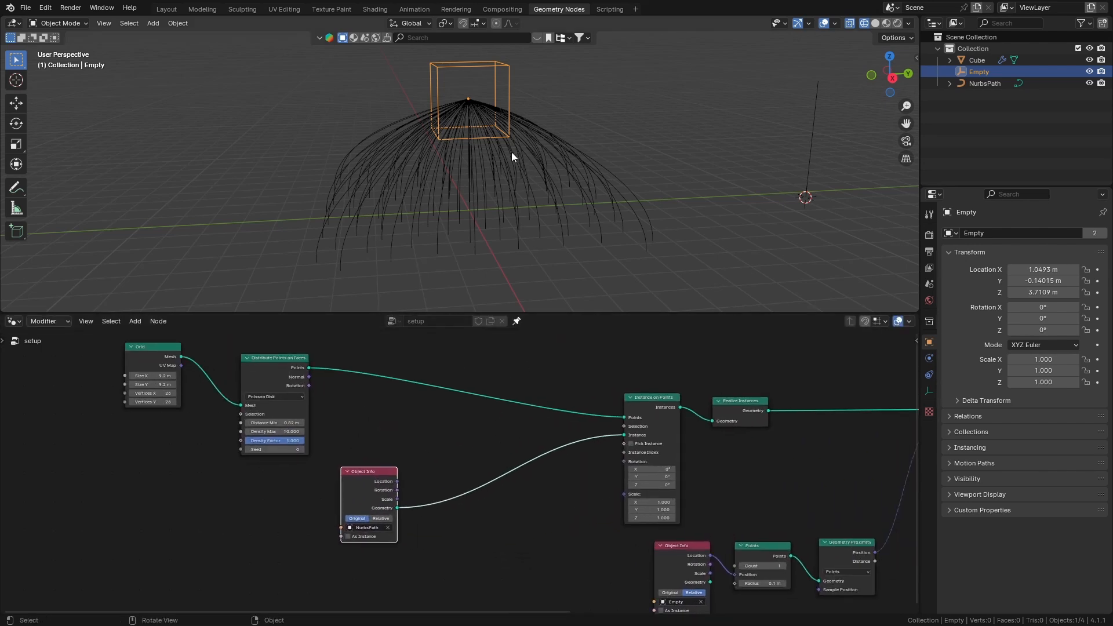
pyautogui.moveTo(570, 204)
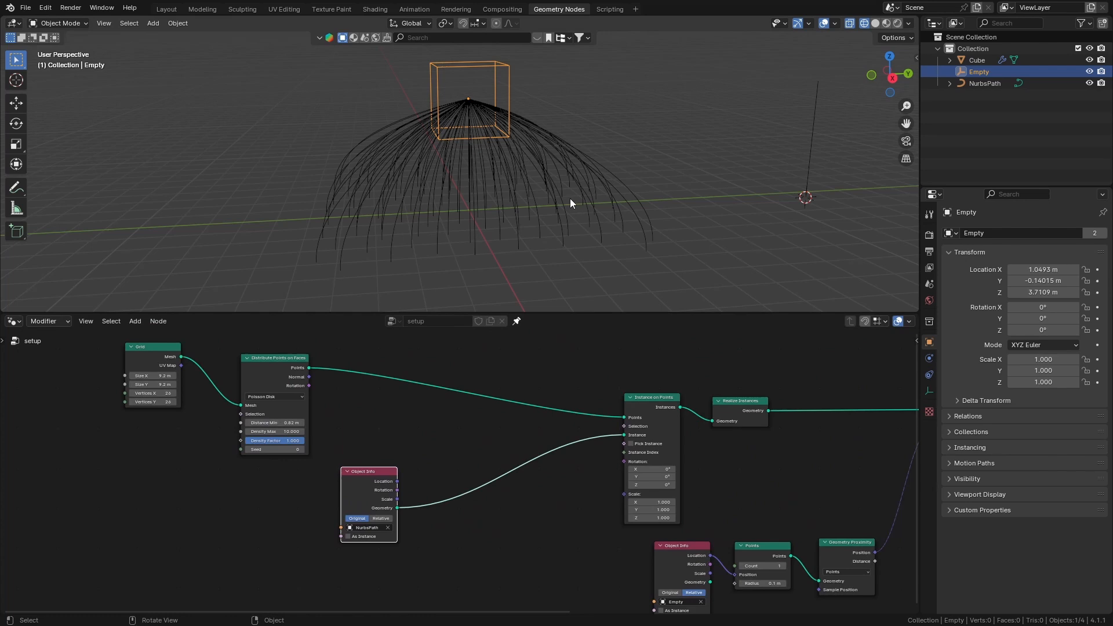
pyautogui.moveTo(305, 387)
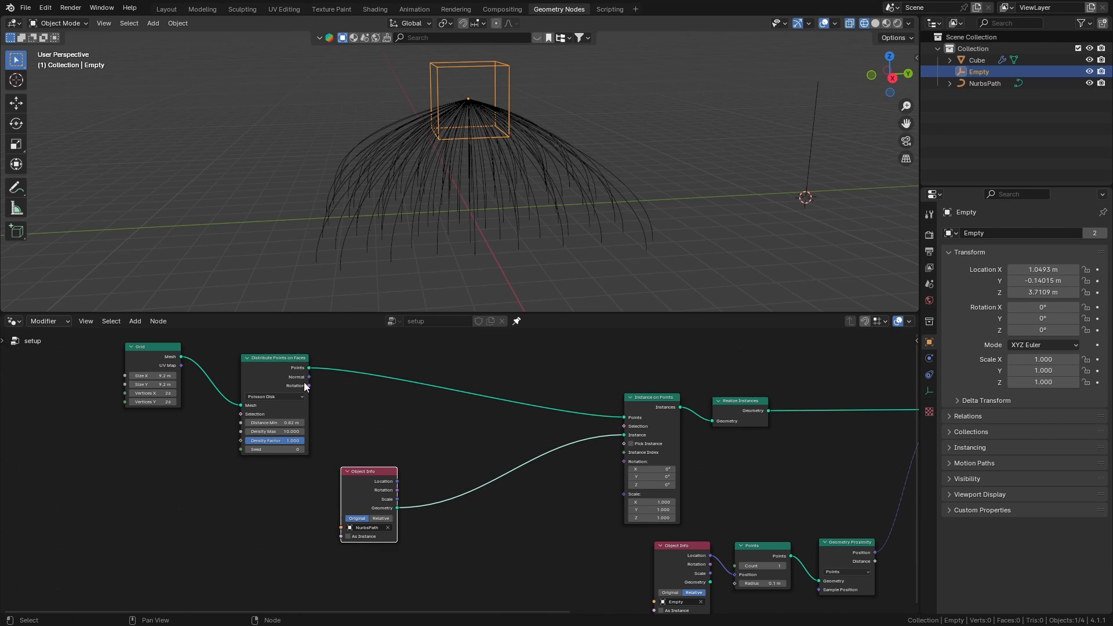
# - Drive the instance rotation with an Align Euler to Vector node set to the Z axis
pyautogui.write('a')
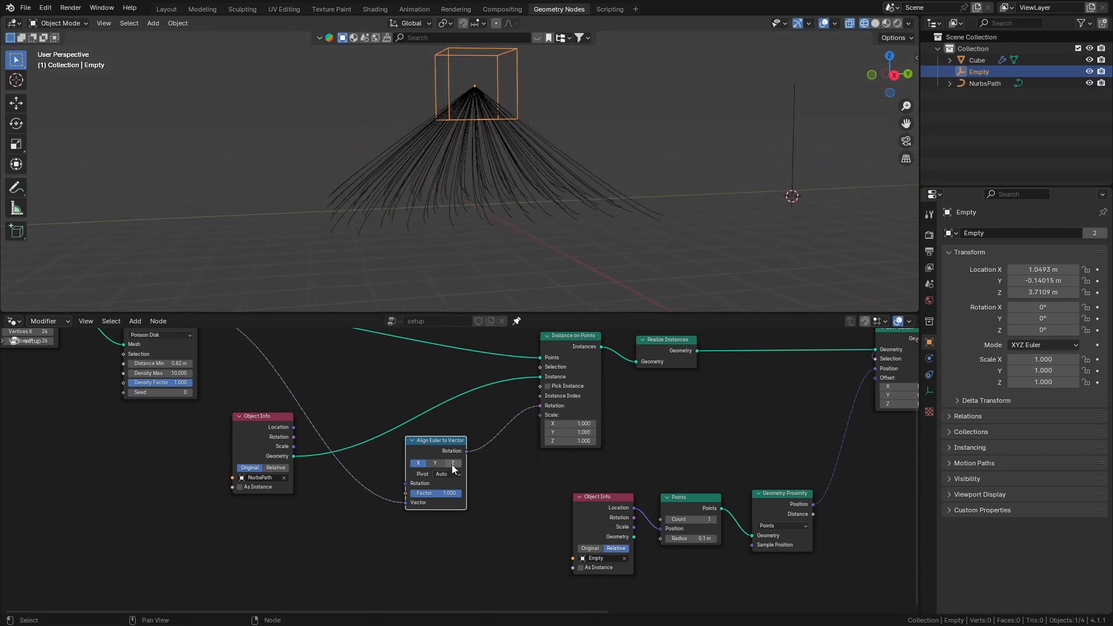
pyautogui.click(452, 463)
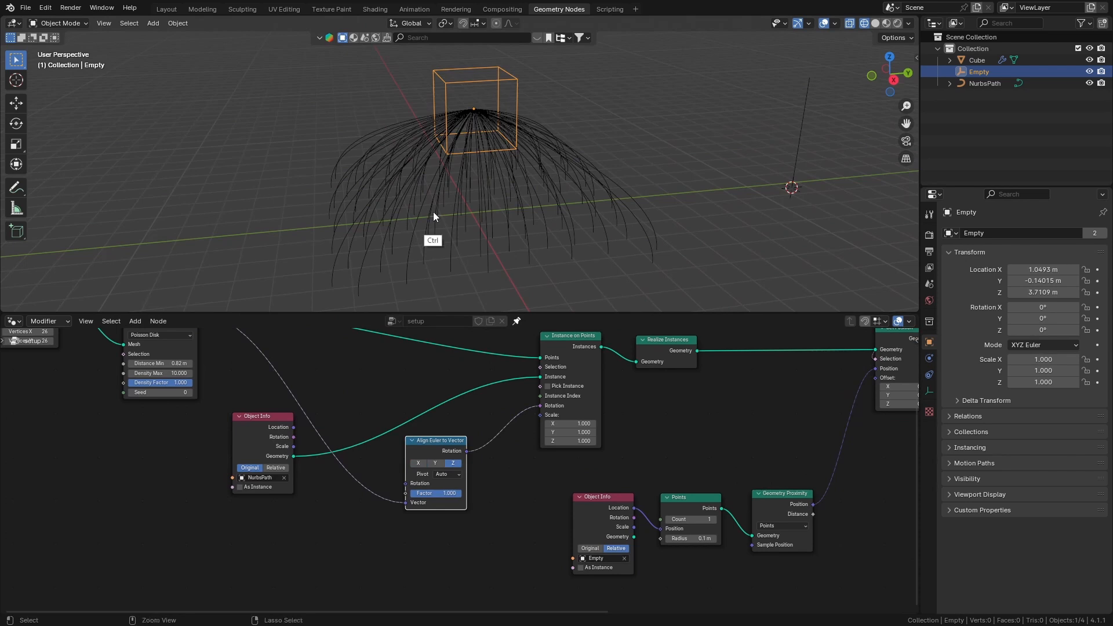
pyautogui.click(976, 59)
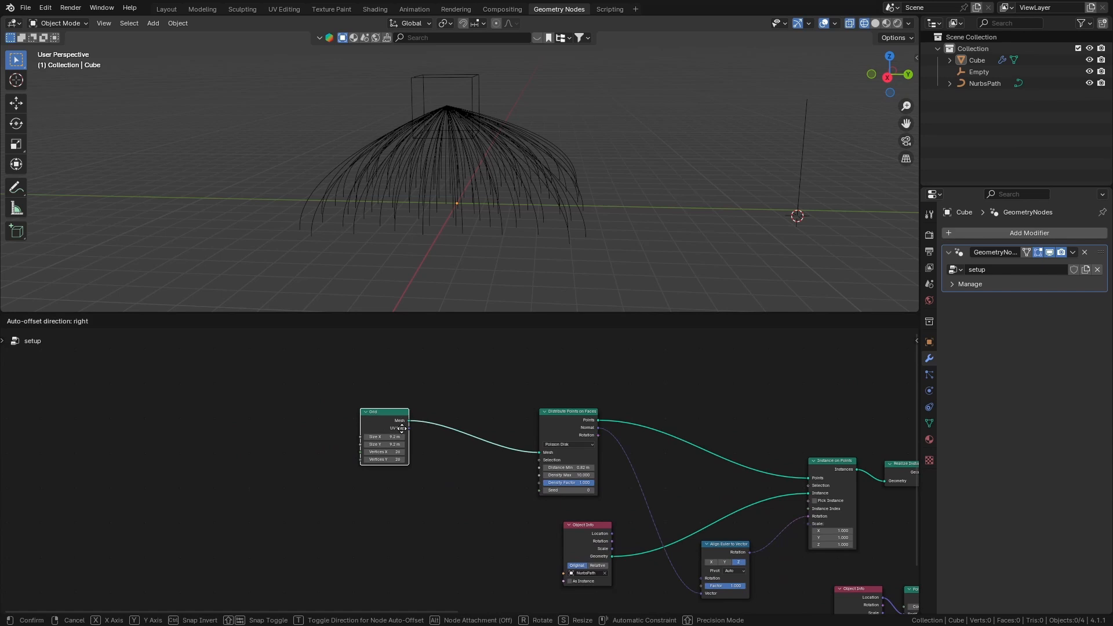
# - Merge the grid with an Ico Sphere through a Join Geometry node before point distribution
pyautogui.write('joi')
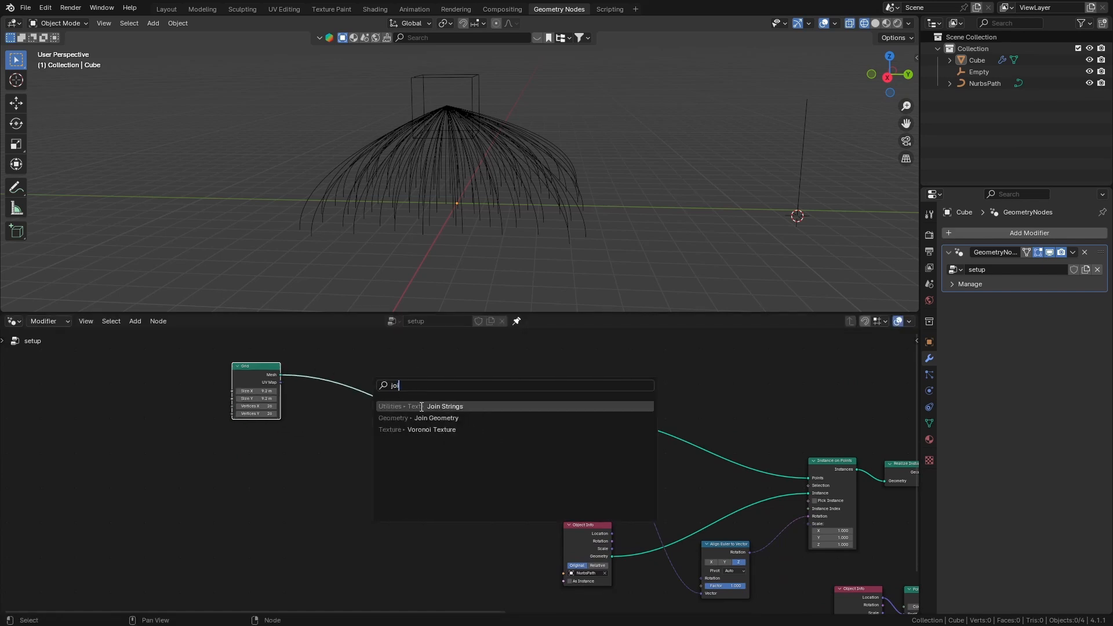
pyautogui.click(436, 418)
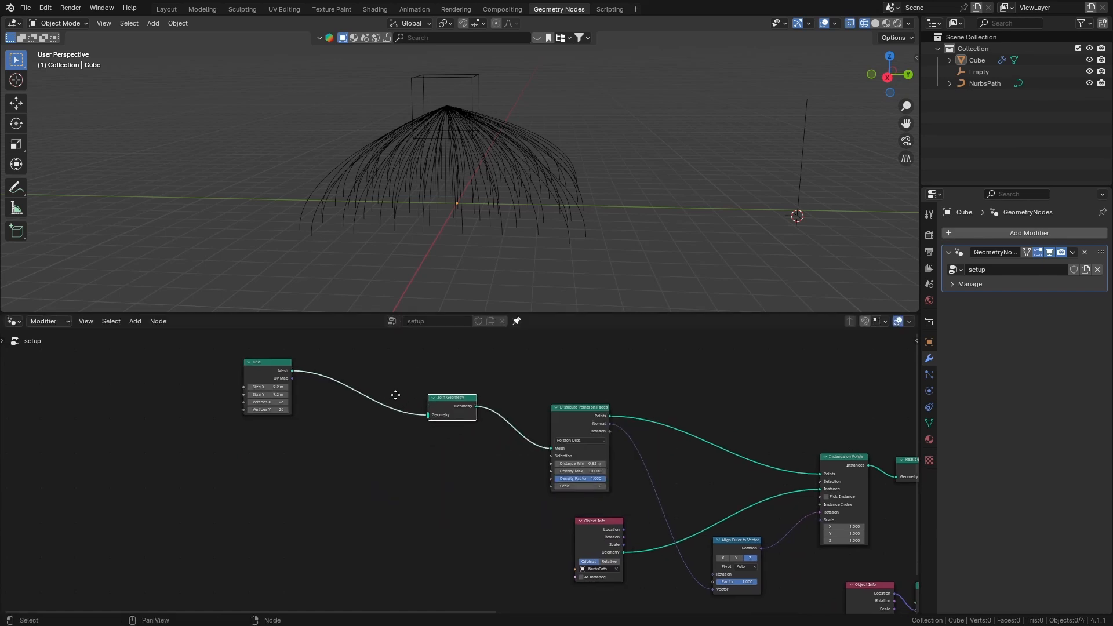
pyautogui.write('ic')
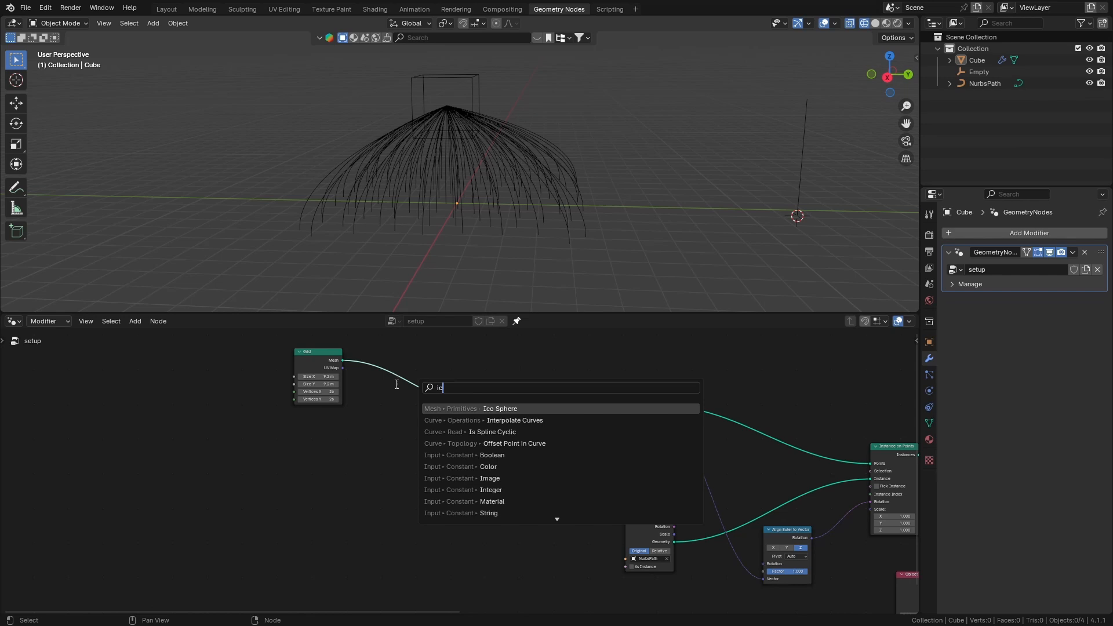
pyautogui.click(500, 408)
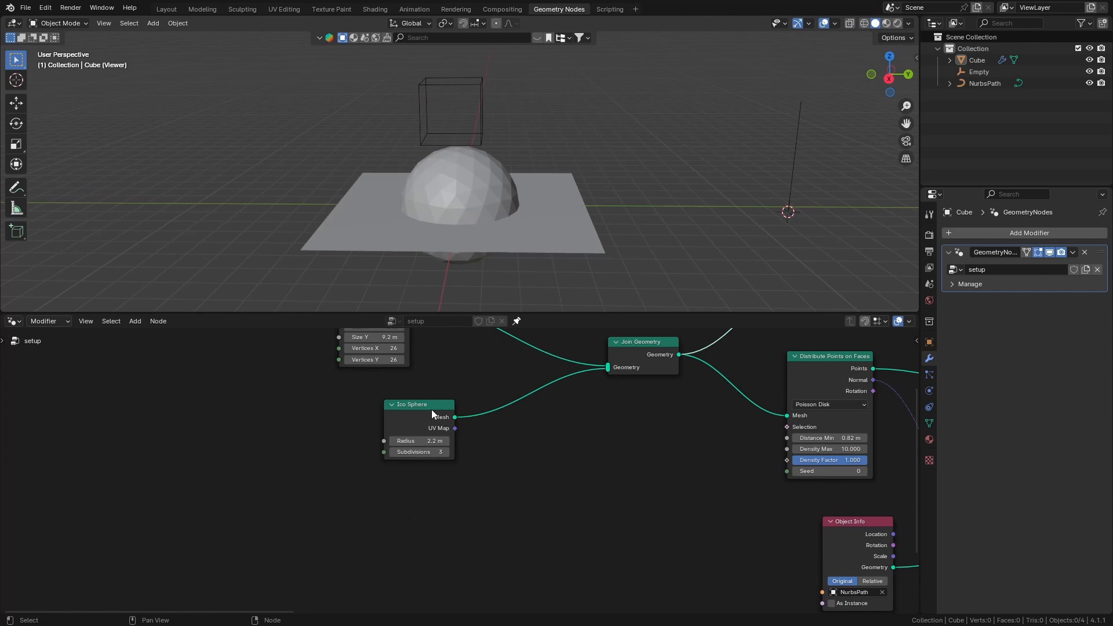
# - Add a Transform Geometry node to the tree
pyautogui.write('tra')
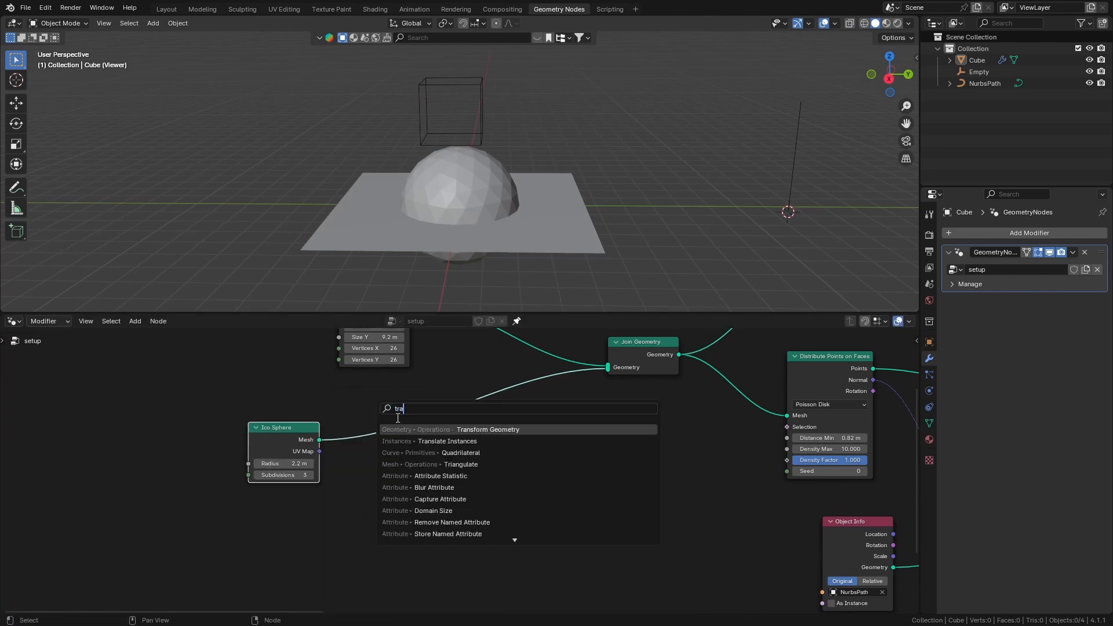
pyautogui.click(487, 429)
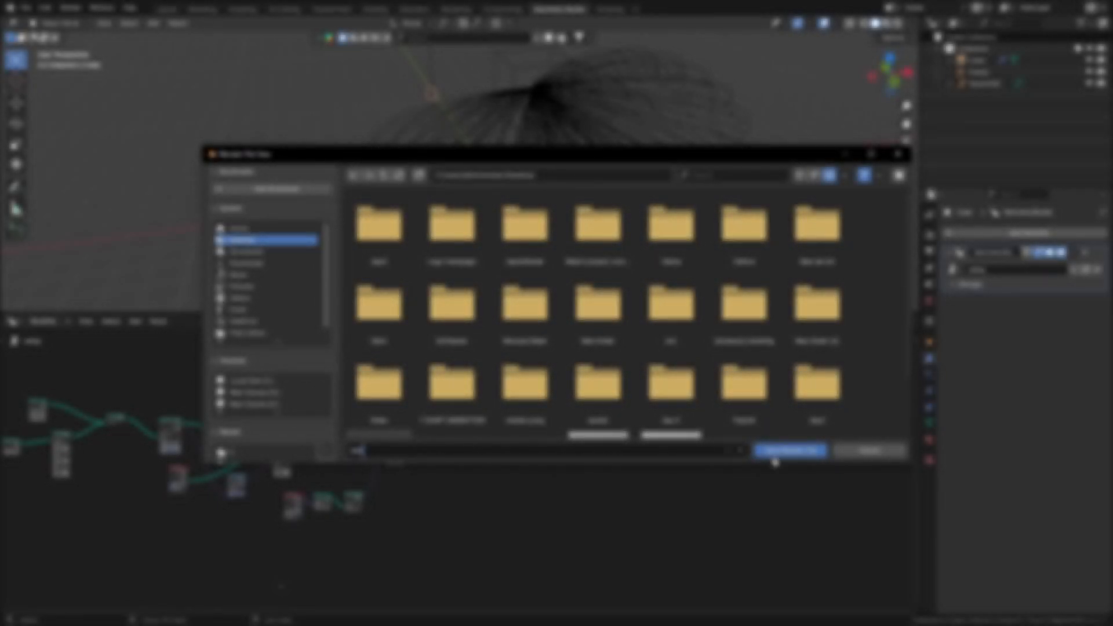
# - Save as test.blend and add a Trim Curve node after Set Position with Start at 0
pyautogui.click(789, 450)
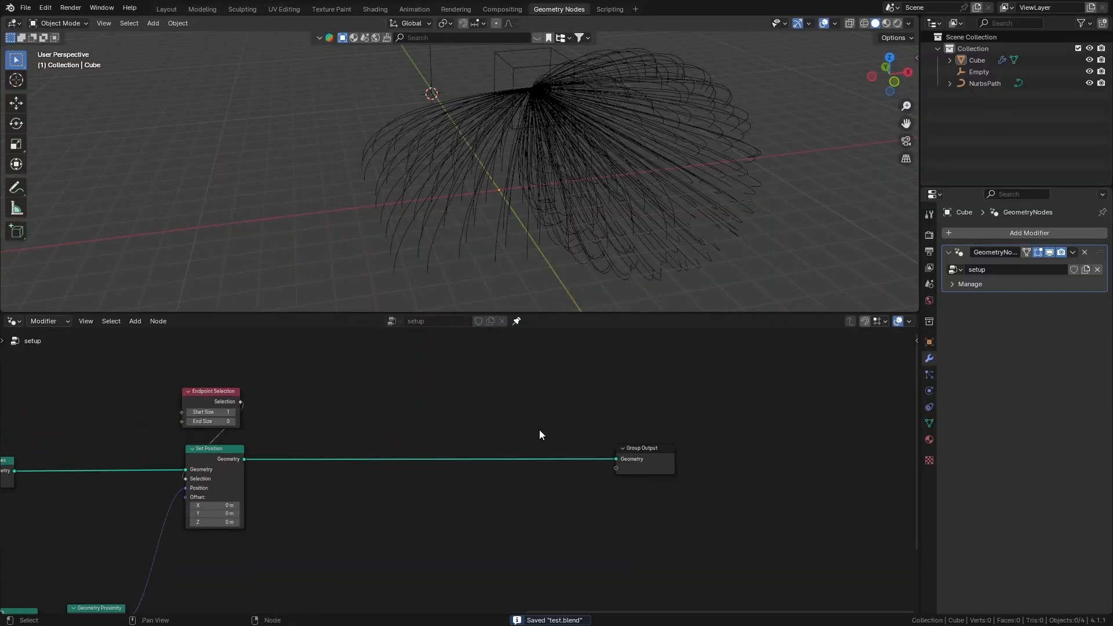
pyautogui.write('tr')
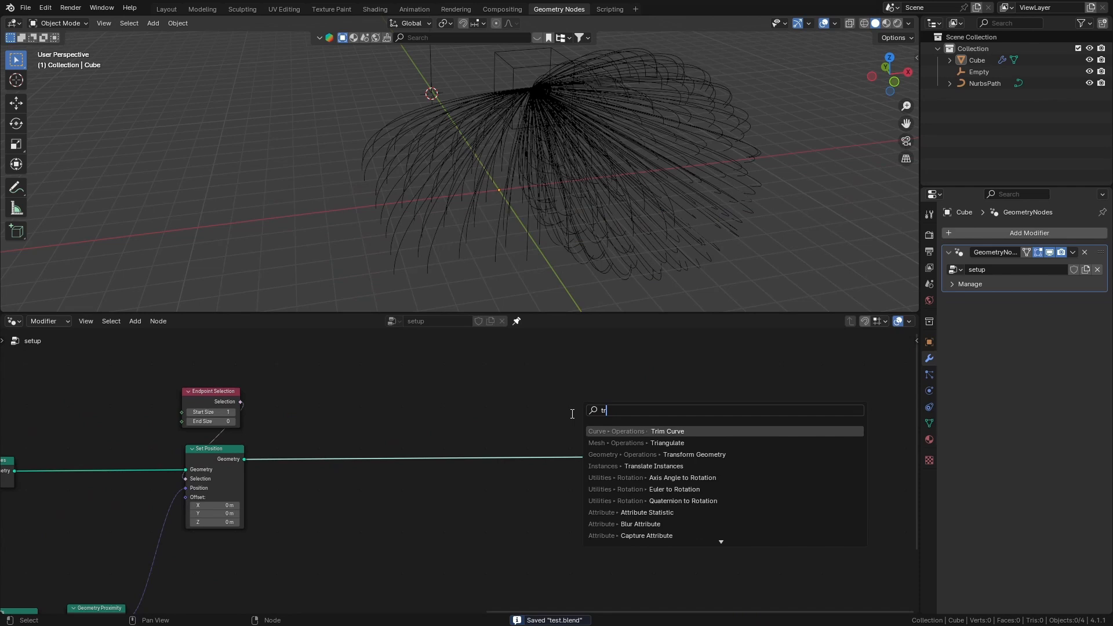
pyautogui.click(666, 432)
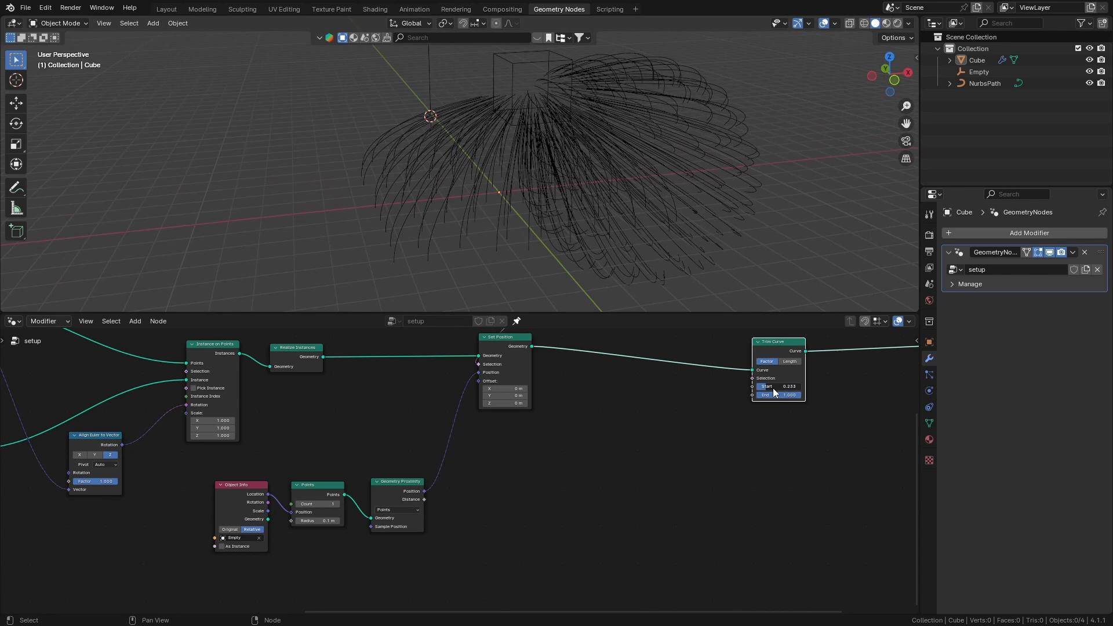
pyautogui.click(777, 386)
pyautogui.write('c')
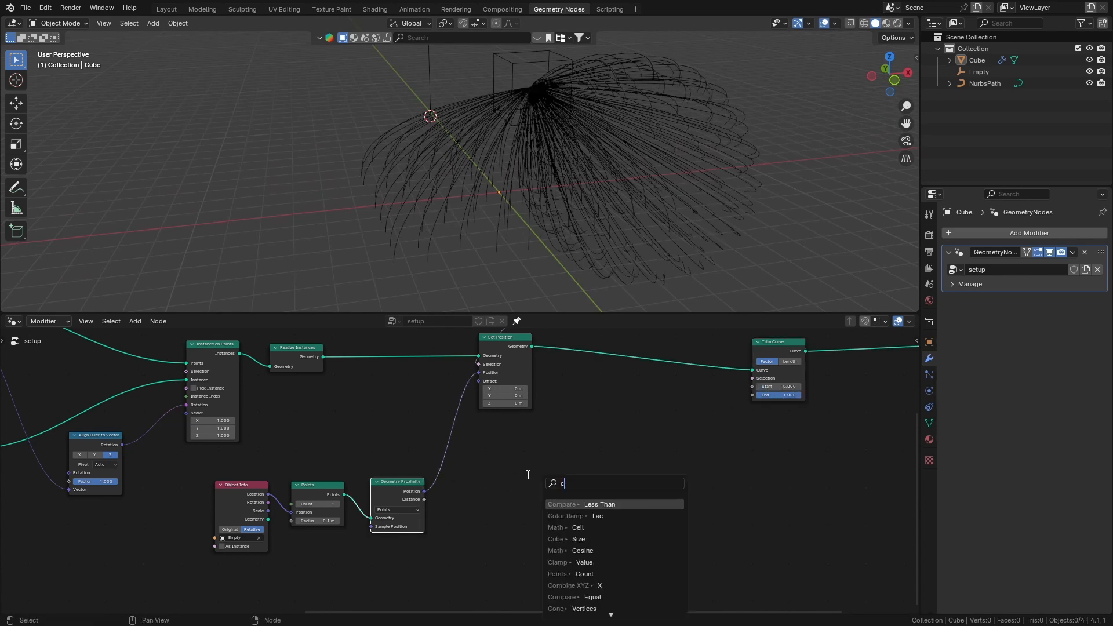
# - Feed the proximity distance through a Math Add node into the Trim Curve End
pyautogui.click(567, 515)
pyautogui.write('m')
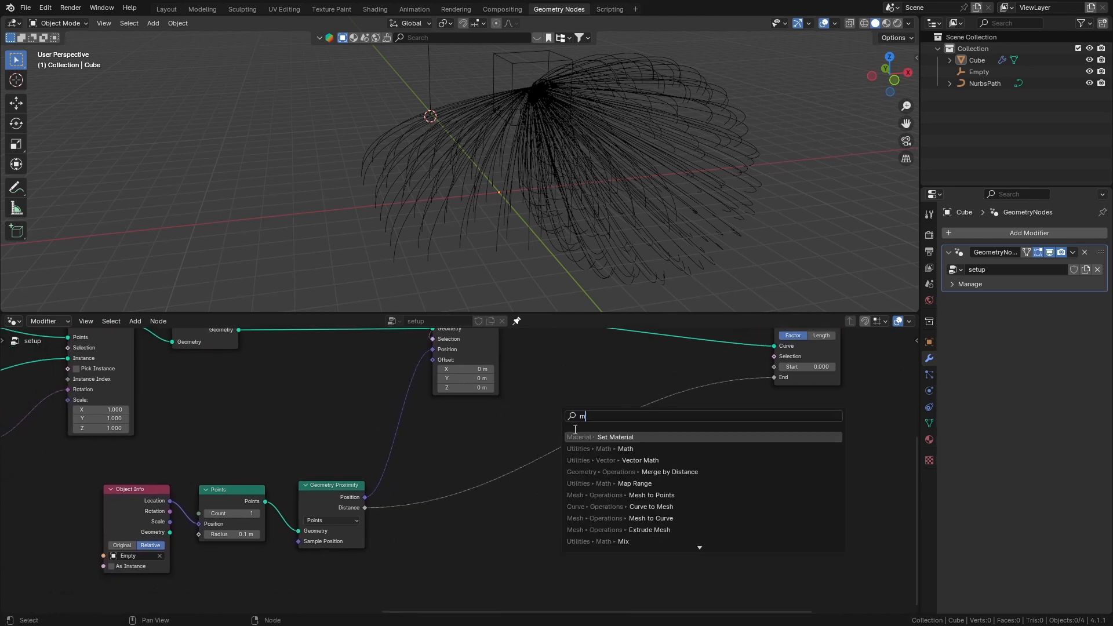
pyautogui.click(605, 448)
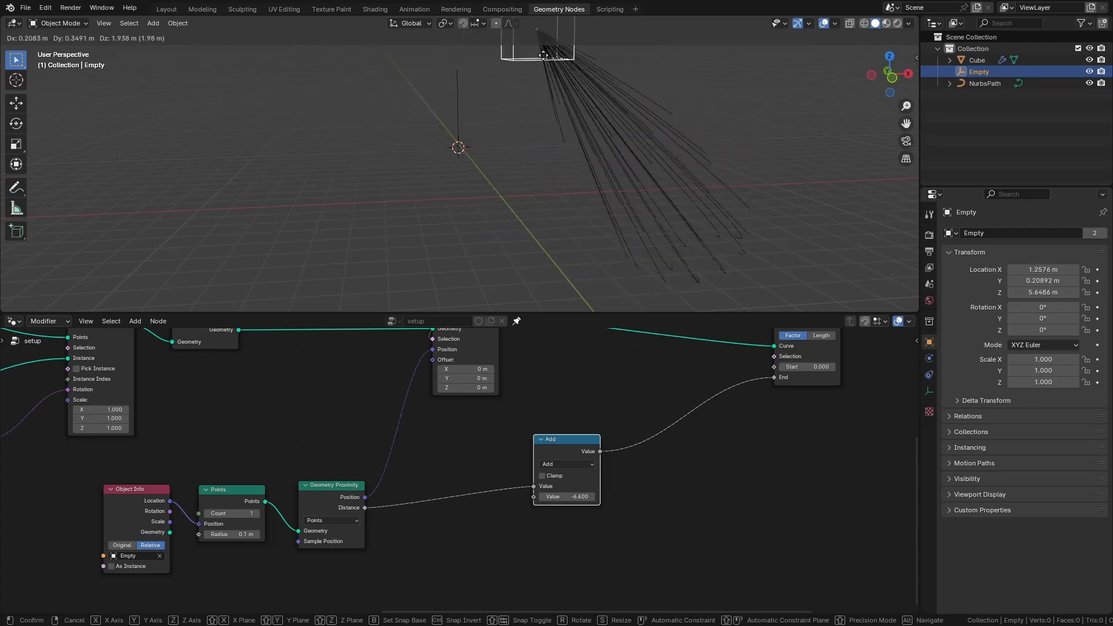
pyautogui.moveTo(568, 84)
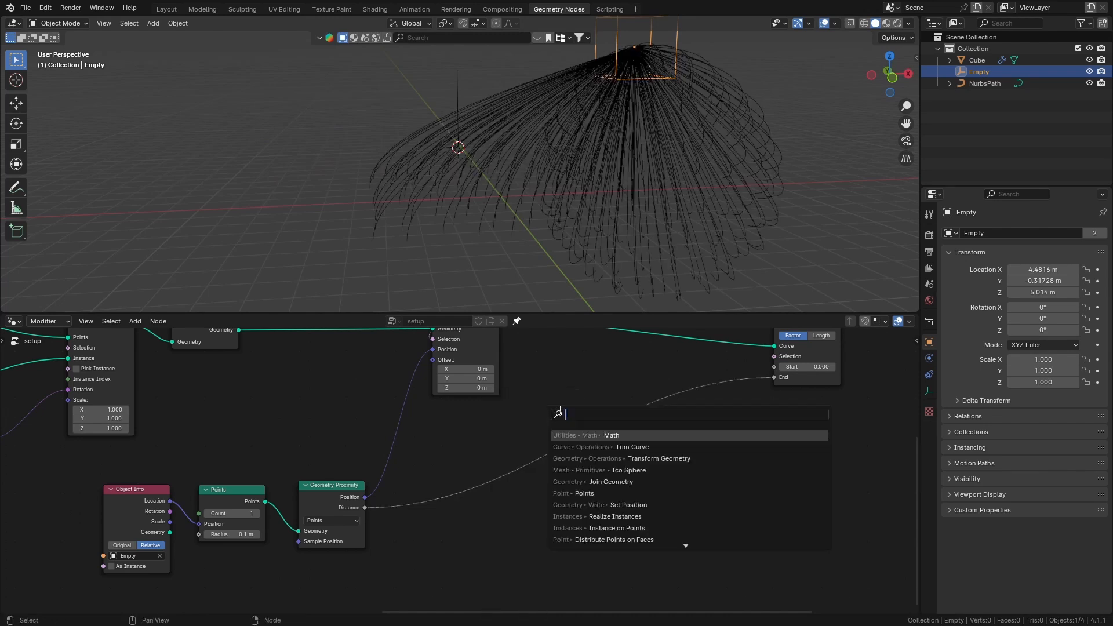
# - Remap the distance with a Map Range node and adjust its To Min value
pyautogui.write('map')
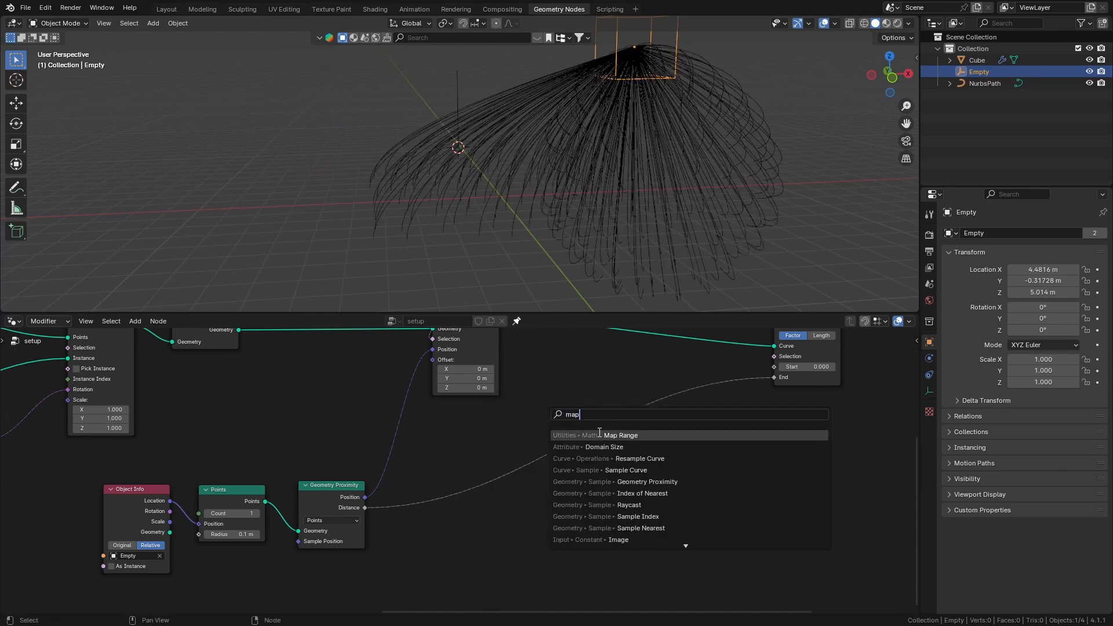
pyautogui.click(619, 435)
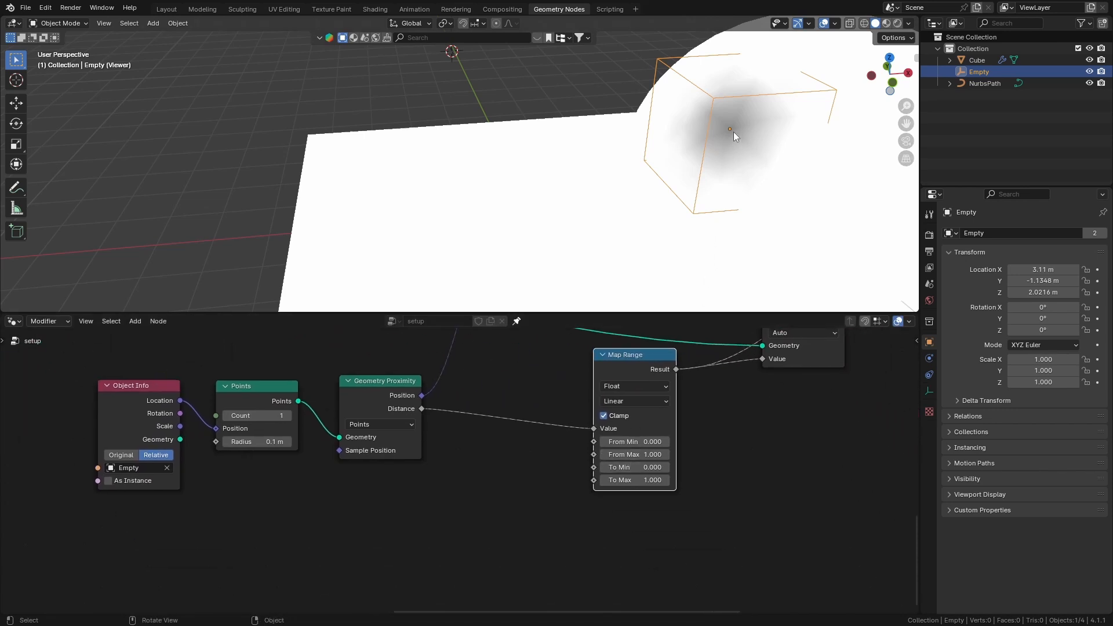
pyautogui.moveTo(672, 445)
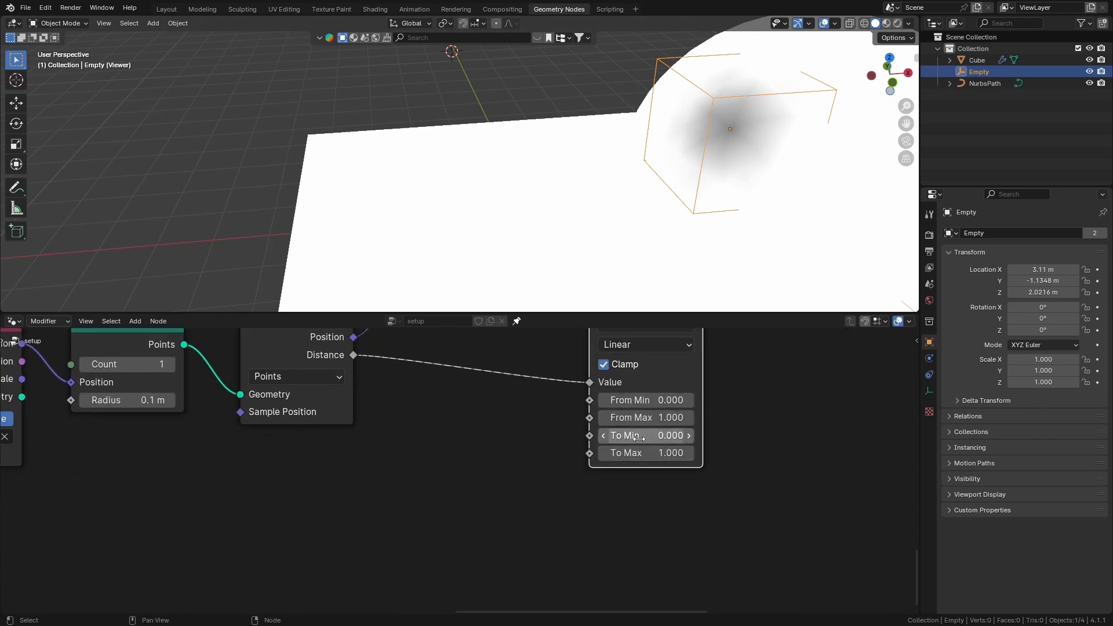
pyautogui.doubleClick(645, 454)
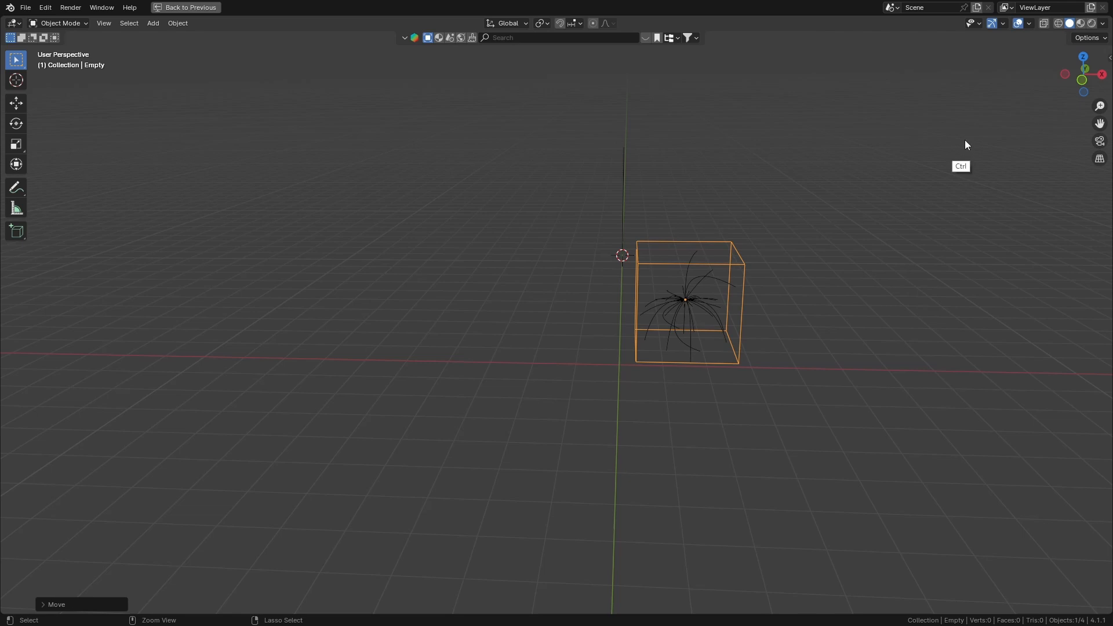
# - Reposition the Empty above the plane and join the grid and sphere surfaces into the output
pyautogui.click(1018, 23)
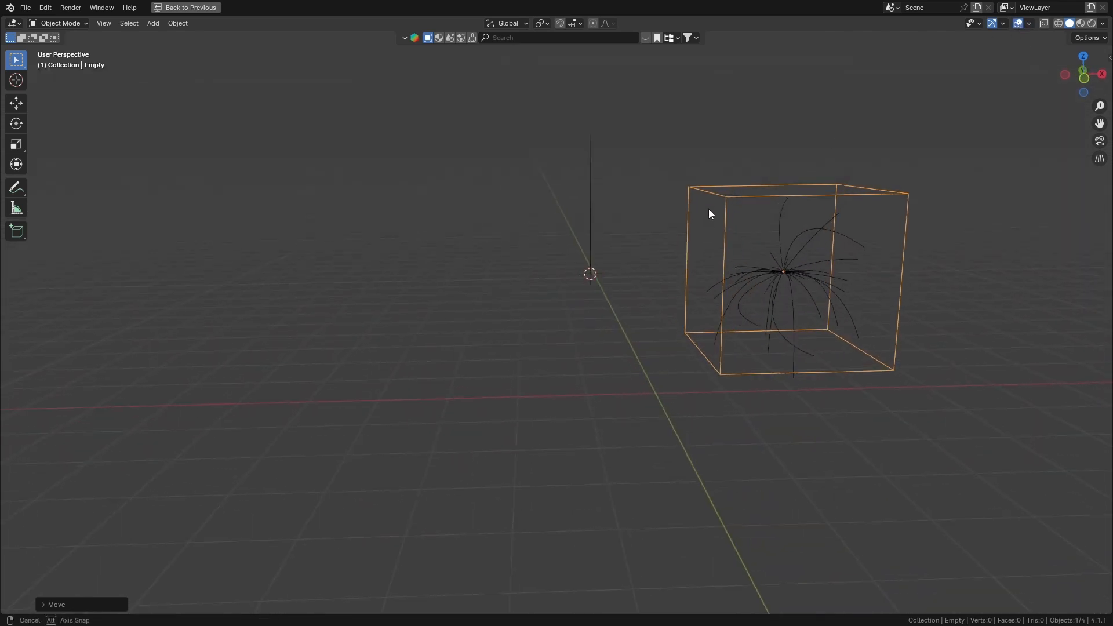
pyautogui.click(559, 8)
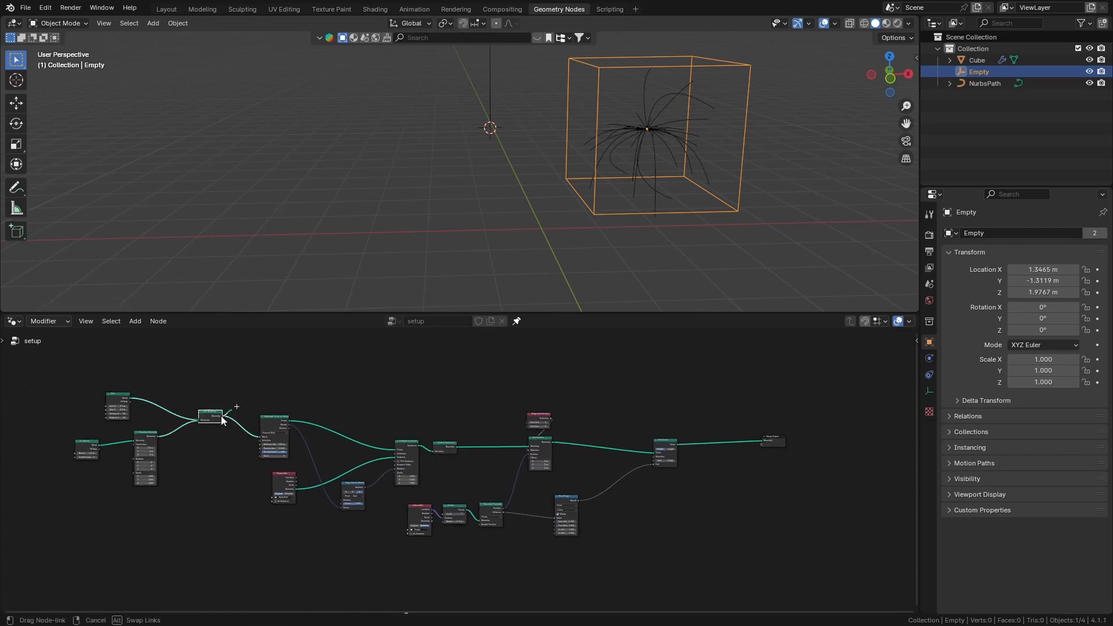
pyautogui.write('jo')
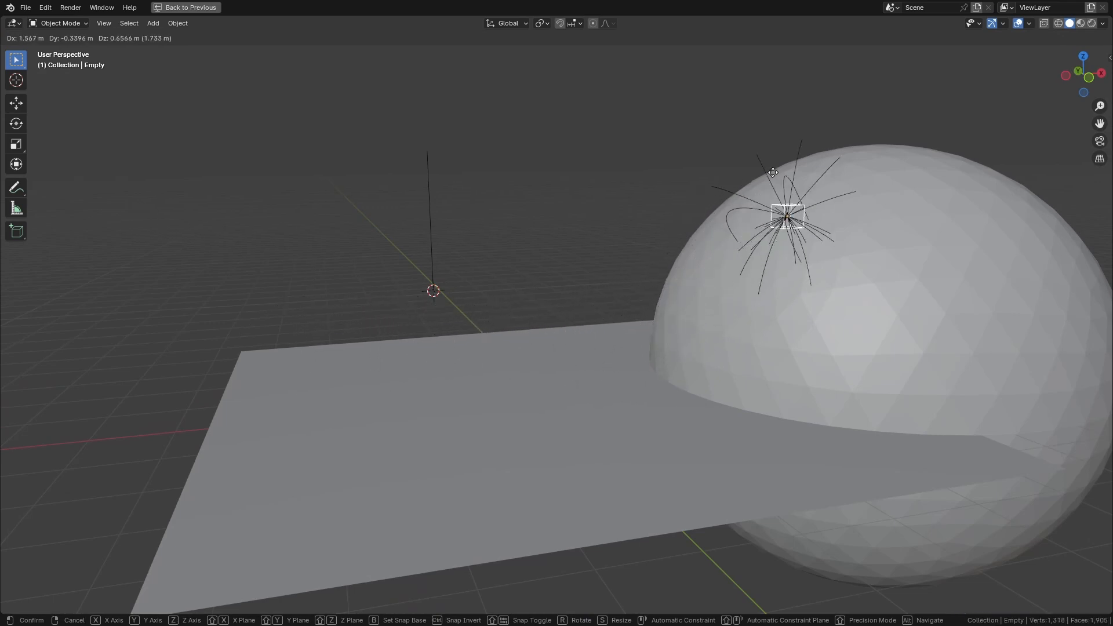
pyautogui.moveTo(753, 97)
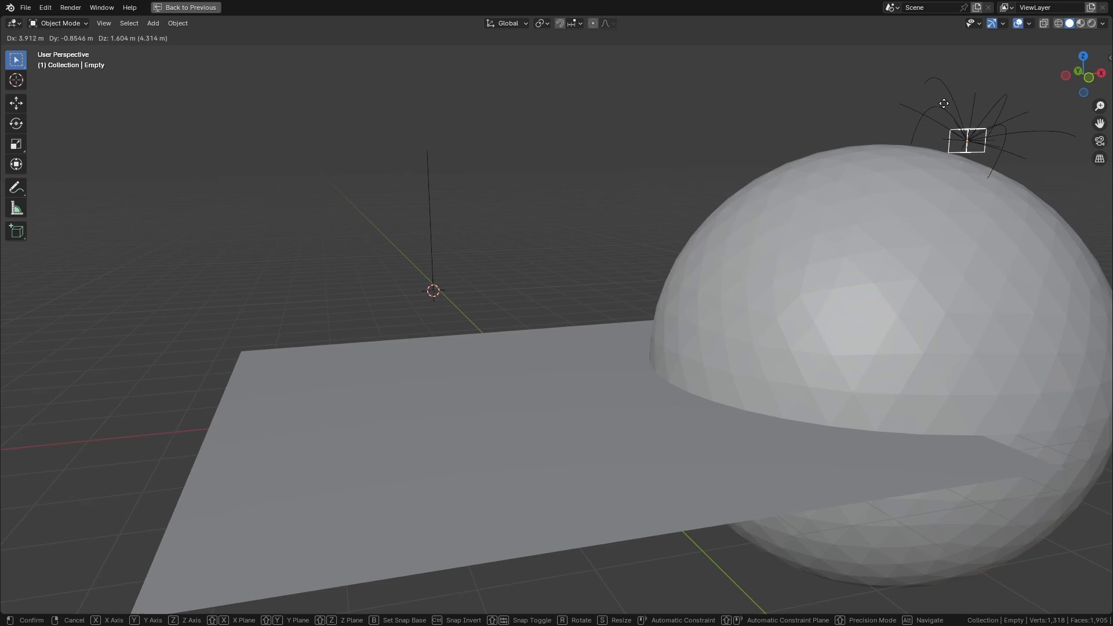
pyautogui.moveTo(566, 208)
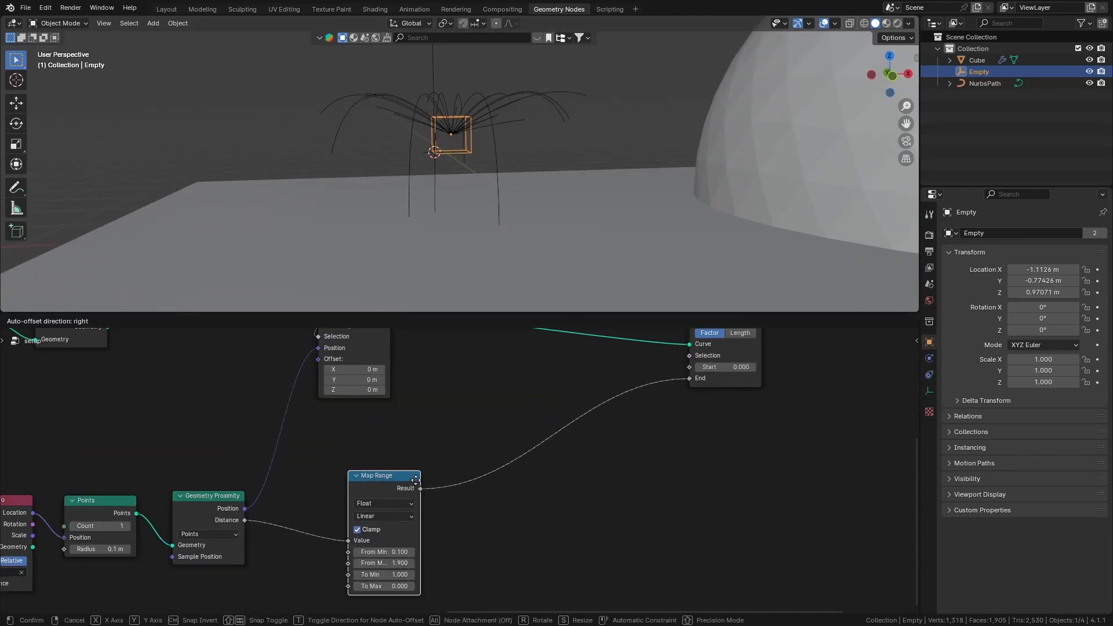
# - Shape the trim with a Color Ramp between Map Range and Trim Curve End, adjusting its stop
pyautogui.write('co')
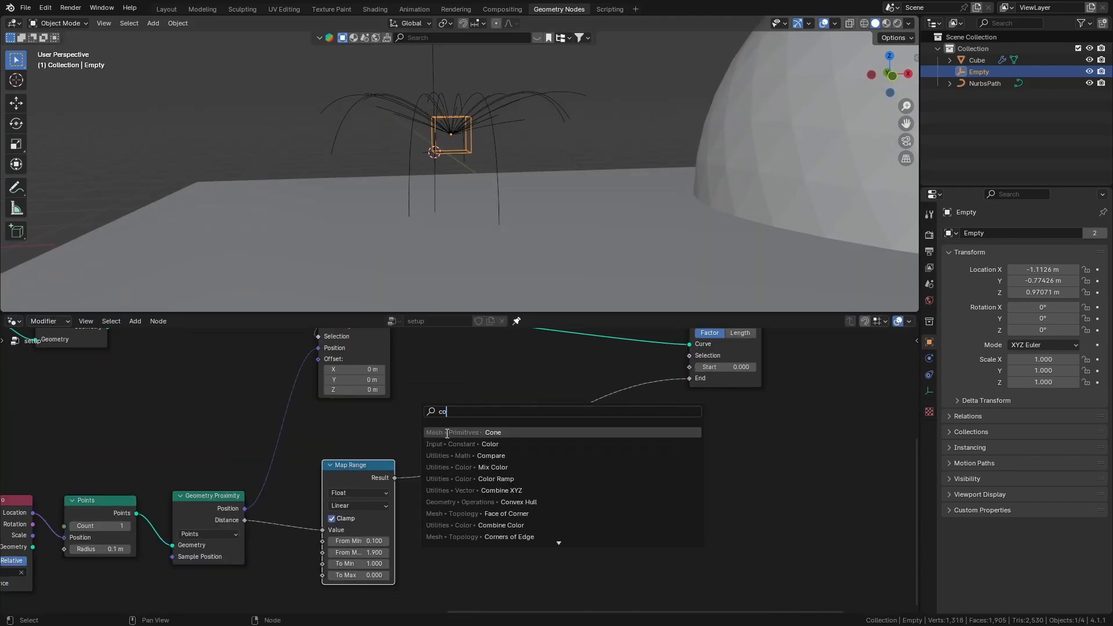
pyautogui.click(496, 479)
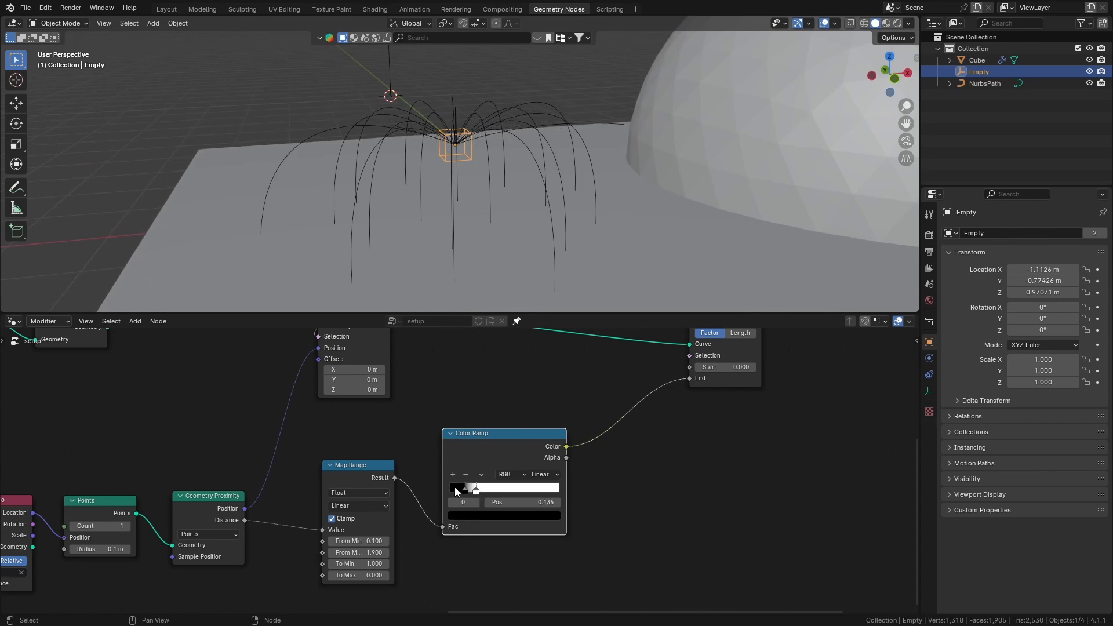
pyautogui.click(544, 474)
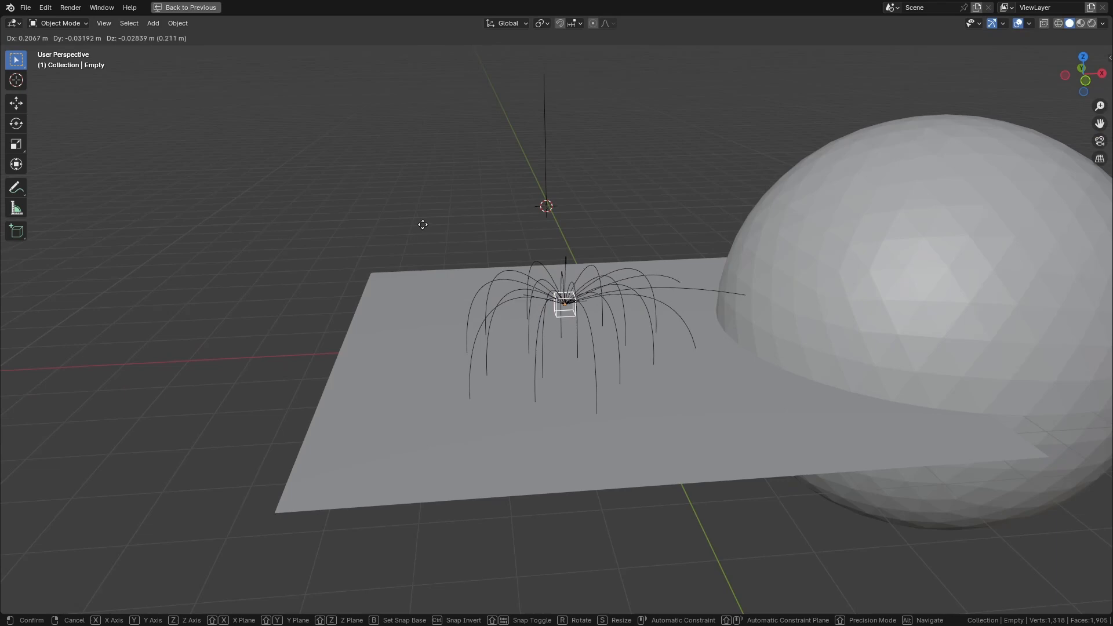
pyautogui.moveTo(502, 146)
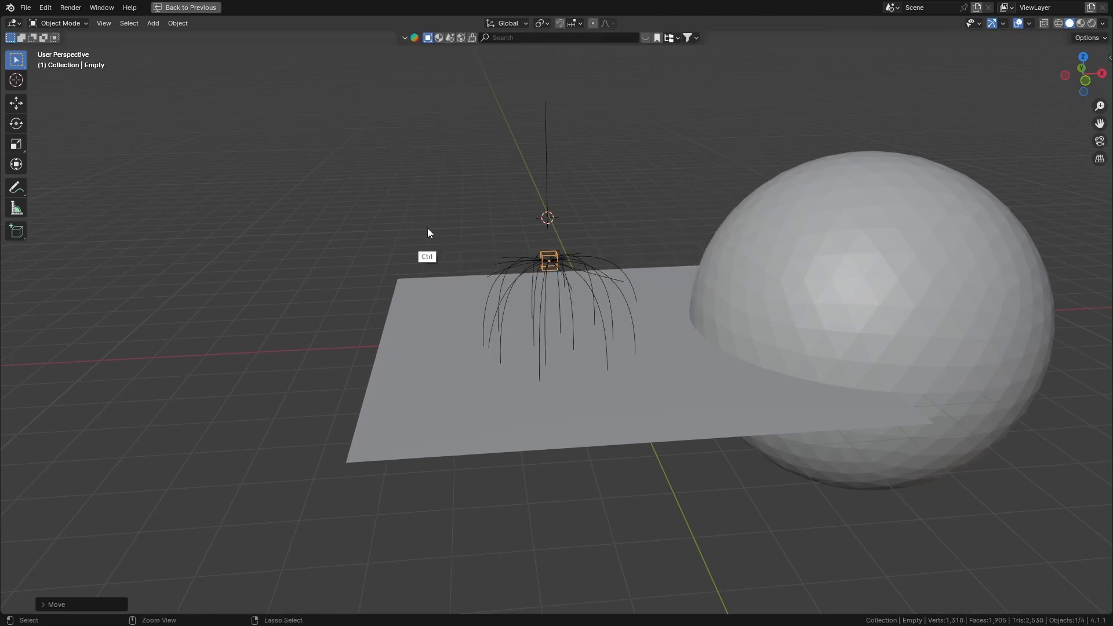
pyautogui.click(559, 9)
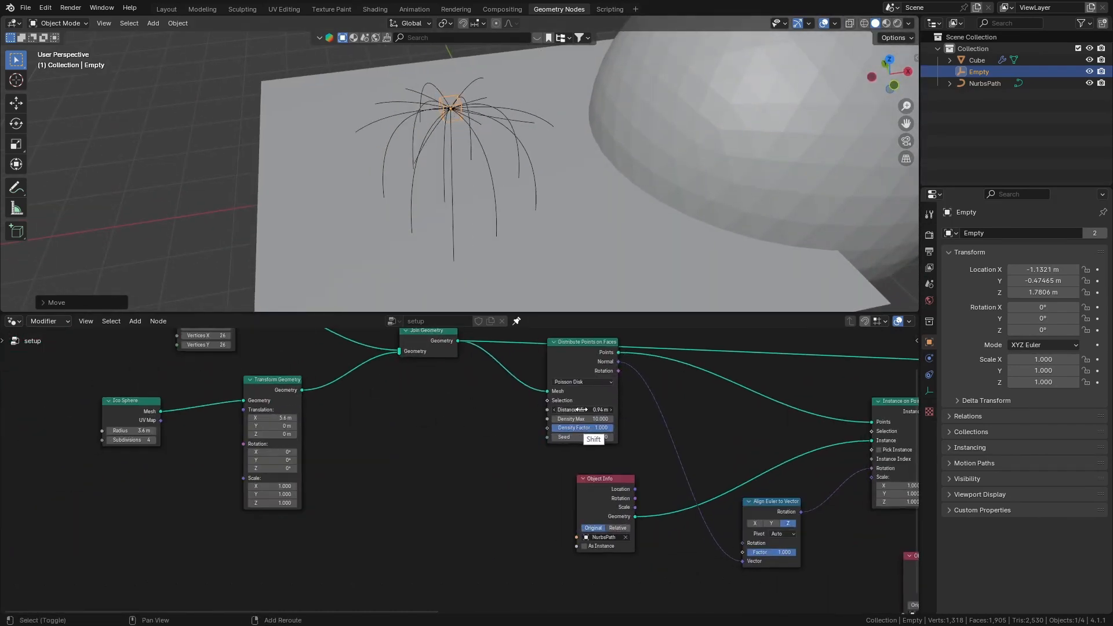
# - Save, then mesh the strands into tubes with Curve to Mesh using a Curve Circle profile
pyautogui.press('ctrl+s')
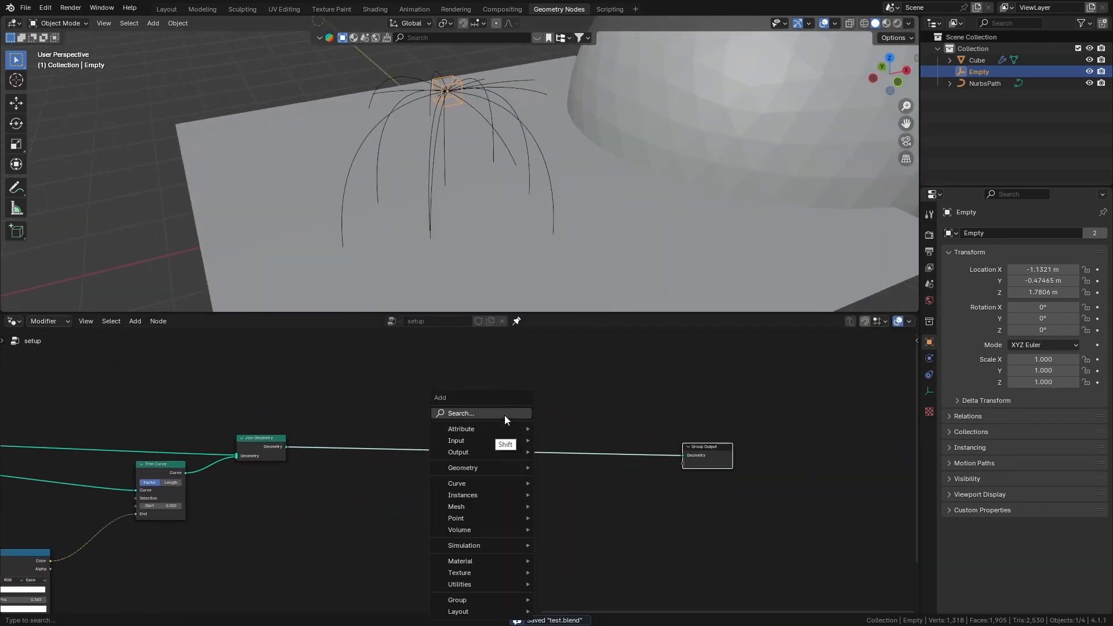
pyautogui.write('curve t')
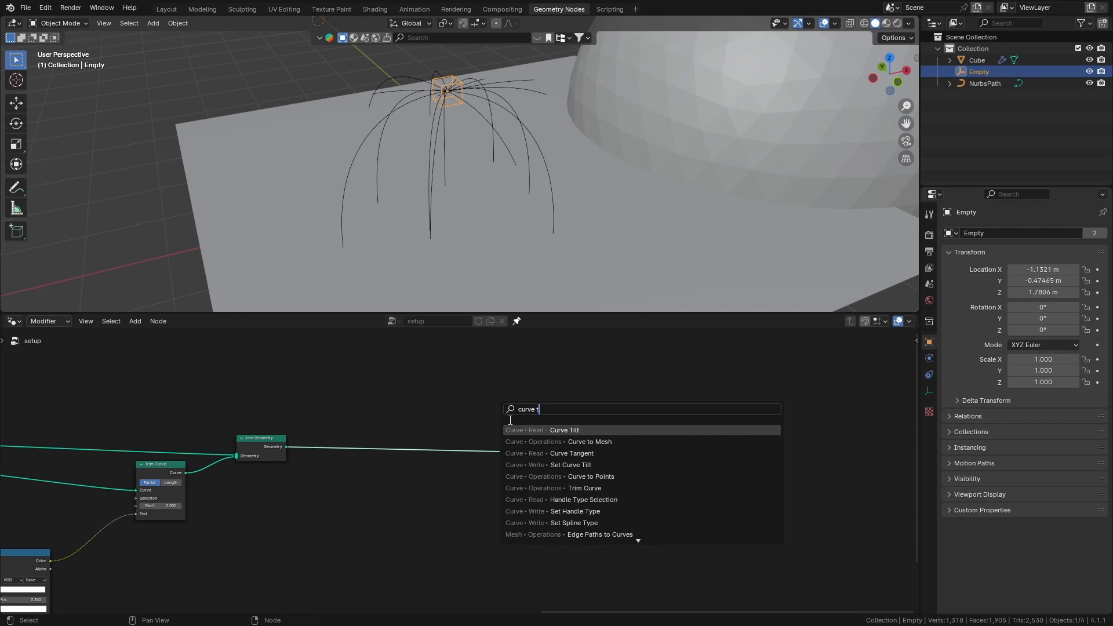
pyautogui.write('ctm')
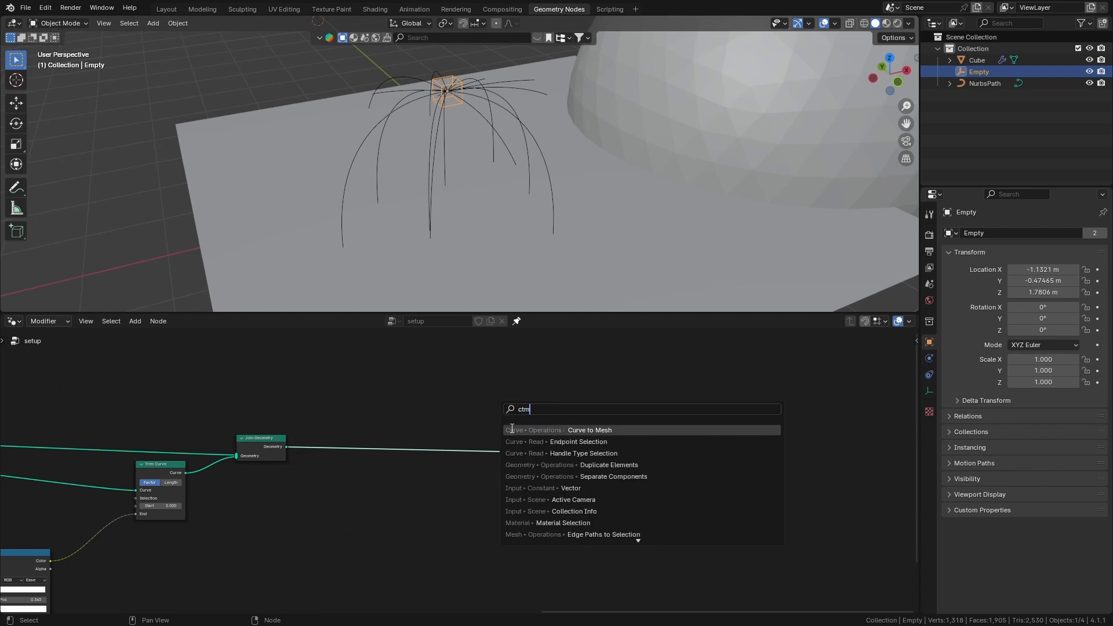
pyautogui.click(590, 429)
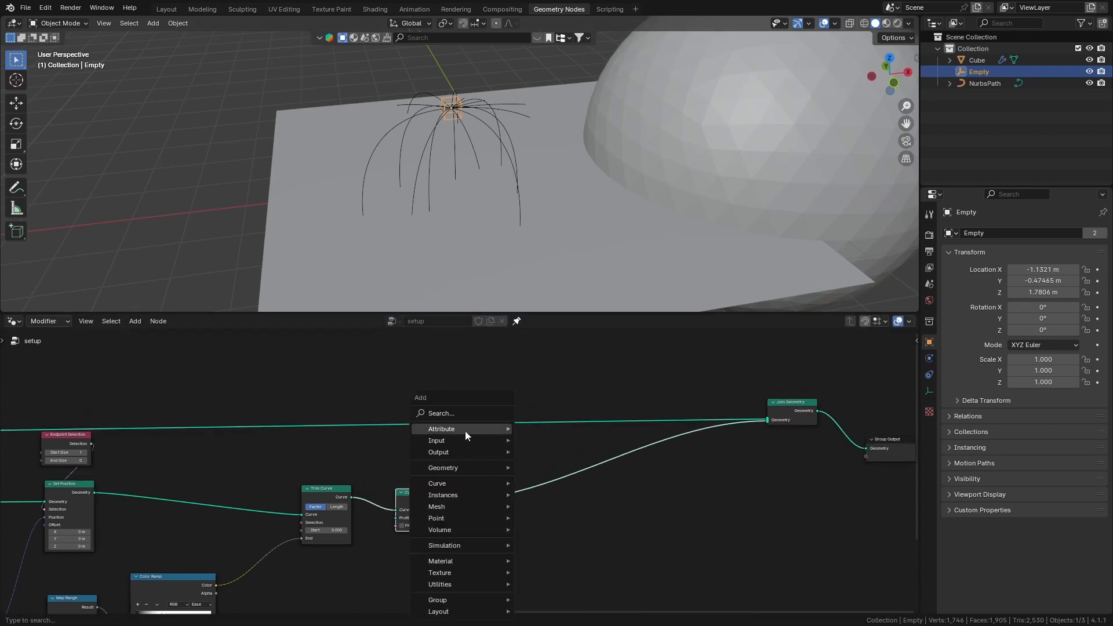
pyautogui.write('circ')
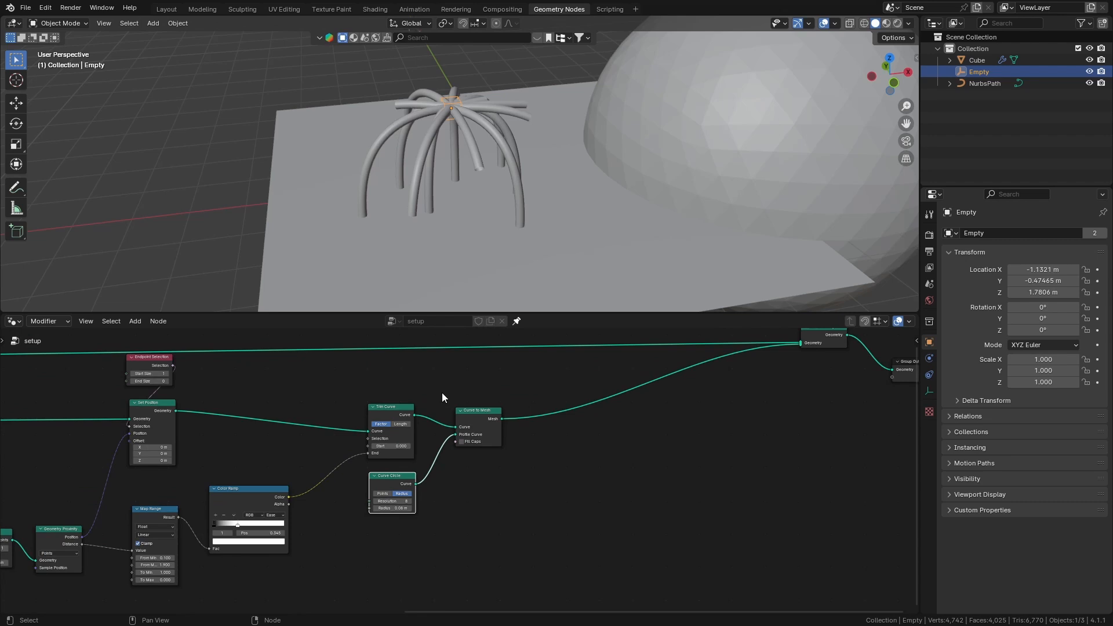
pyautogui.moveTo(412, 428)
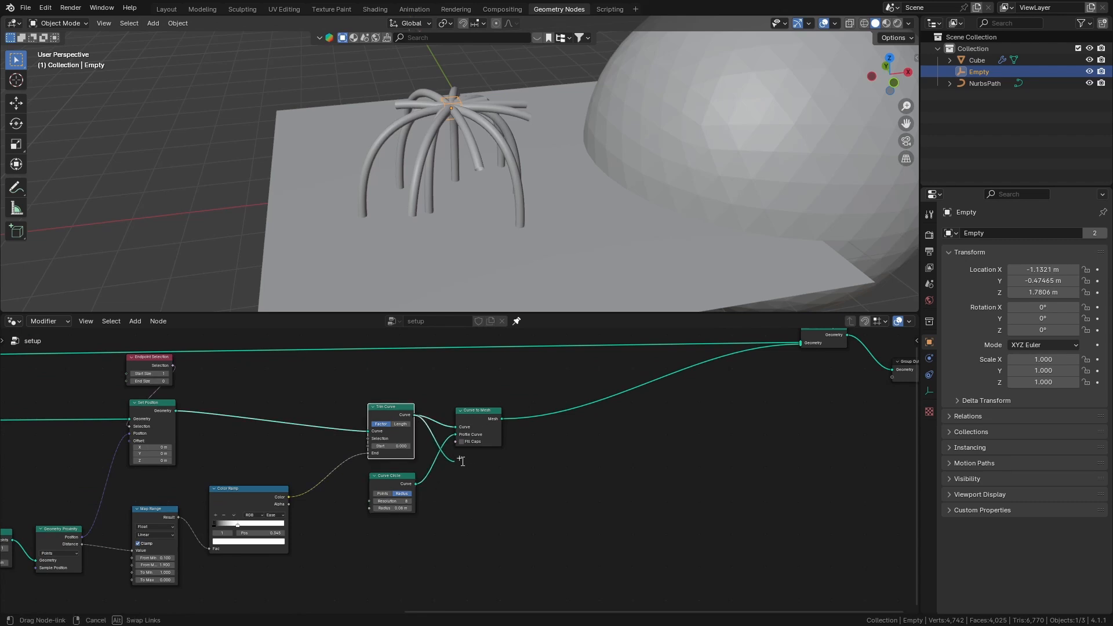
# - Instance Ico Spheres on the curve points, join them with the tubes and shade smooth
pyautogui.write('inst')
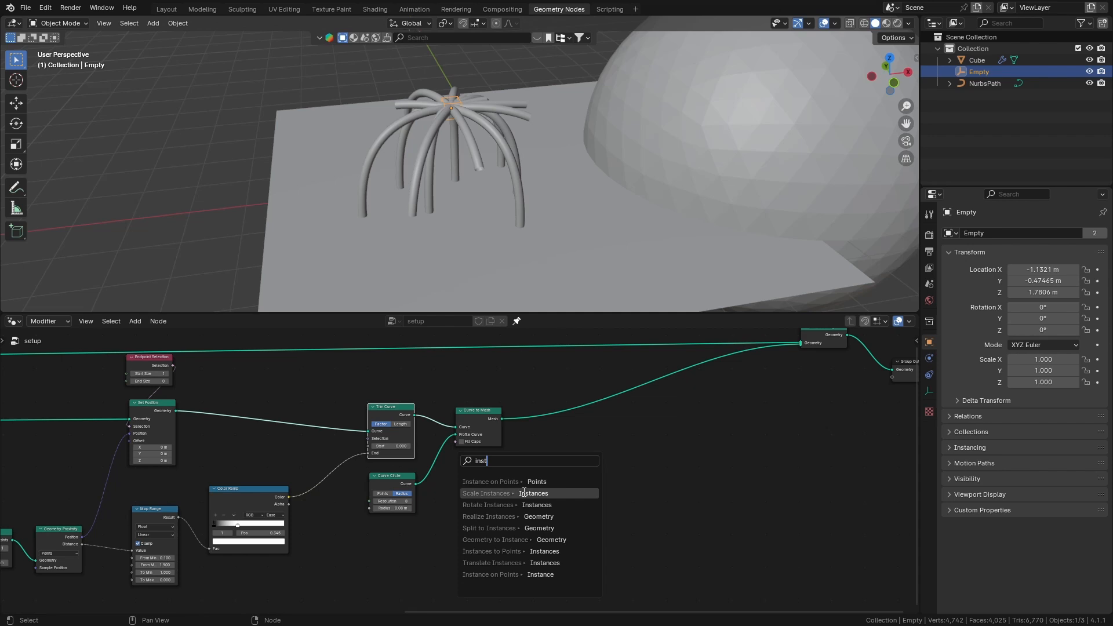
pyautogui.click(491, 481)
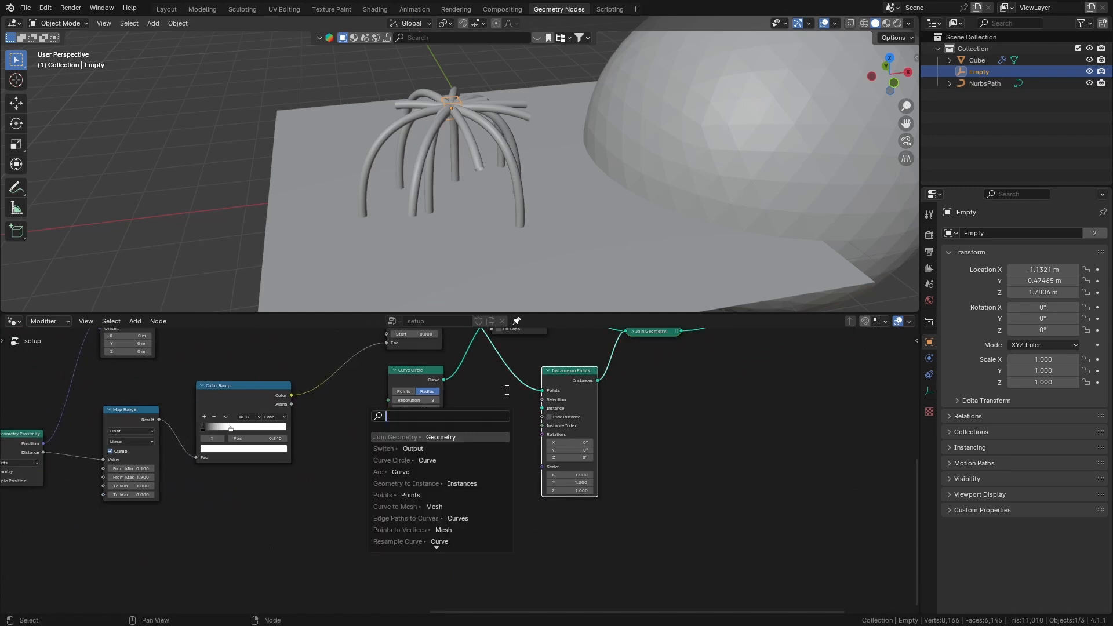
pyautogui.write('ico')
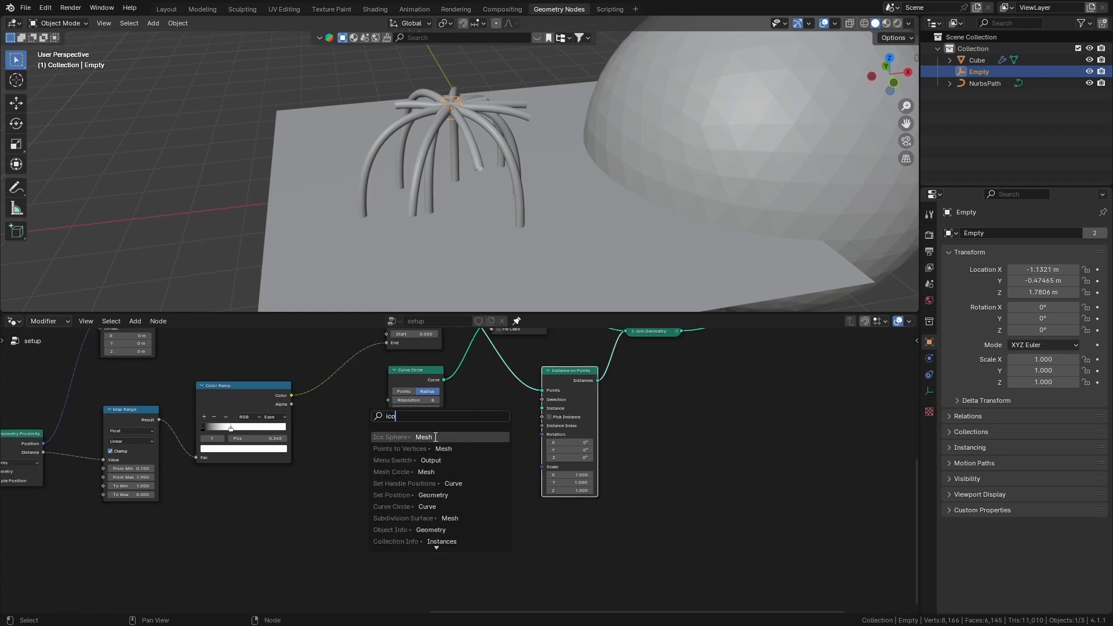
pyautogui.click(390, 438)
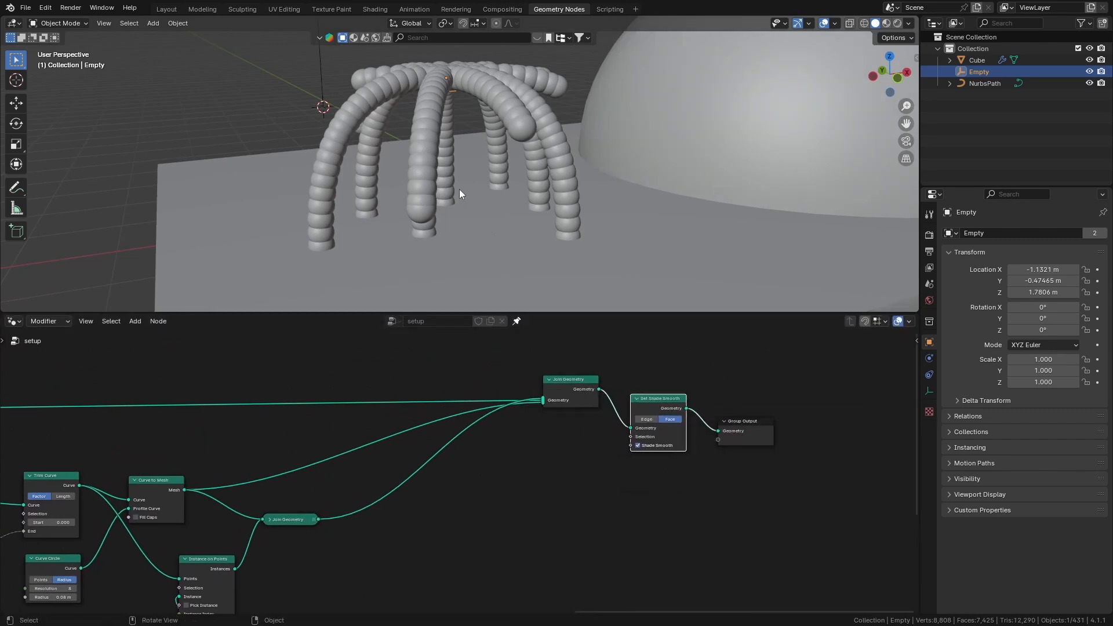
pyautogui.press('g')
pyautogui.write('e')
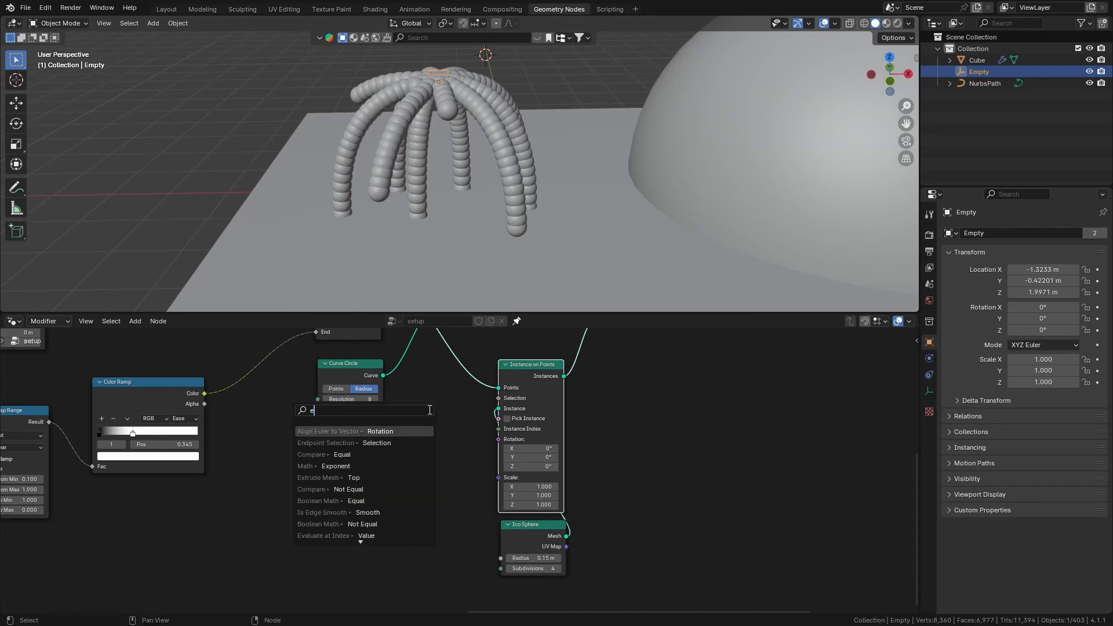
# - Limit the sphere instances to strand endpoints with an Endpoint Selection node and enlarge their radius
pyautogui.click(330, 442)
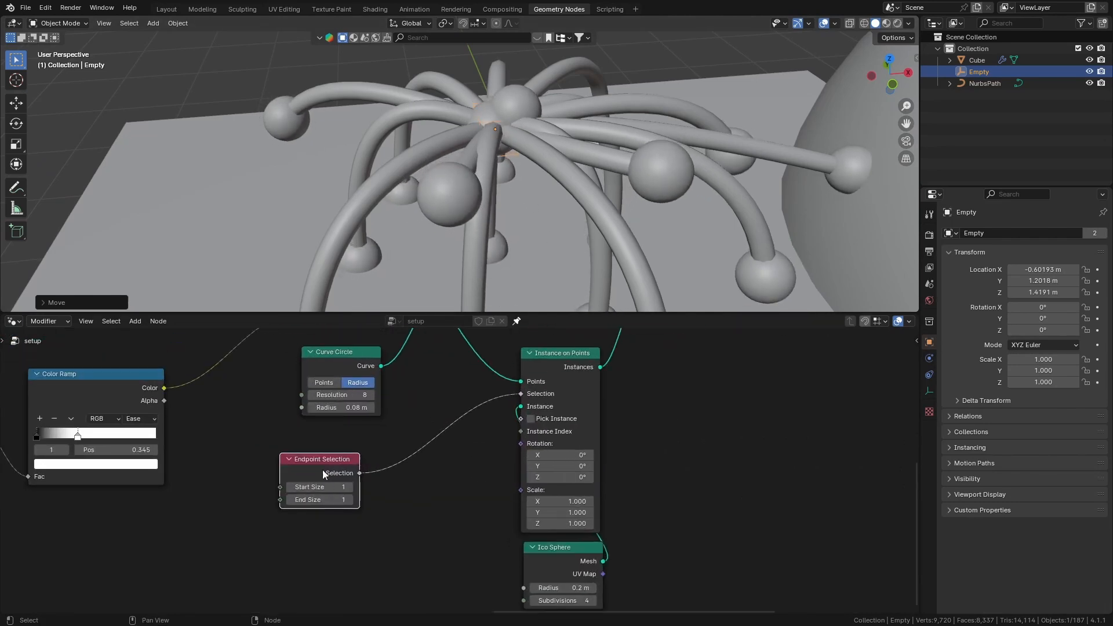
pyautogui.moveTo(317, 488)
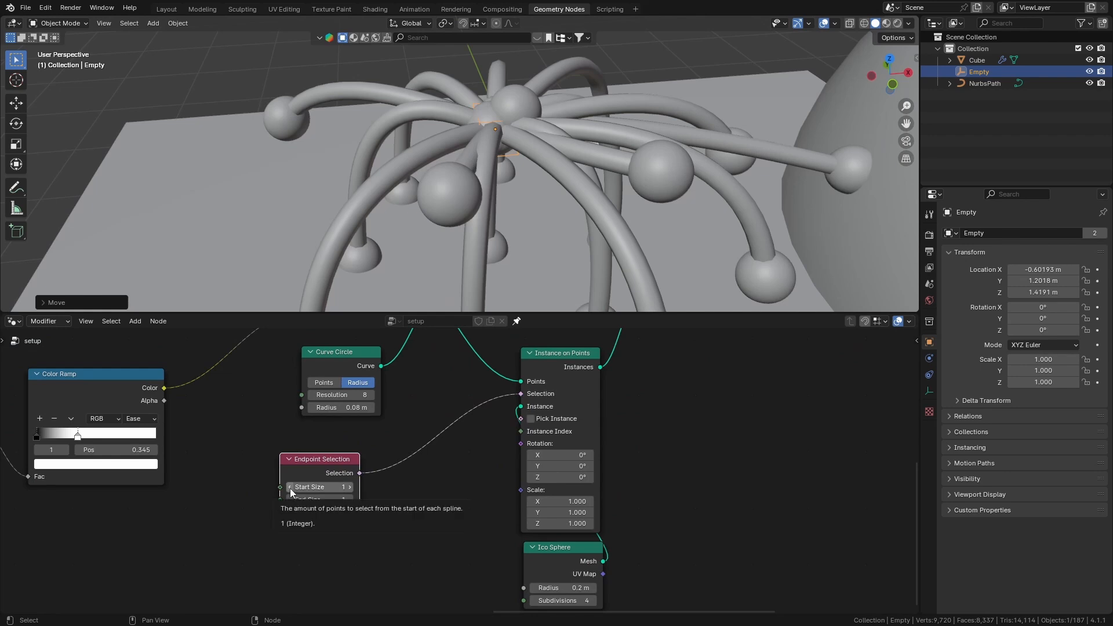
pyautogui.click(290, 486)
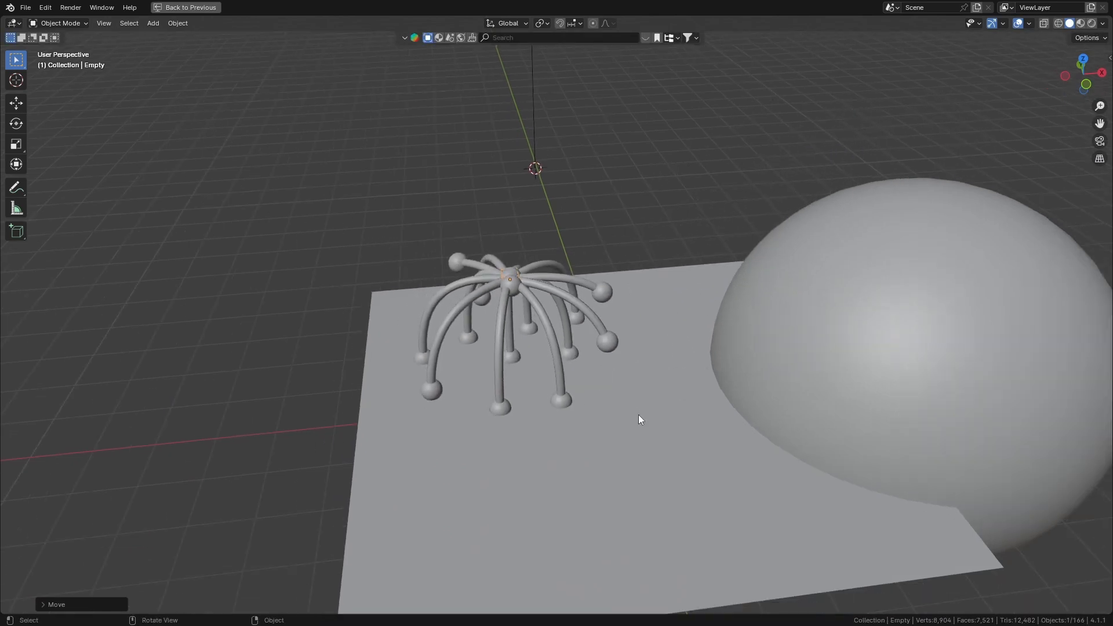
# - Return to the split layout with all nodes framed and reselect the Empty
pyautogui.click(559, 8)
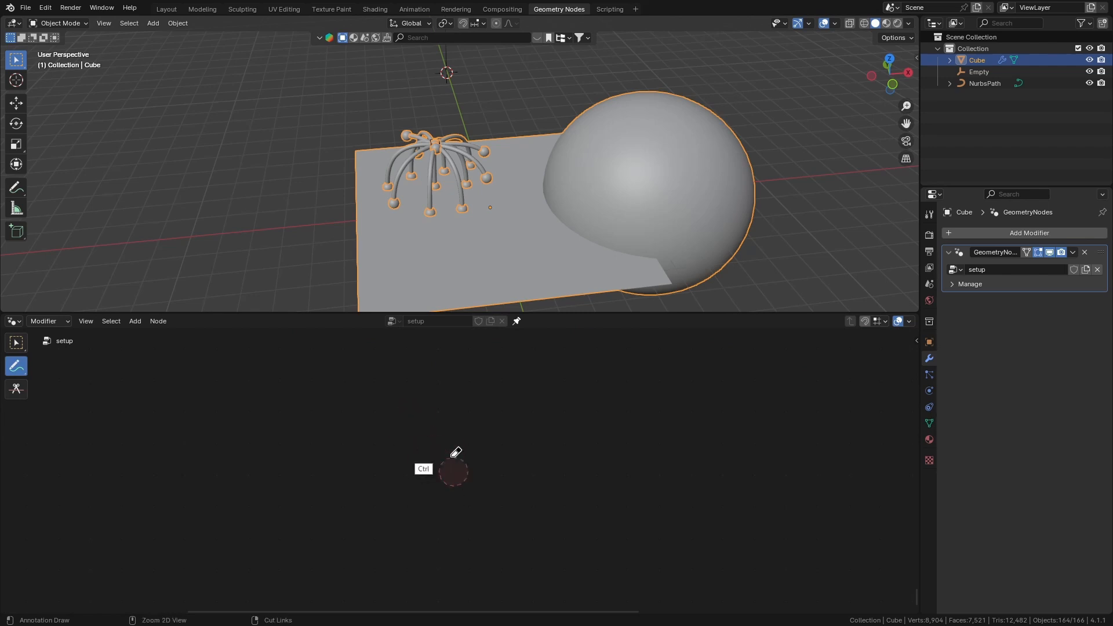
pyautogui.click(15, 344)
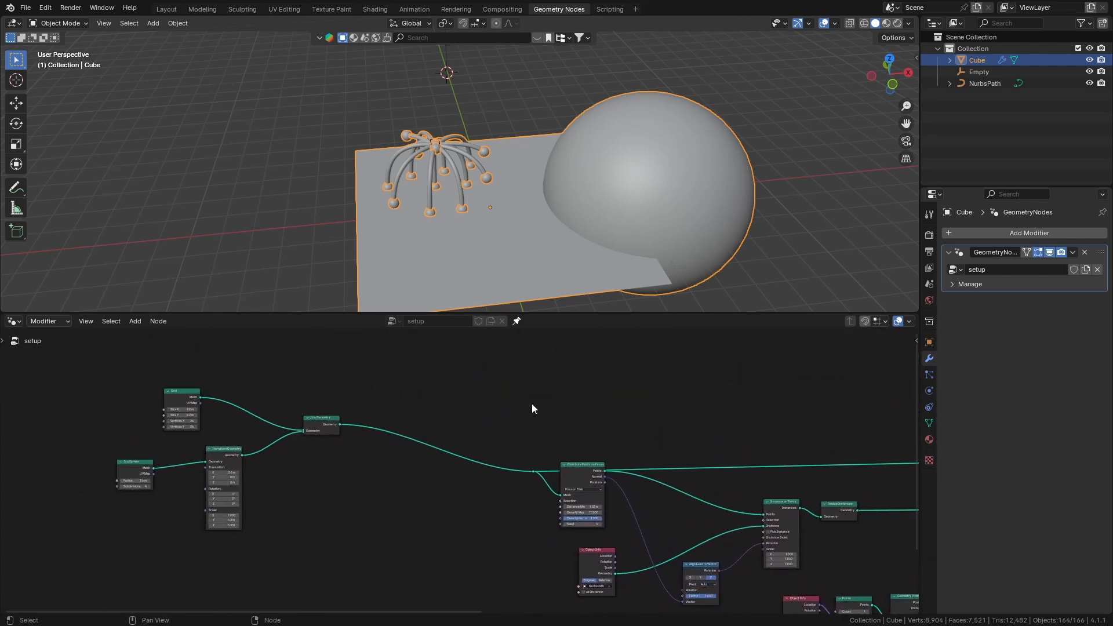
pyautogui.click(980, 72)
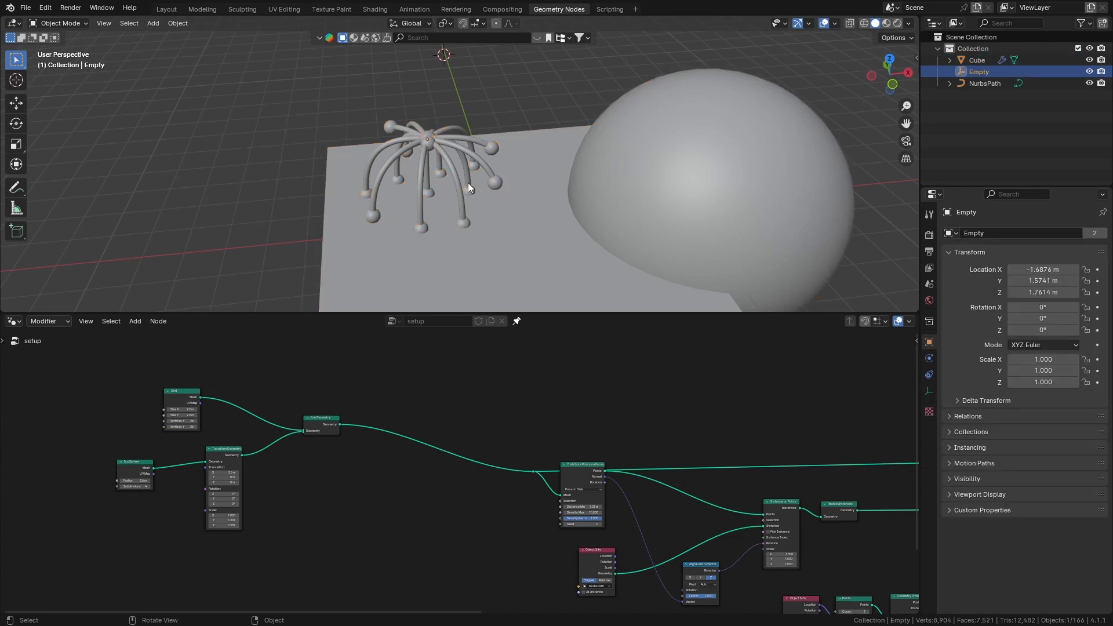